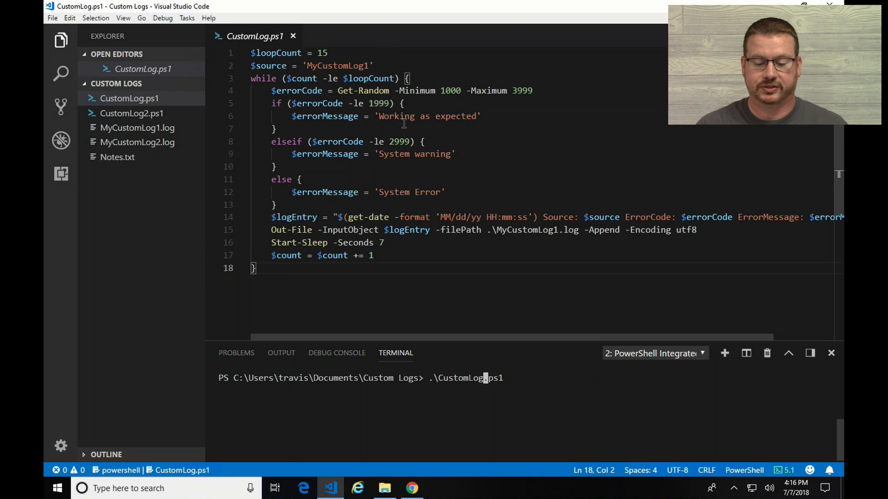
pyautogui.moveTo(466, 141)
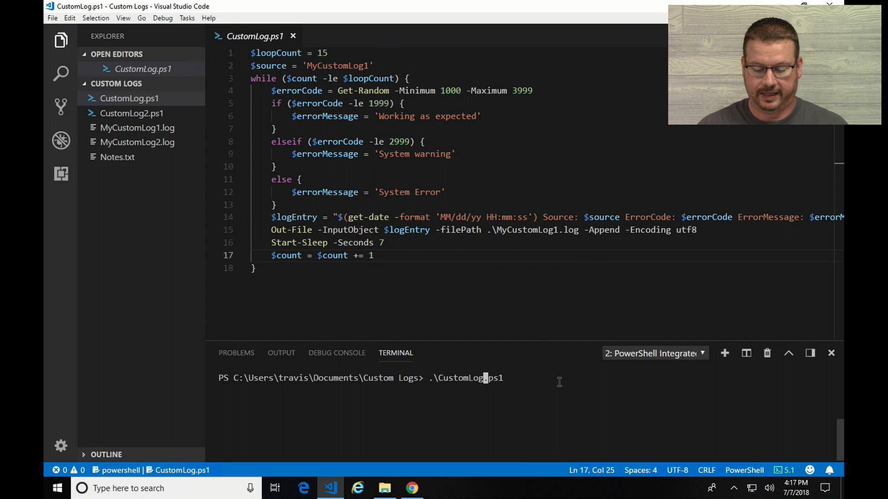
# Step: Run .\CustomLog.ps1 in the terminal so it writes random-coded entries to MyCustomLog1.log
pyautogui.press('Return')
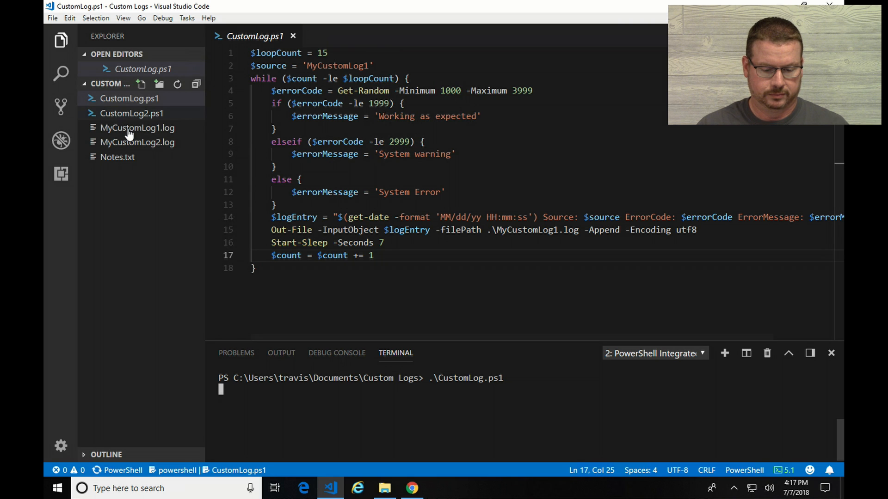
# Step: Open MyCustomLog1.log to check its fresh entries, then bring up the Azure workspace overview
pyautogui.click(137, 128)
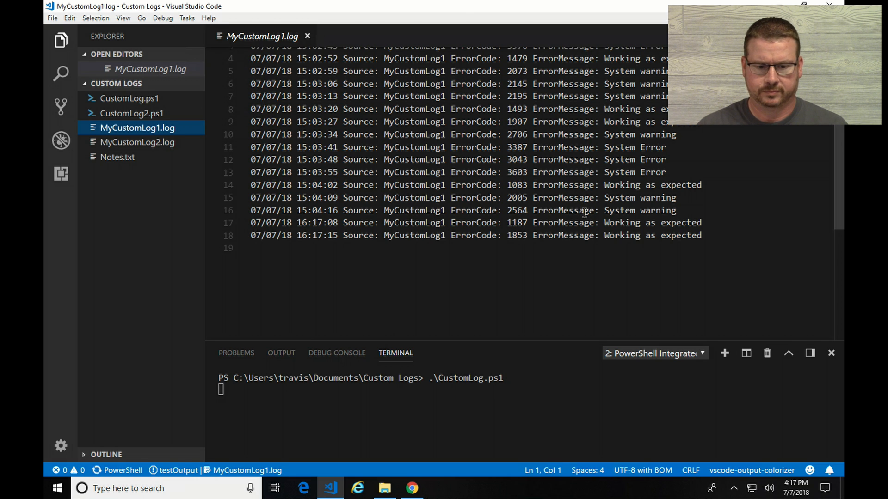
pyautogui.click(412, 488)
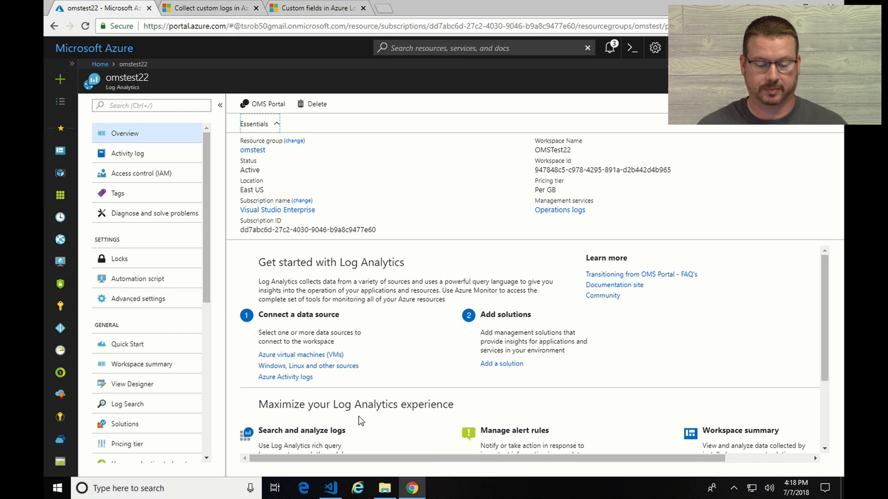
pyautogui.moveTo(366, 419)
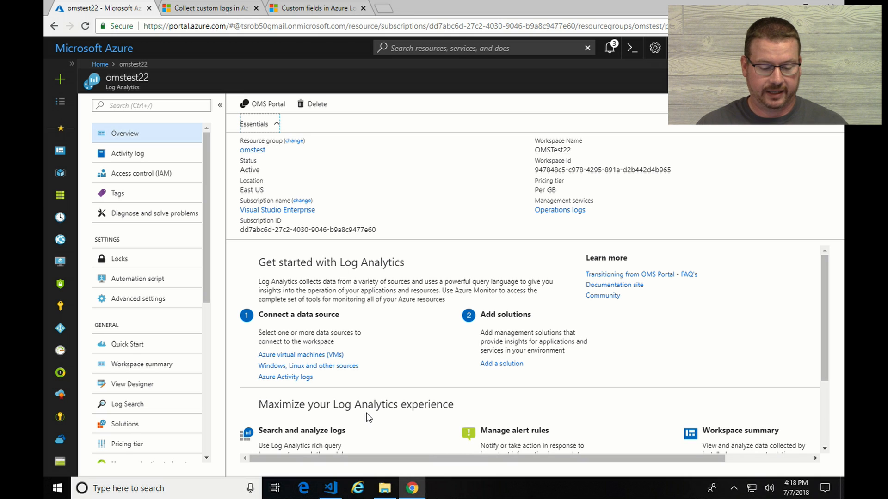
pyautogui.moveTo(207, 237)
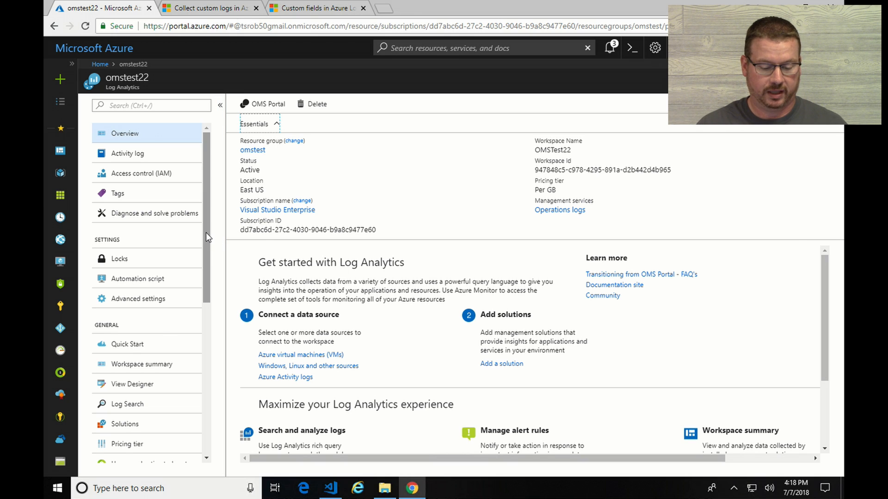
pyautogui.moveTo(127, 344)
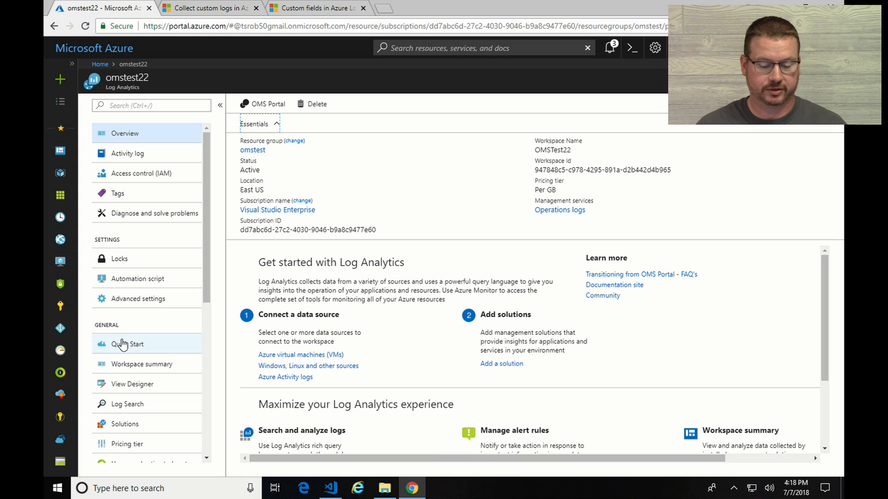
# Step: Open the omstest22 Quick Start page and launch the OMS portal from View collected data
pyautogui.click(127, 344)
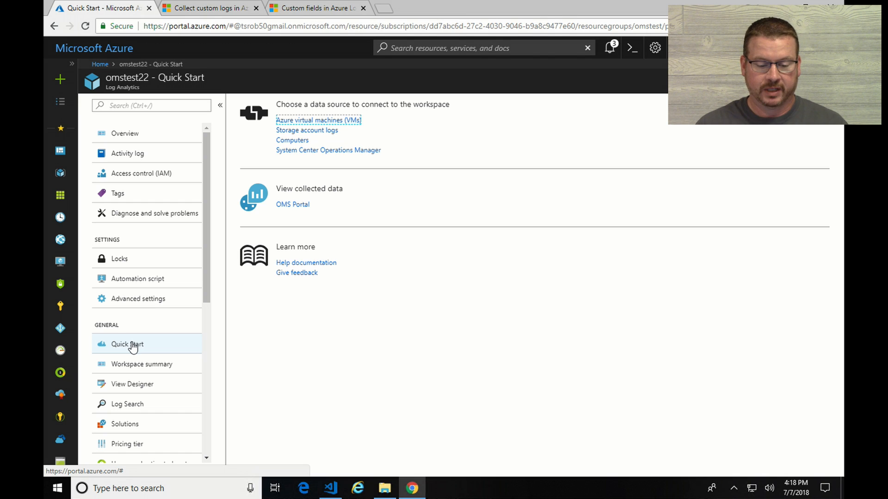
pyautogui.moveTo(293, 204)
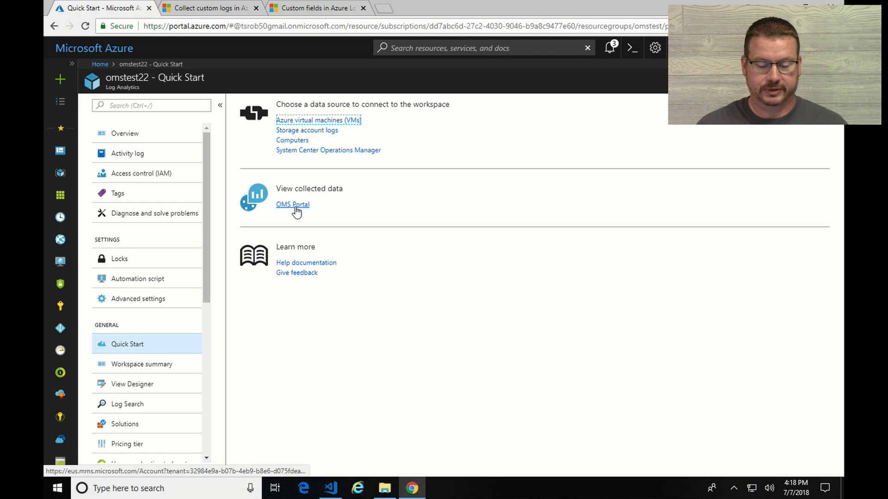
pyautogui.click(292, 204)
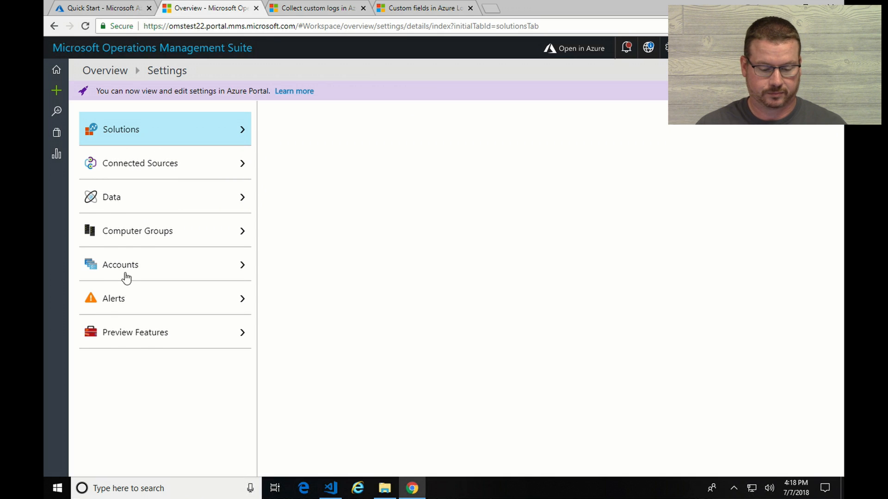
# Step: Confirm Custom Logs is enabled under OMS Preview Features, then close the OMS tab
pyautogui.click(164, 332)
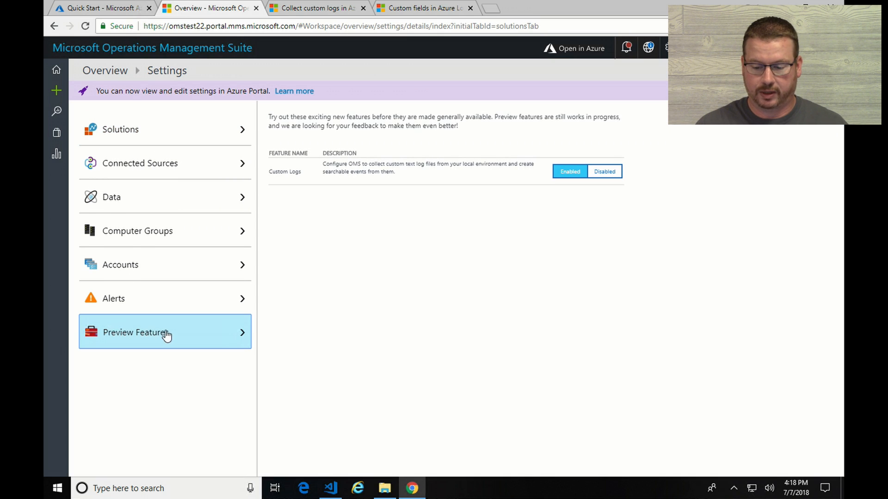
pyautogui.moveTo(218, 183)
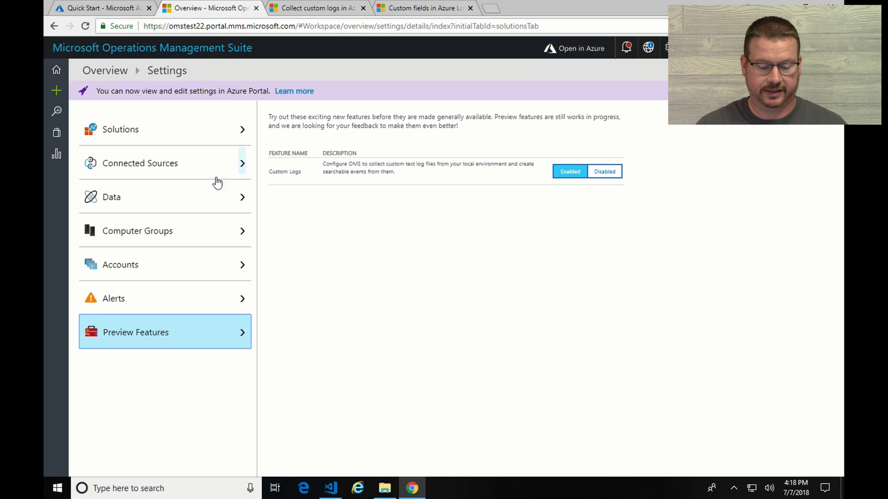
pyautogui.moveTo(330, 149)
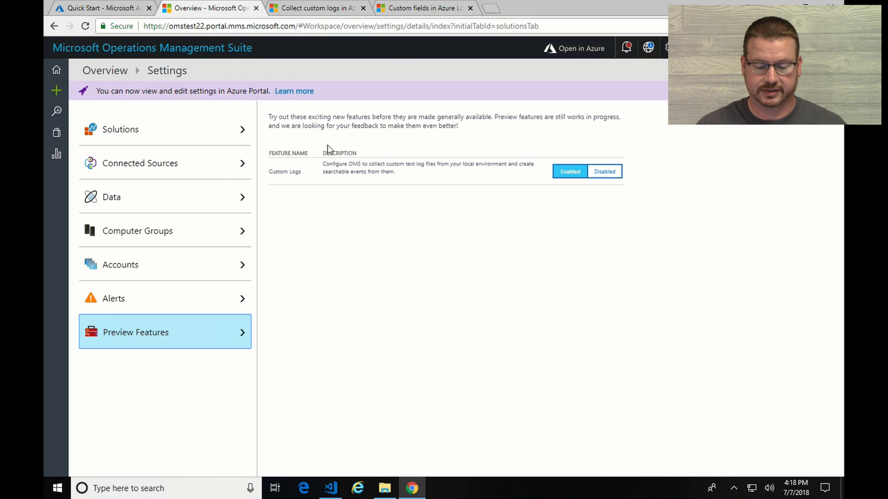
pyautogui.moveTo(569, 199)
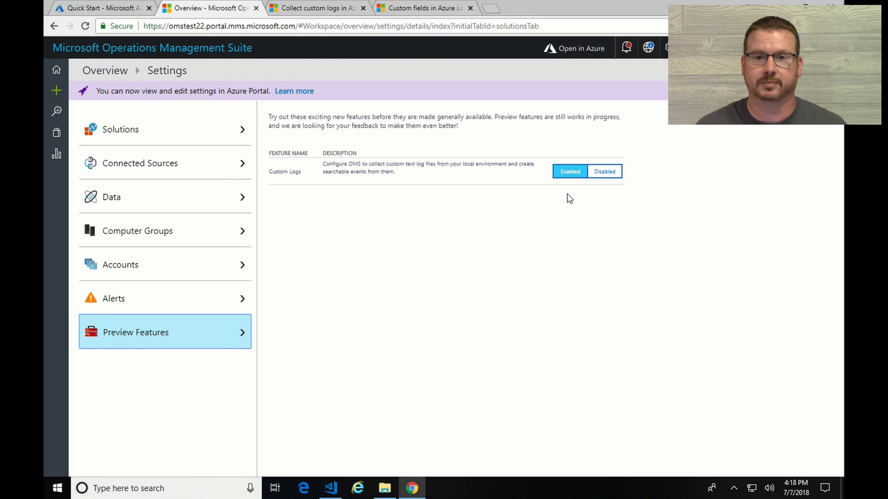
pyautogui.moveTo(578, 206)
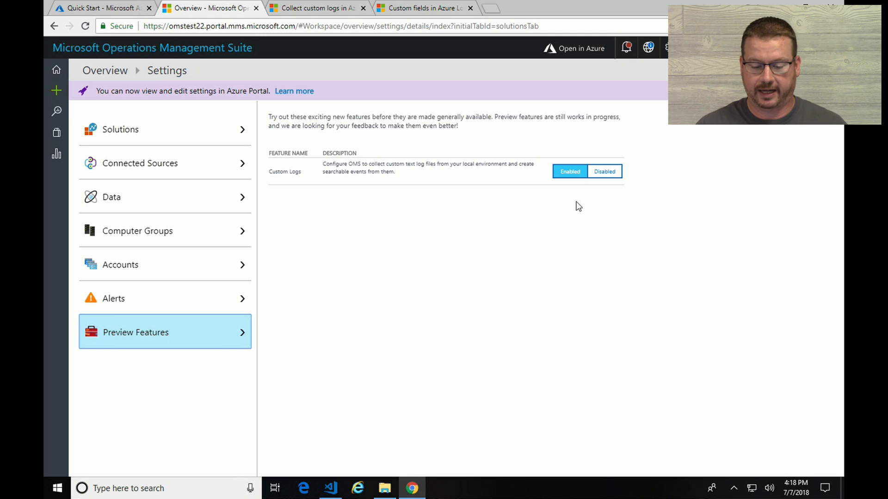
pyautogui.moveTo(580, 219)
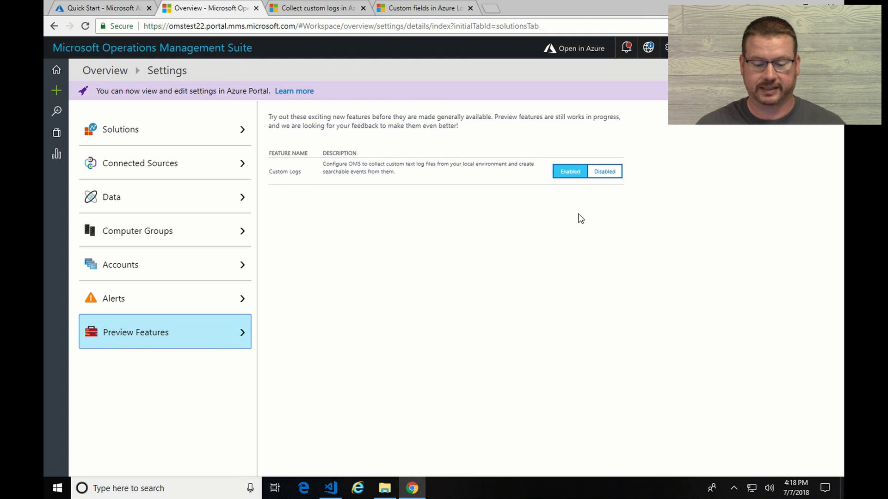
pyautogui.click(569, 171)
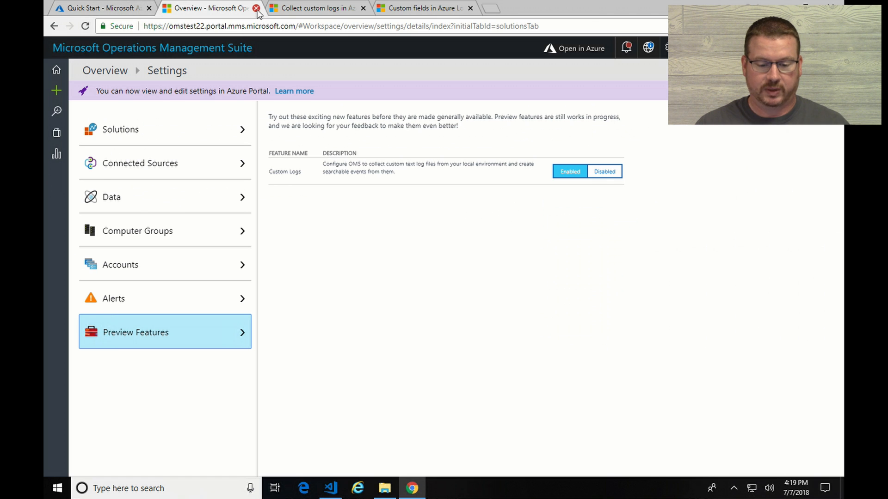
pyautogui.click(256, 8)
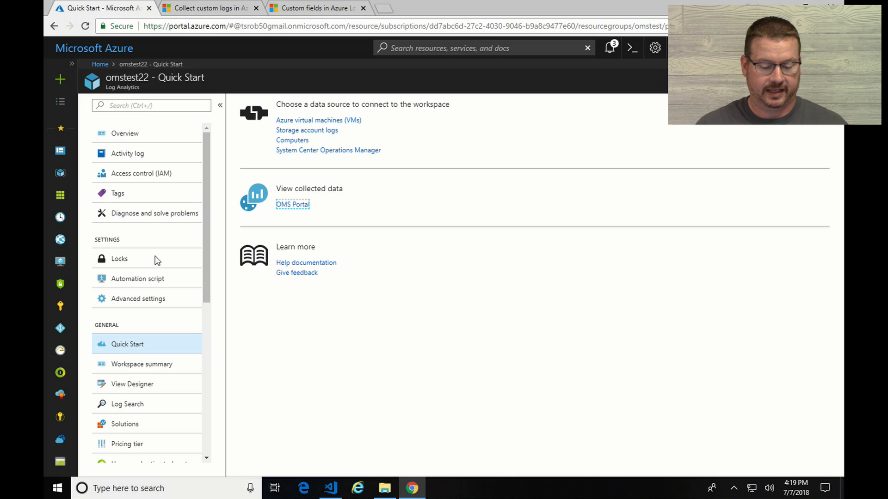
# Step: Go to Advanced settings > Data > Custom Logs and start adding a new custom log
pyautogui.click(137, 299)
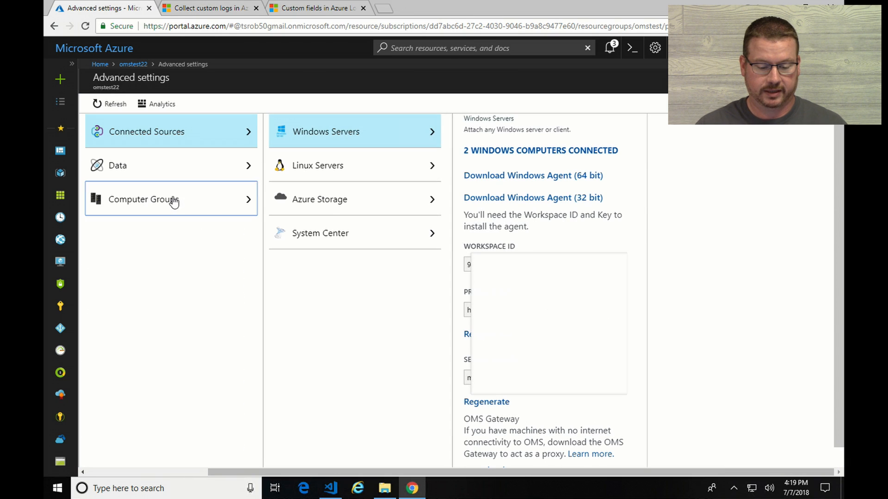
pyautogui.click(170, 165)
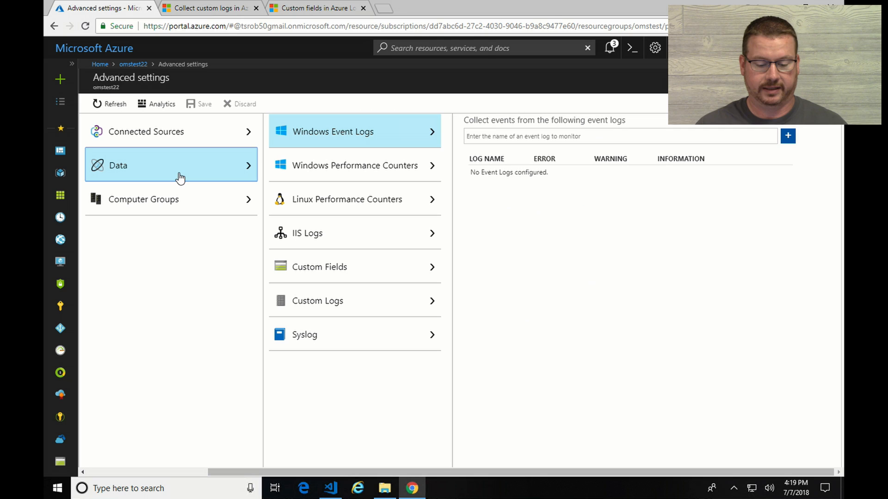
pyautogui.click(317, 300)
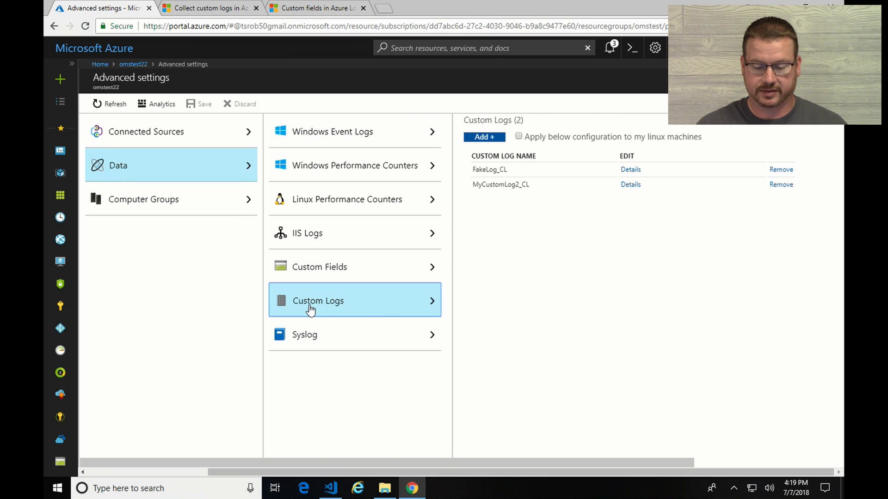
pyautogui.moveTo(525, 192)
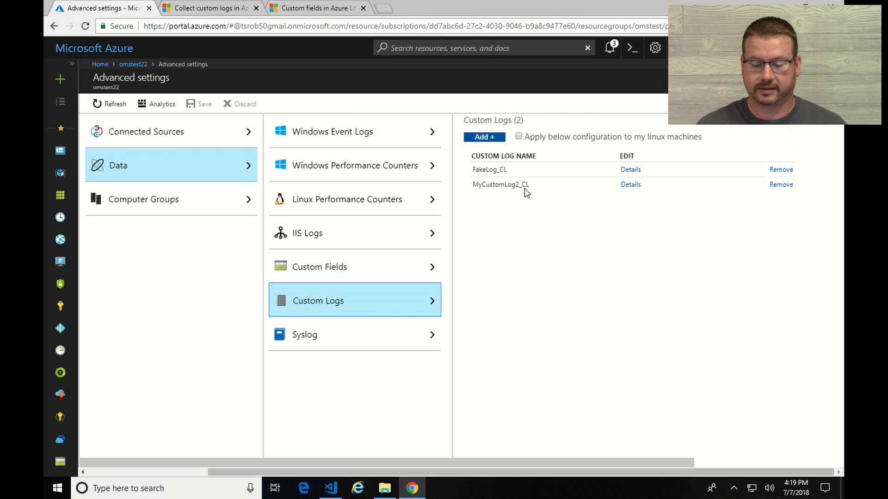
pyautogui.moveTo(486, 184)
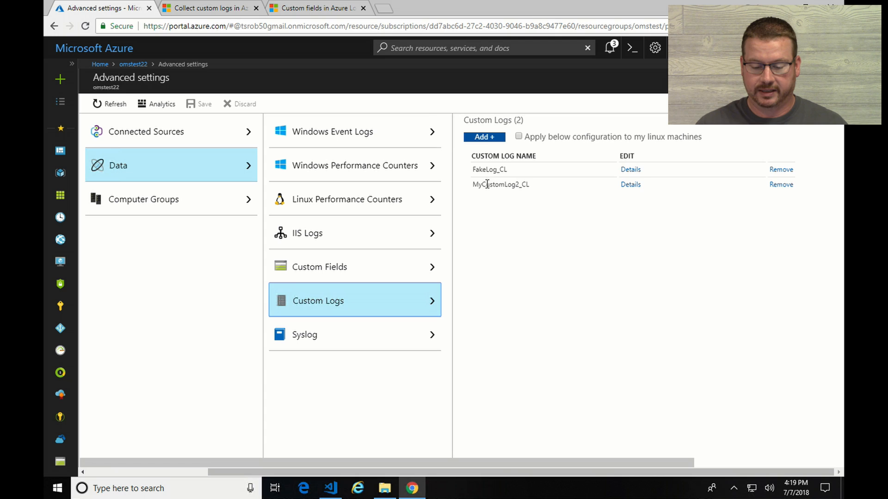
pyautogui.click(481, 136)
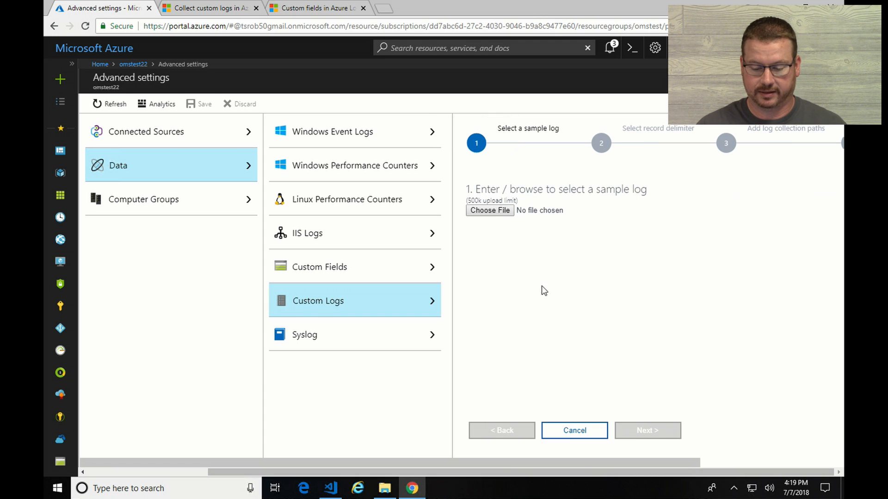
# Step: Upload MyCustomLog1.log as the sample log and advance to record delimiter selection
pyautogui.click(489, 210)
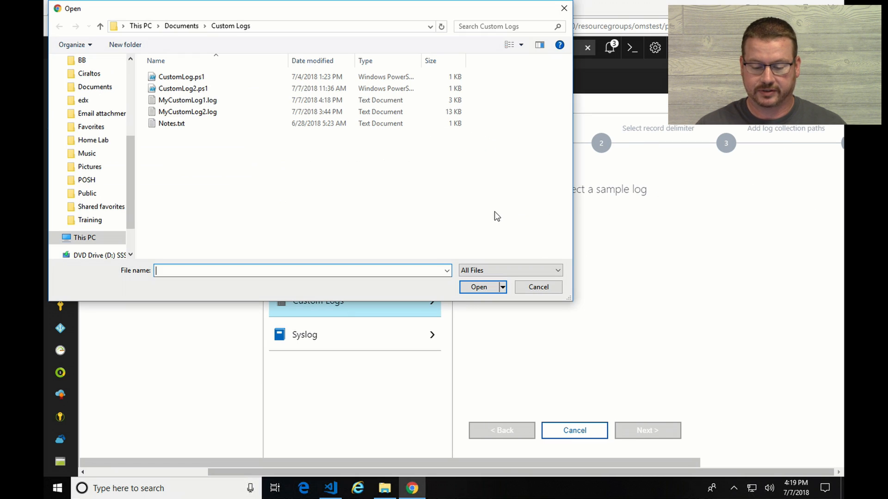
pyautogui.click(187, 100)
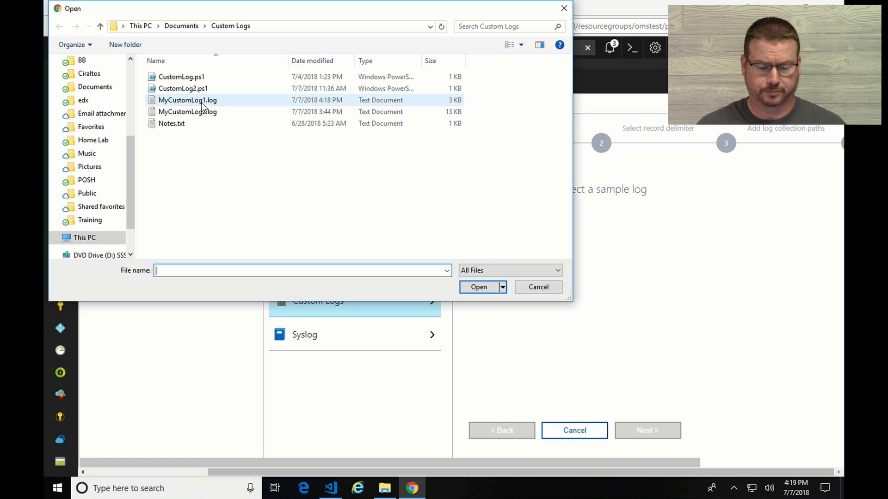
pyautogui.click(187, 100)
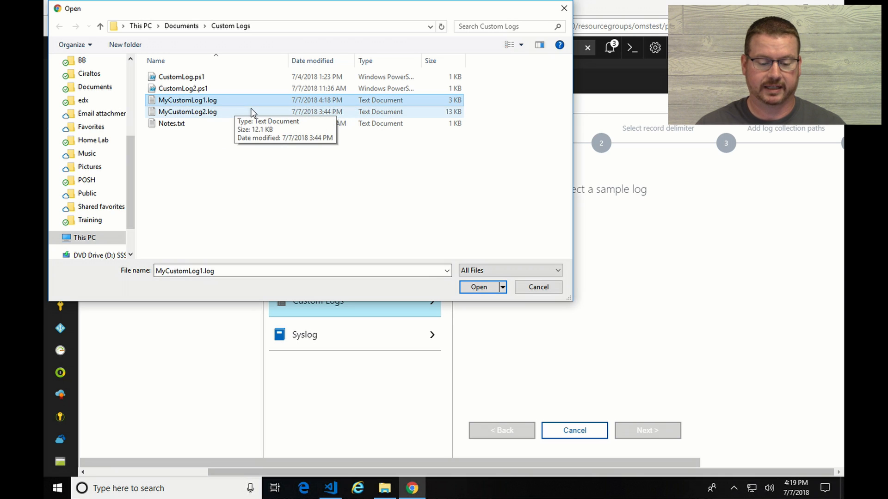
pyautogui.moveTo(478, 288)
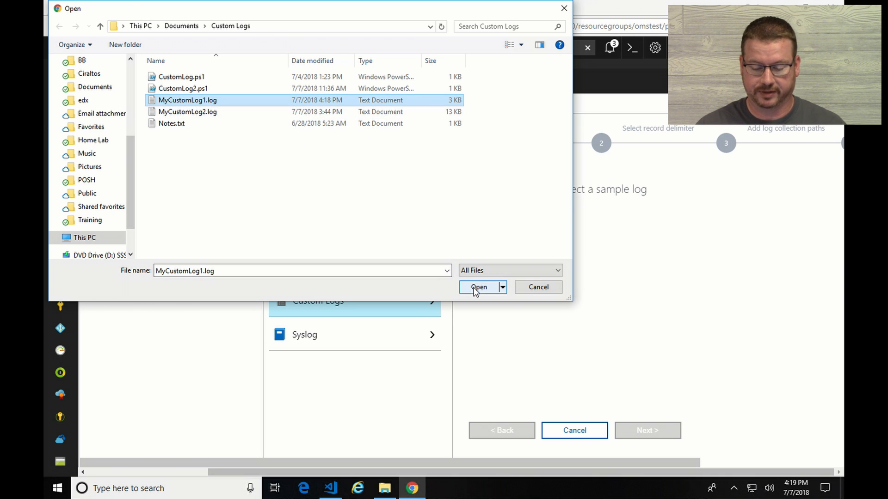
pyautogui.click(478, 287)
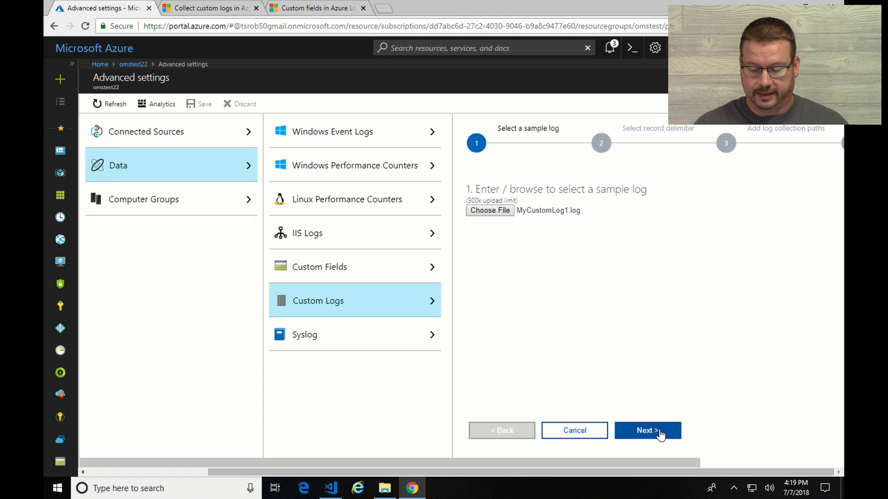
pyautogui.click(647, 430)
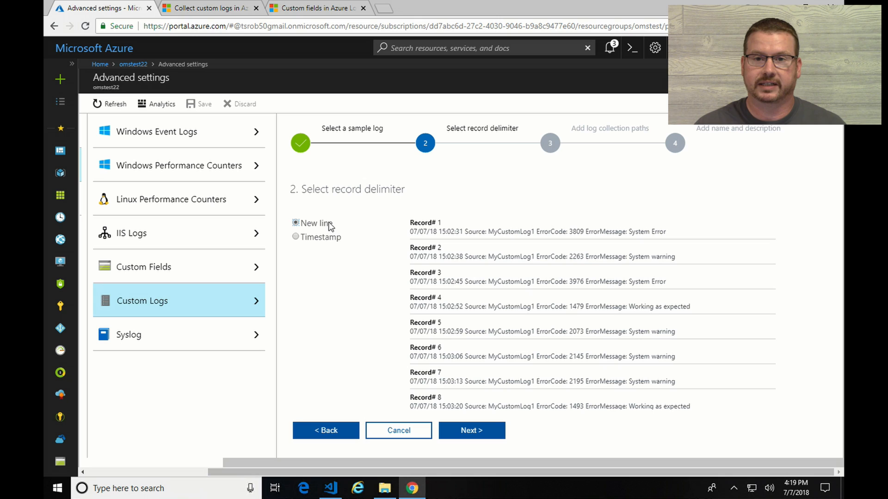
pyautogui.moveTo(295, 237)
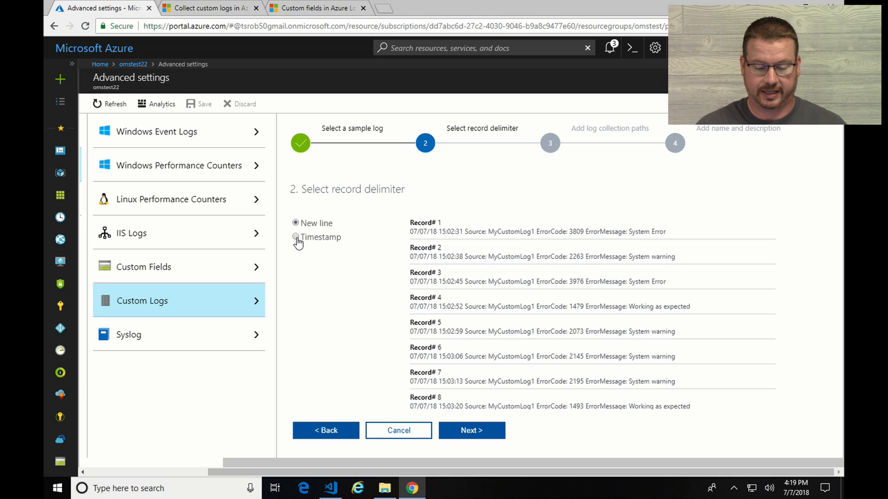
# Step: Try the YYYY-MM-DD HH:MM:SS timestamp delimiter, revert to New line after it fails, and continue
pyautogui.click(295, 237)
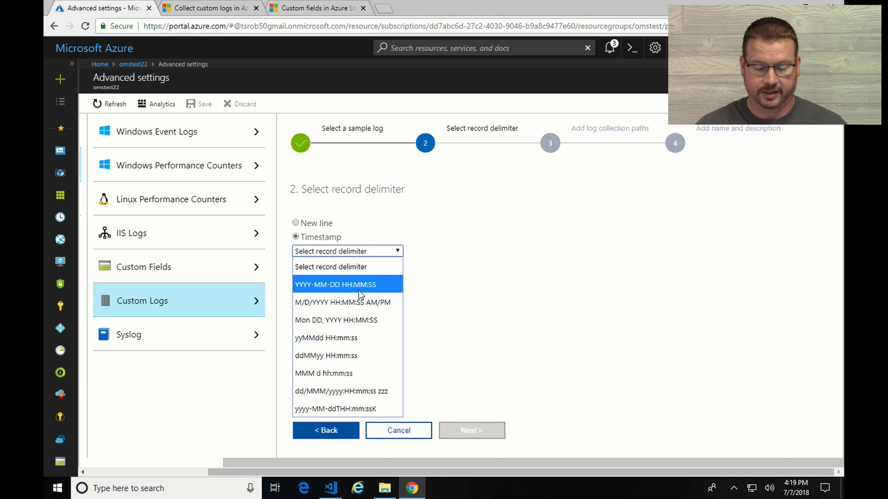
pyautogui.click(333, 285)
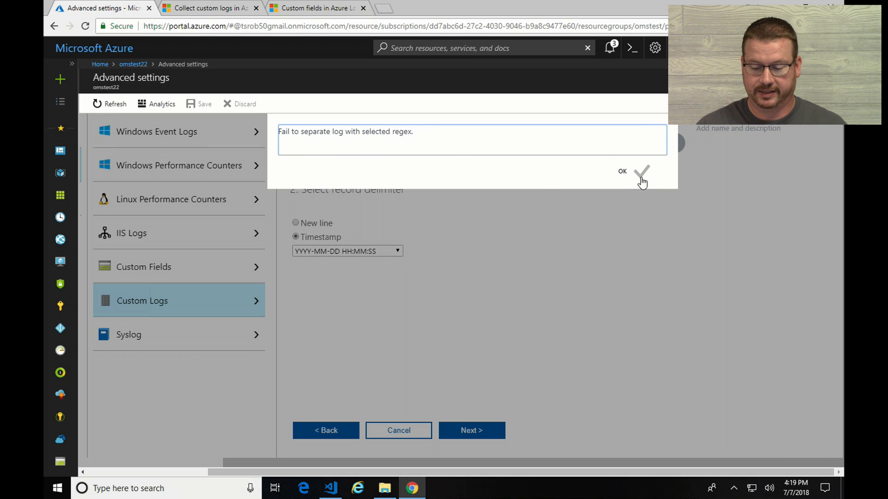
pyautogui.moveTo(635, 177)
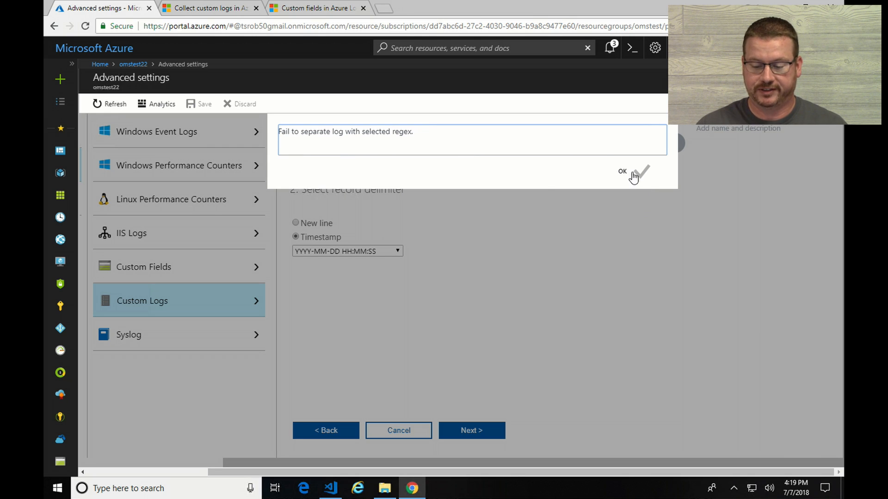
pyautogui.click(634, 175)
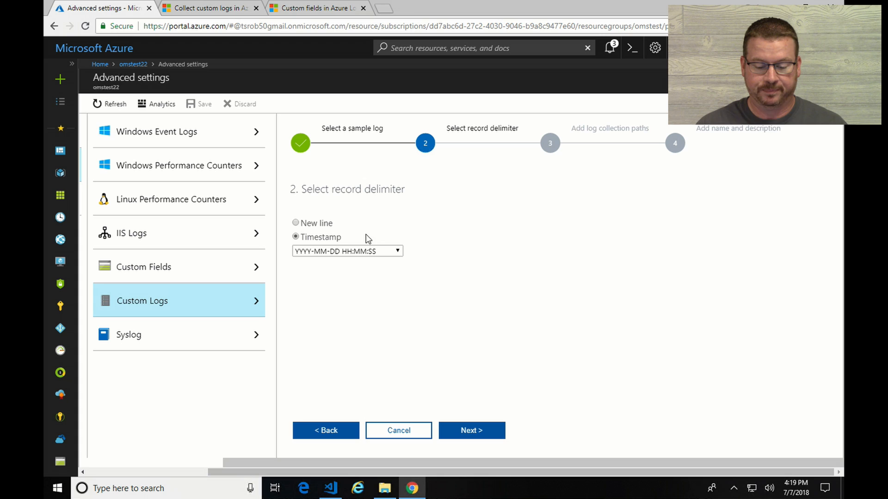
pyautogui.click(295, 222)
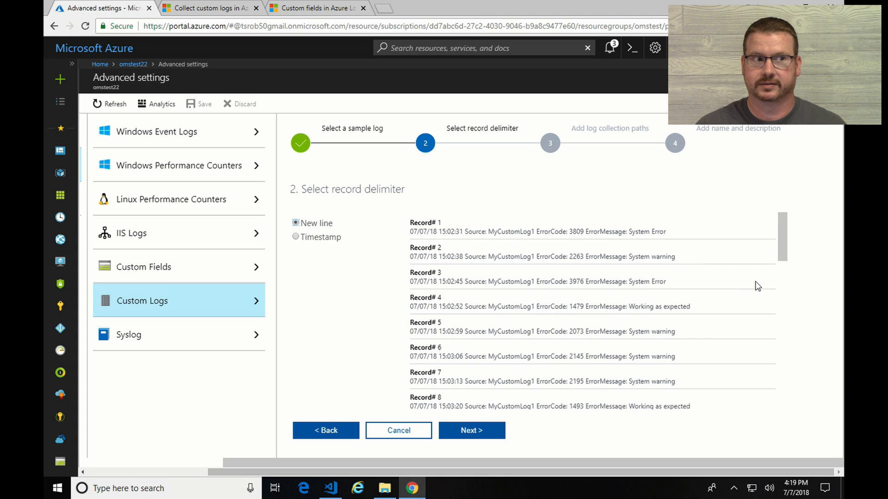
pyautogui.moveTo(754, 283)
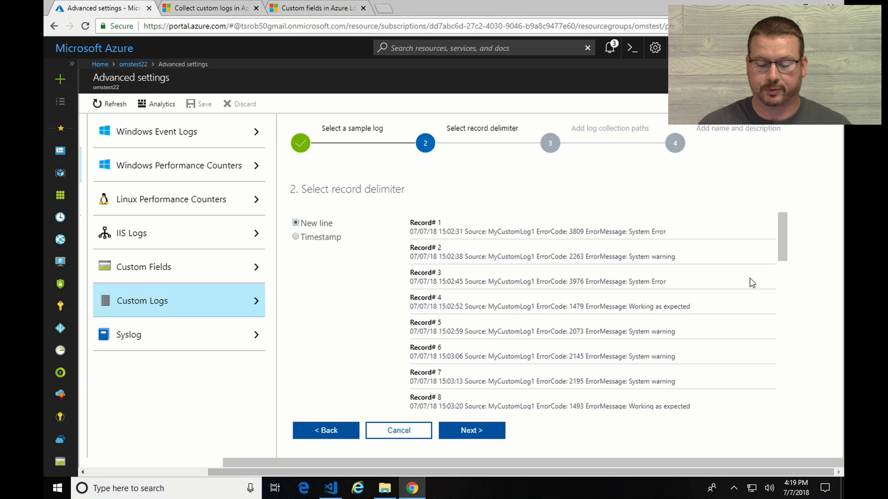
pyautogui.moveTo(473, 383)
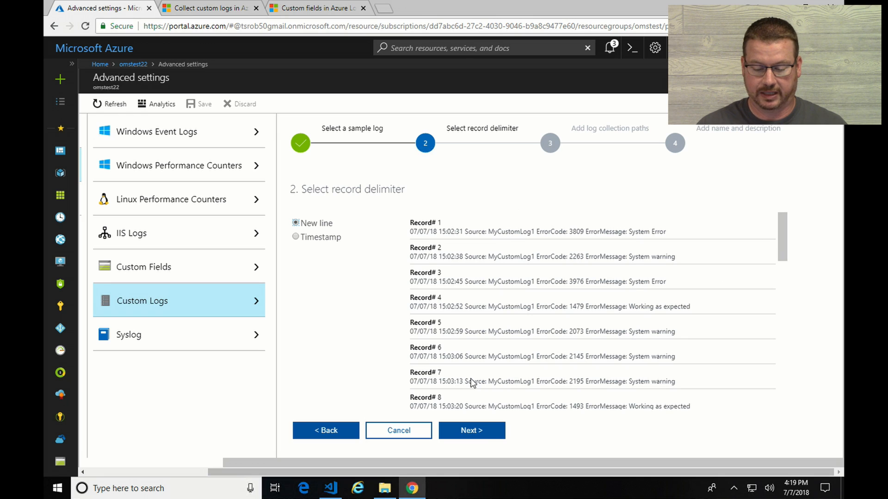
pyautogui.click(472, 430)
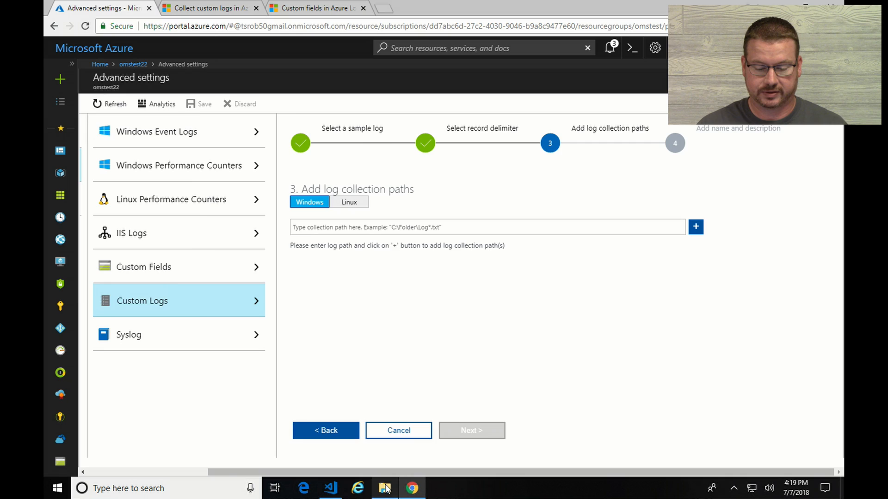
# Step: Add C:\Users\travis\Documents\Custom Logs\MyCustomLog1.log as a Windows collection path
pyautogui.click(384, 488)
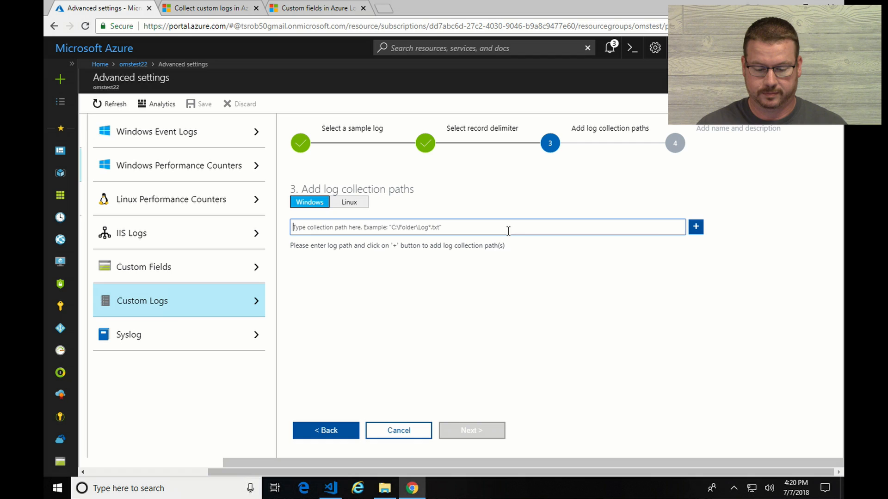
pyautogui.write('C:\\Users\\travis\\Documents\\Custom Logs')
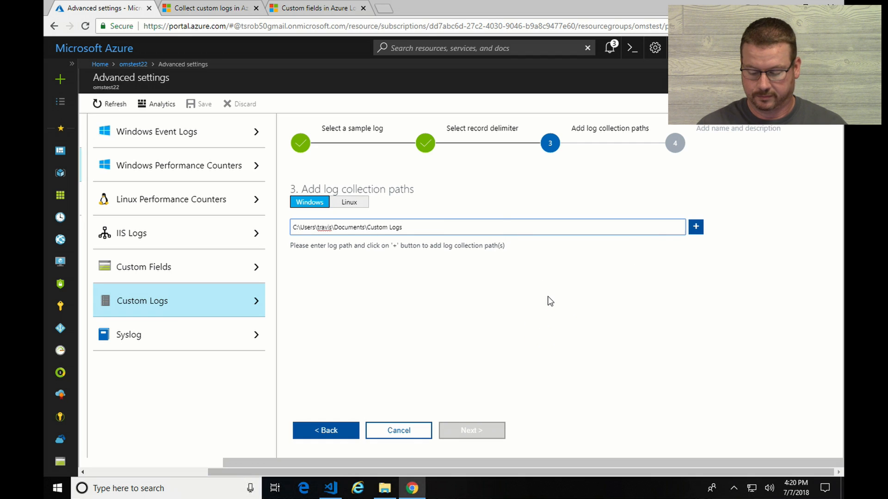
pyautogui.write('\\')
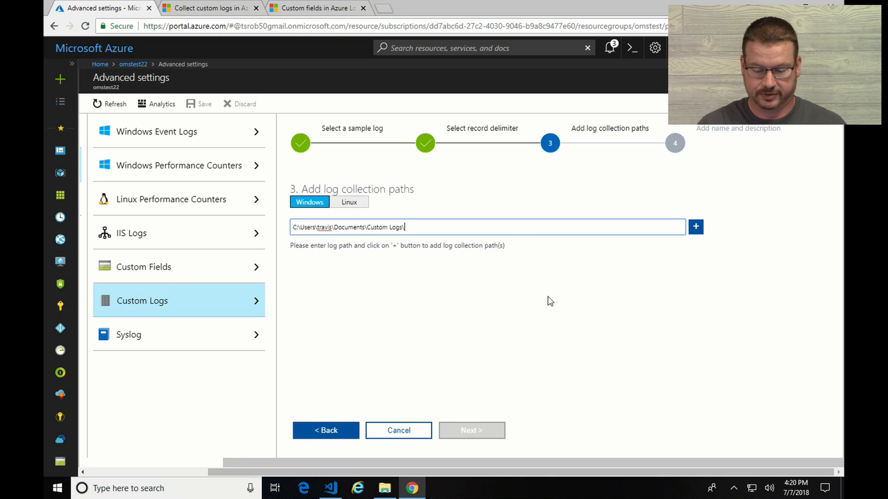
pyautogui.write('*.')
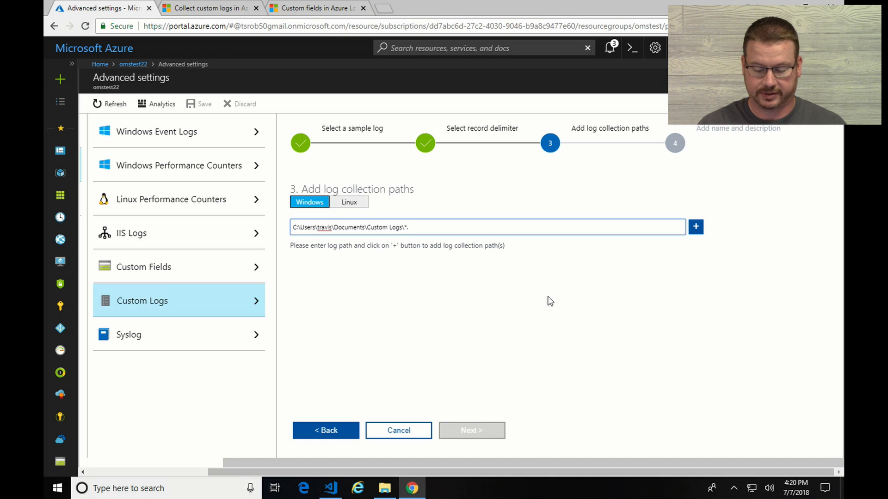
pyautogui.write('lo')
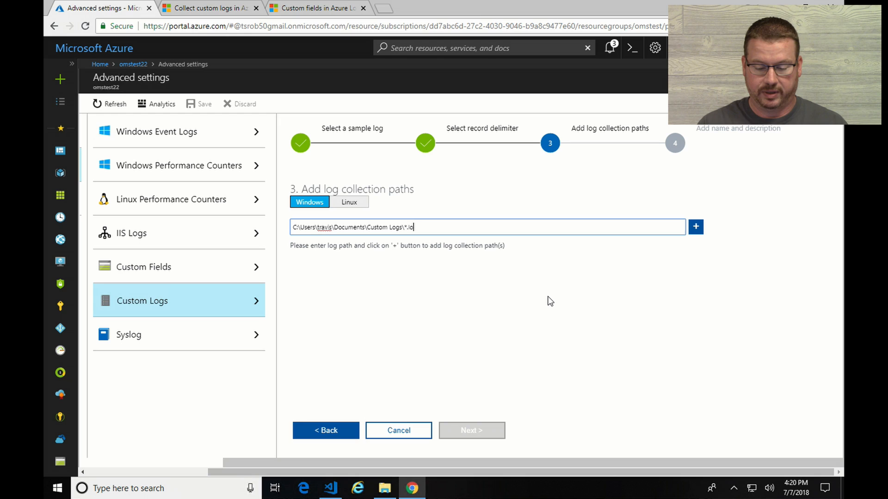
pyautogui.press('Backspace')
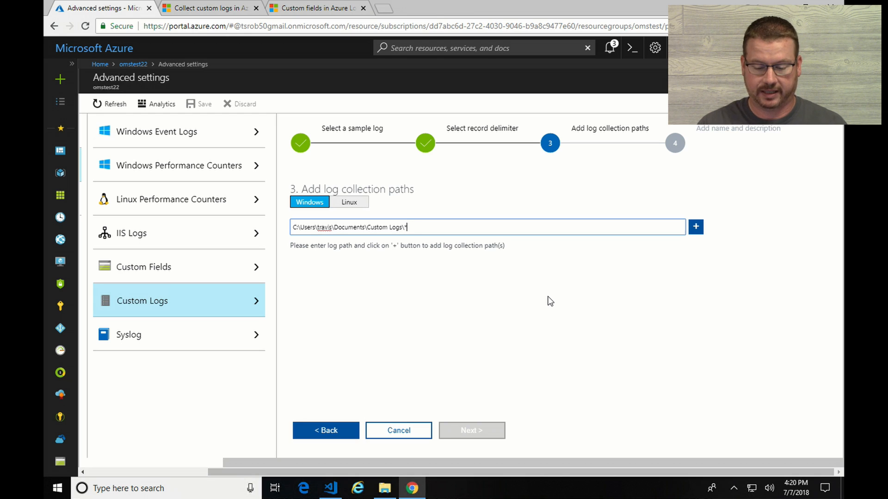
pyautogui.write('*')
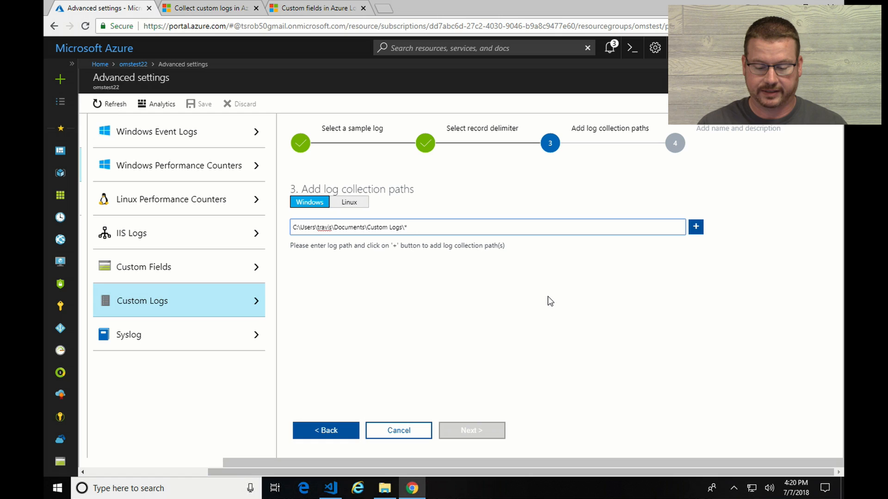
pyautogui.write('MyCust')
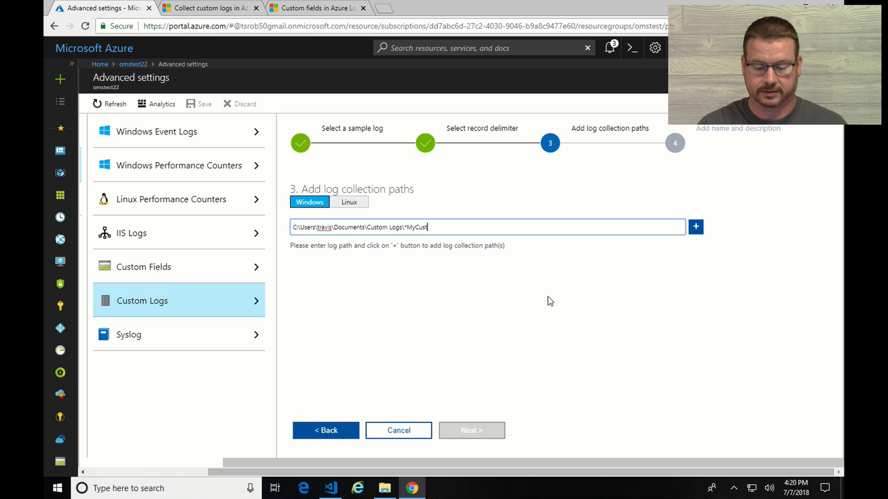
pyautogui.write('omLog1')
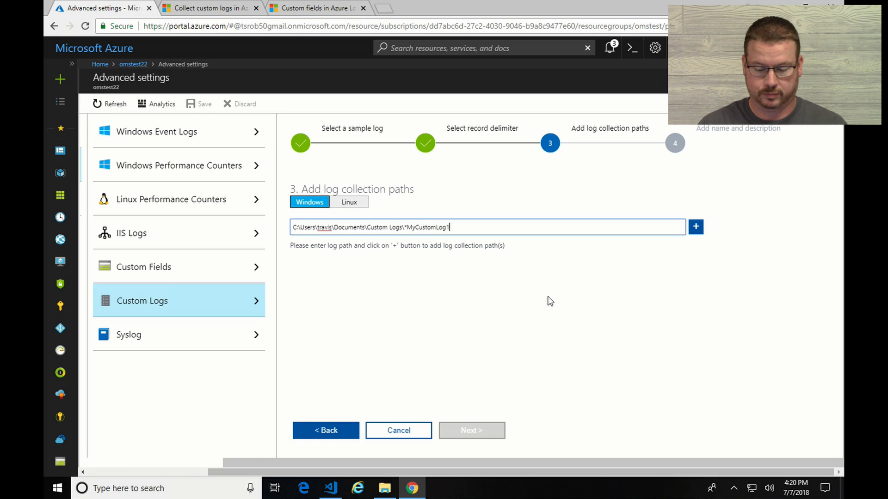
pyautogui.write('.log')
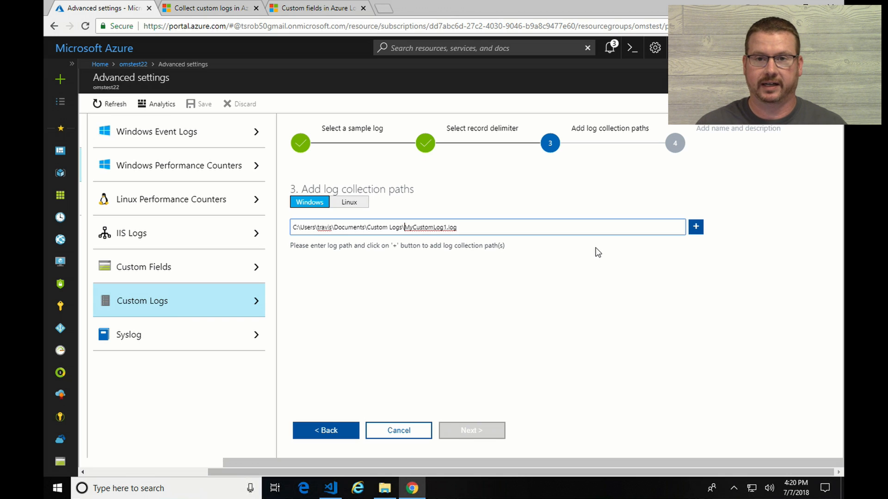
pyautogui.moveTo(619, 245)
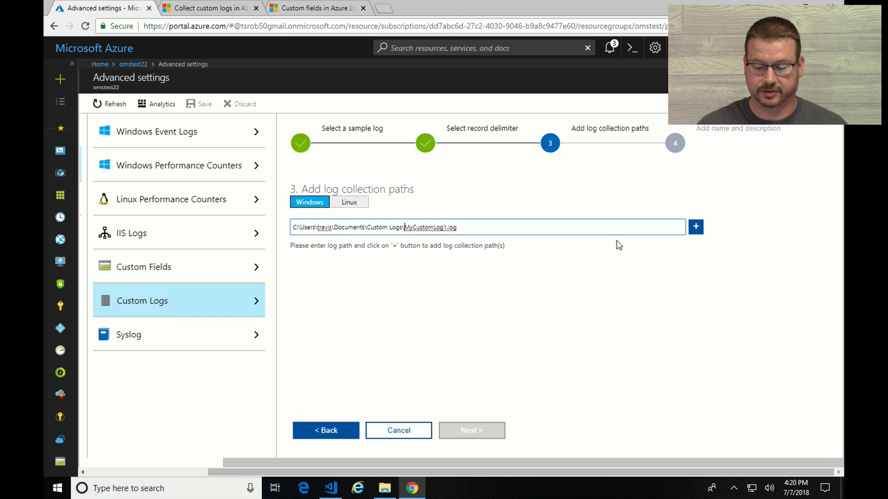
pyautogui.click(696, 227)
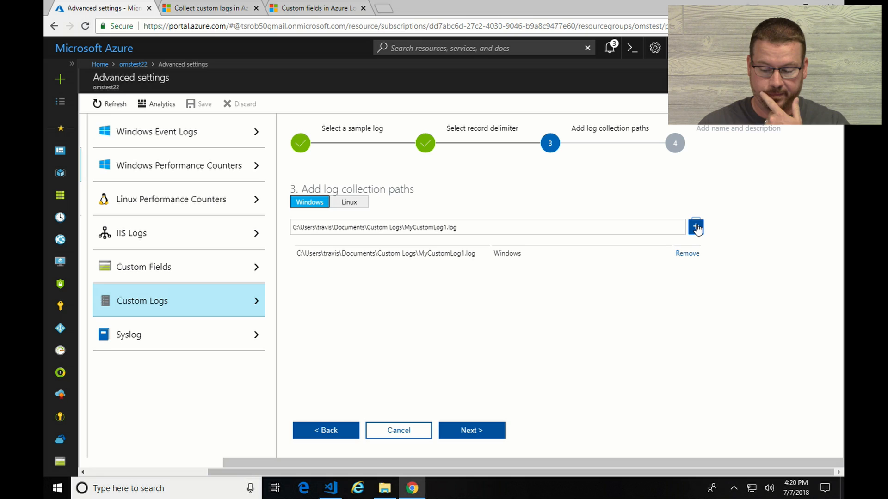
pyautogui.moveTo(477, 439)
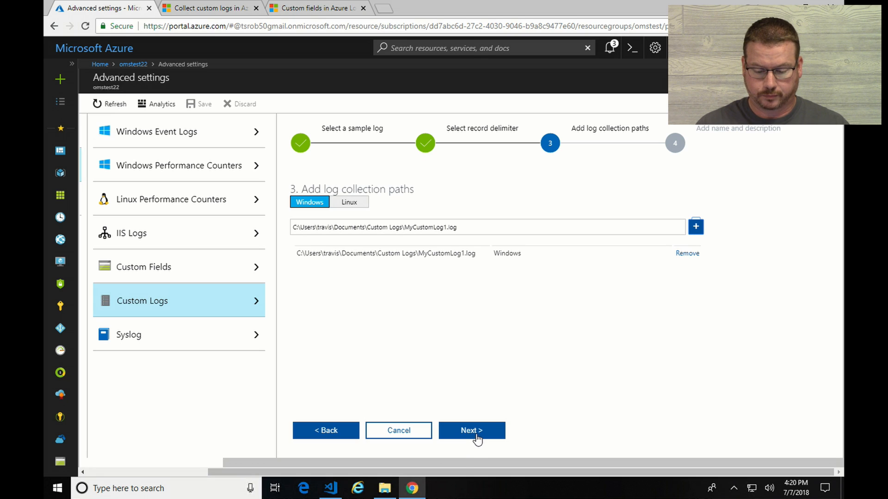
pyautogui.click(471, 431)
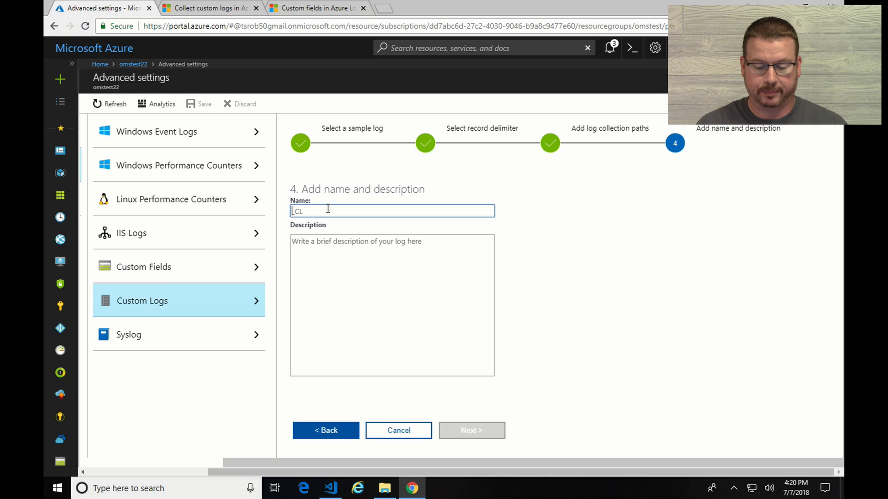
# Step: Name the custom log MyCustomLog1, saved as MyCustomLog1_CL, and finish the wizard
pyautogui.write('MyC')
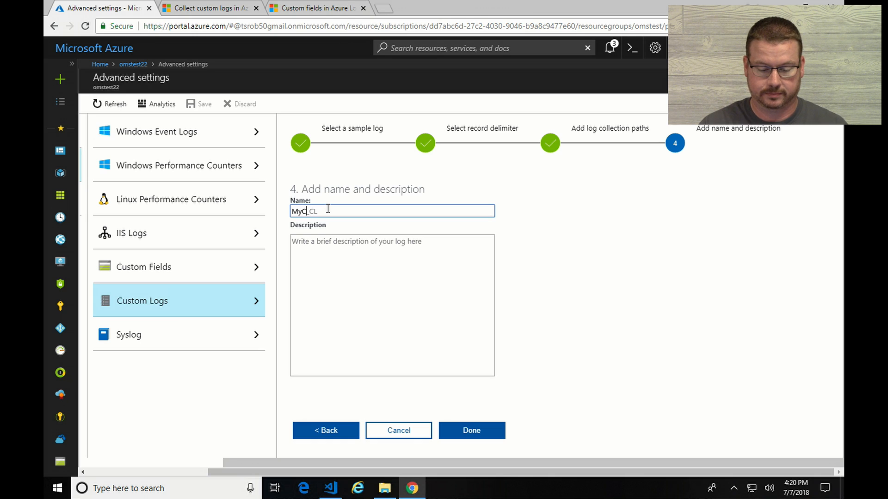
pyautogui.write('ustomLog')
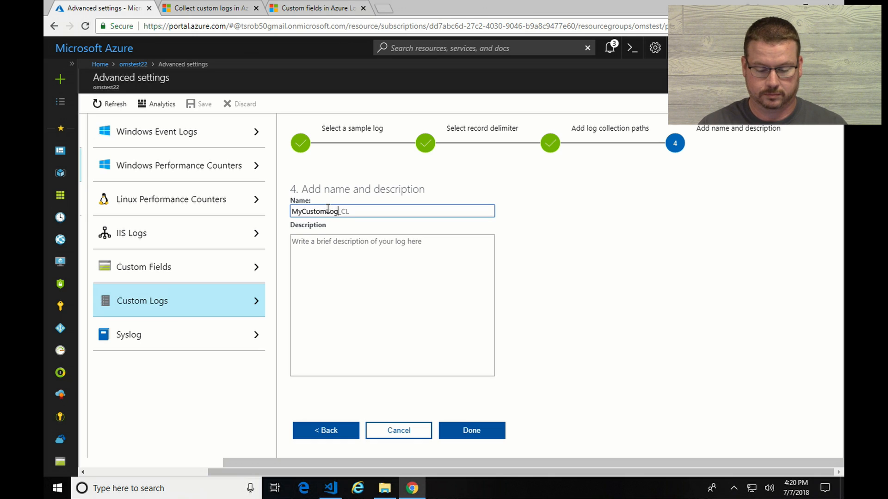
pyautogui.write('1')
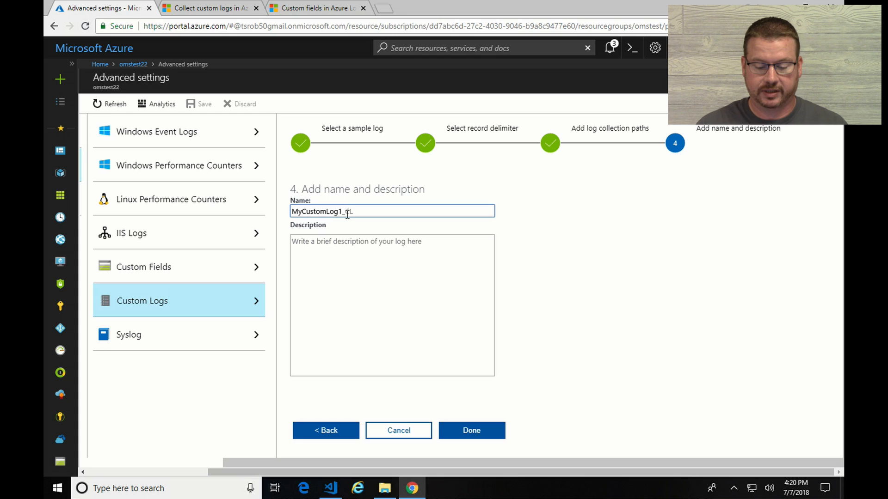
pyautogui.write('_CL')
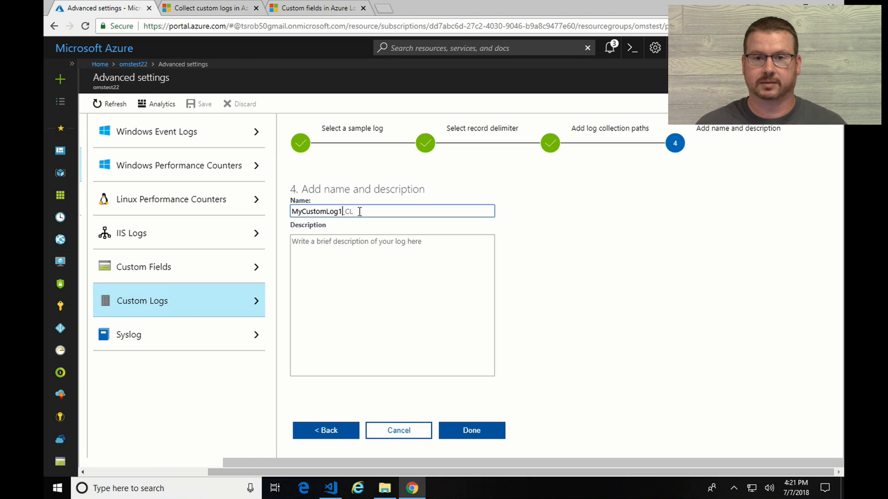
pyautogui.write('_')
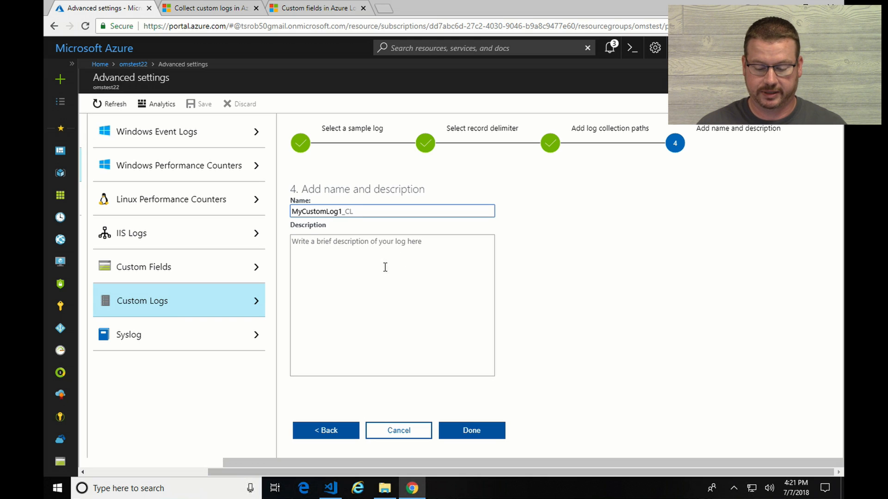
pyautogui.click(472, 430)
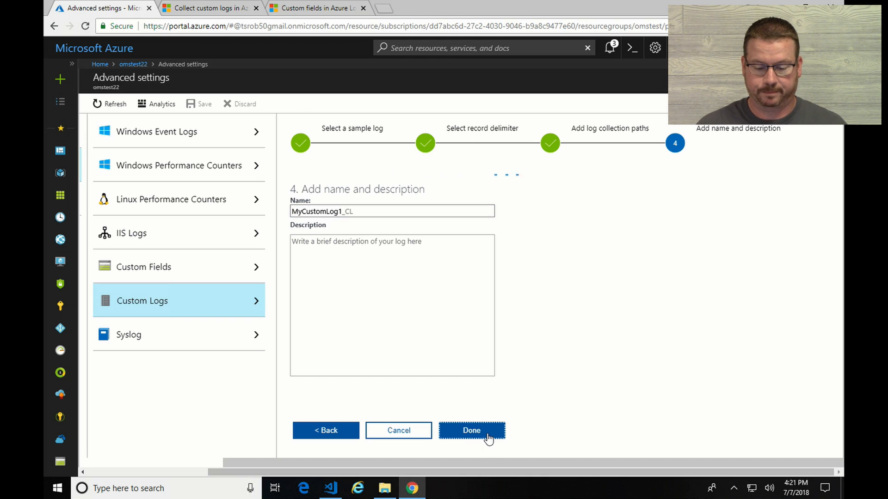
pyautogui.click(471, 430)
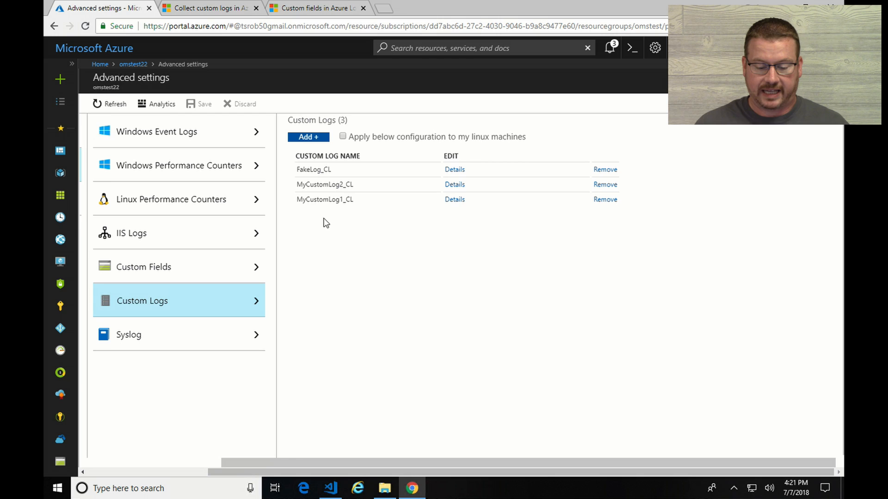
pyautogui.moveTo(428, 249)
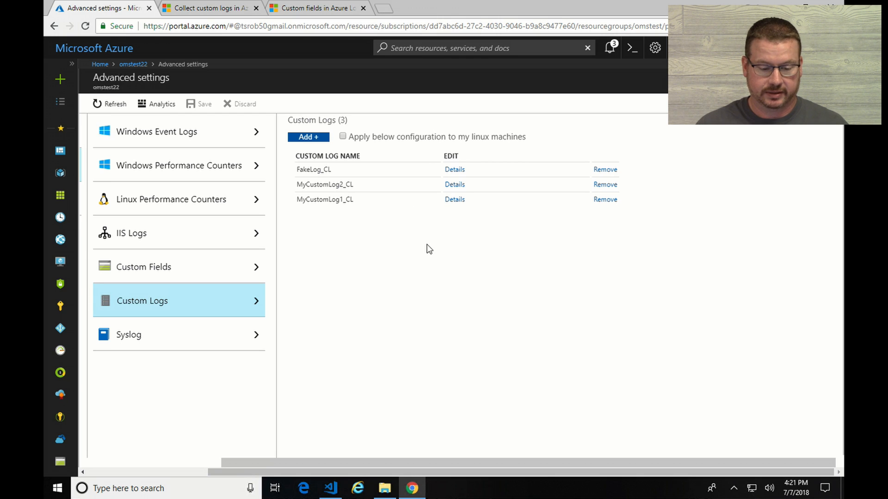
pyautogui.moveTo(405, 260)
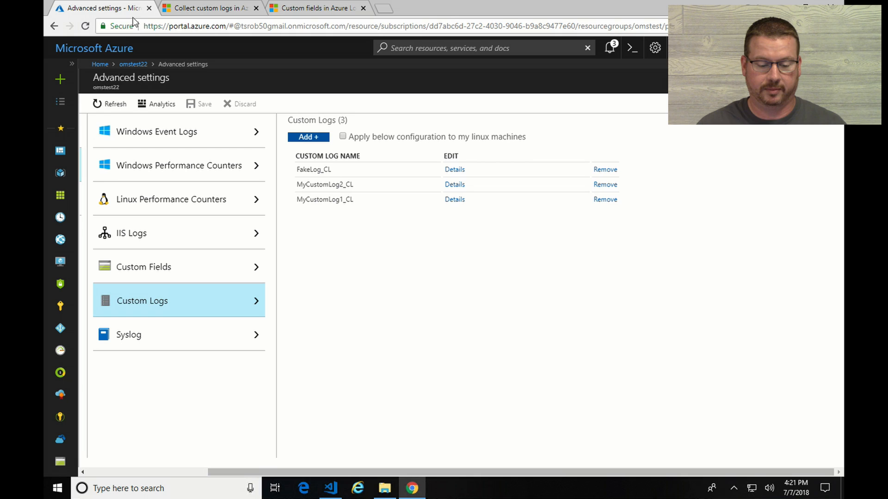
# Step: Leave Advanced settings via the omstest22 breadcrumb to reach the workspace overview
pyautogui.click(133, 64)
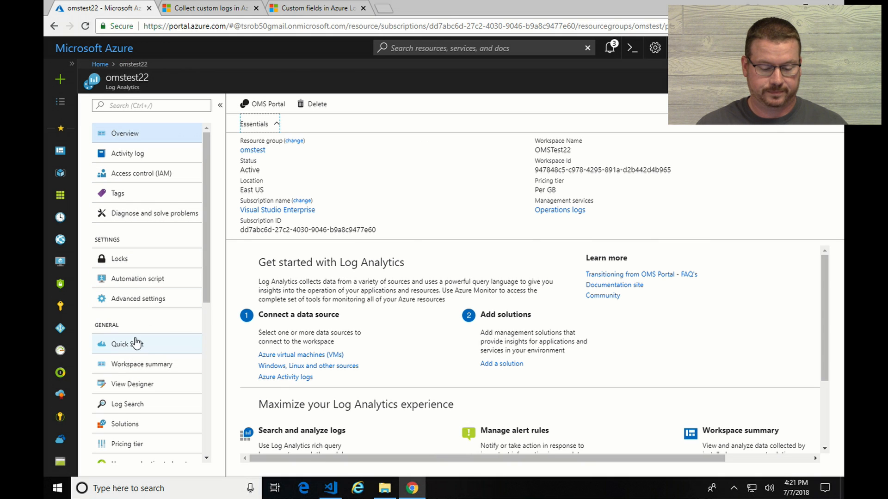
# Step: Run a search * query in Log Search, returning about 4K results with 144 MyCustomLog2_CL records
pyautogui.click(120, 344)
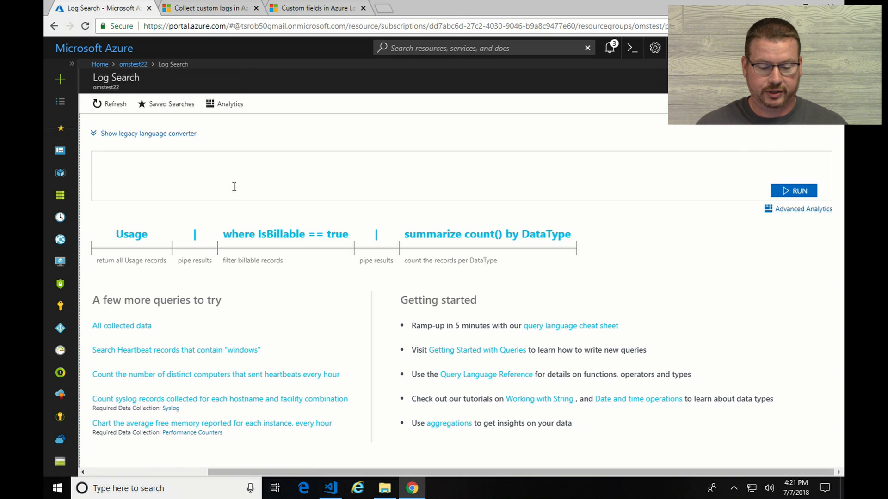
pyautogui.click(233, 176)
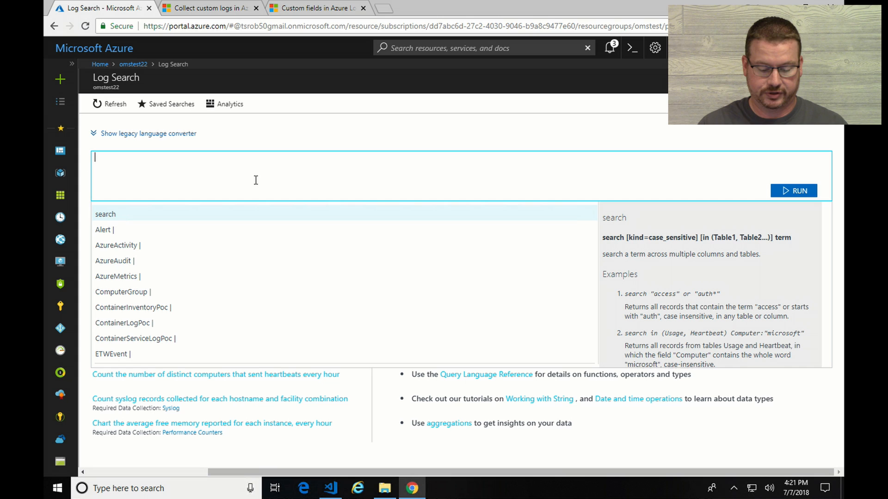
pyautogui.write('ser')
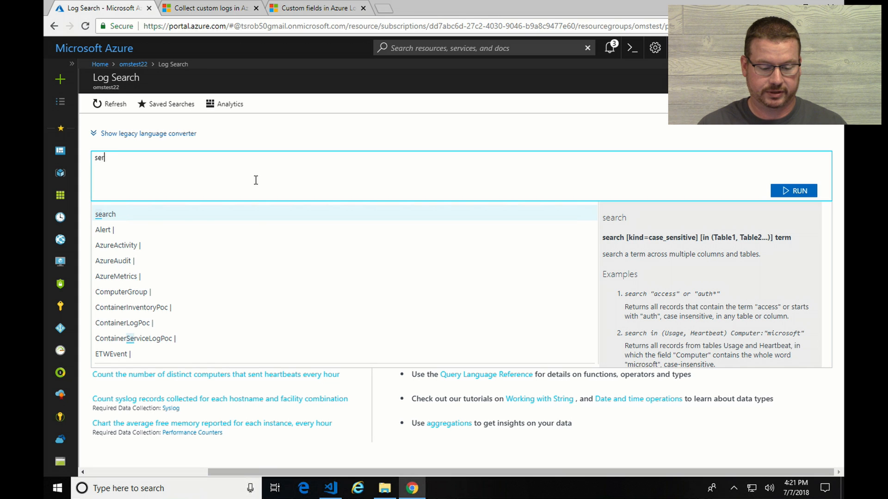
pyautogui.write('arch *')
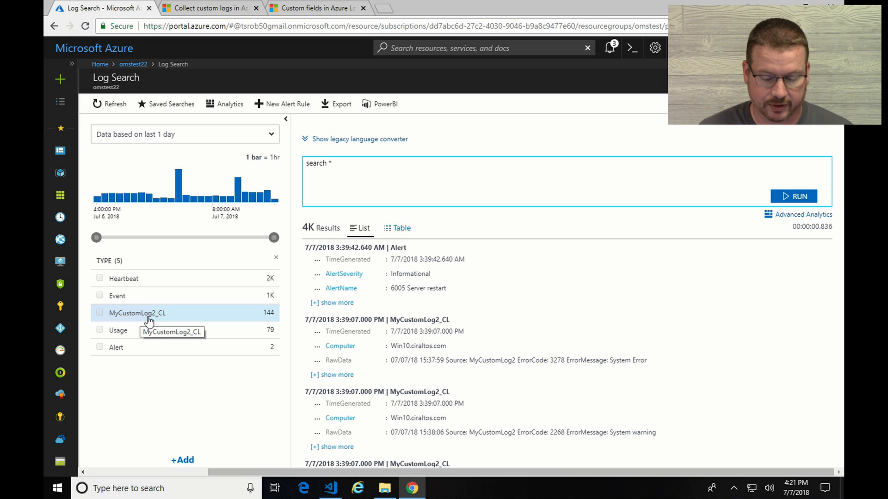
pyautogui.moveTo(187, 318)
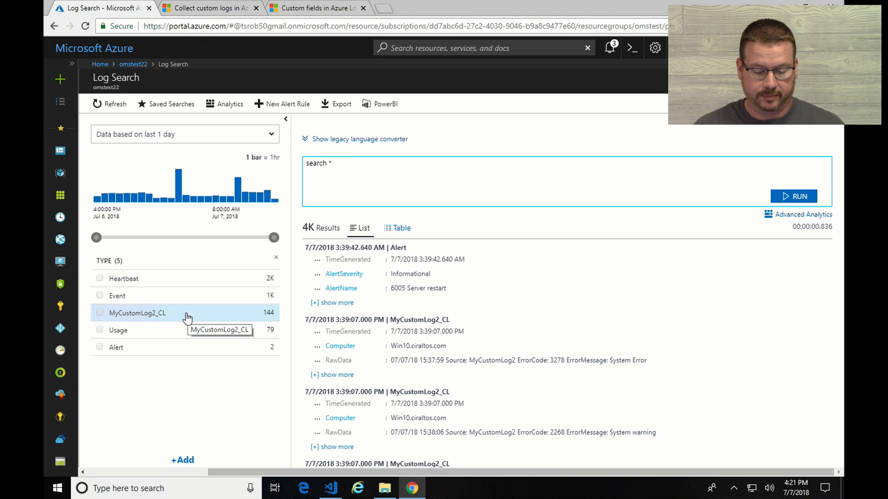
pyautogui.doubleClick(318, 163)
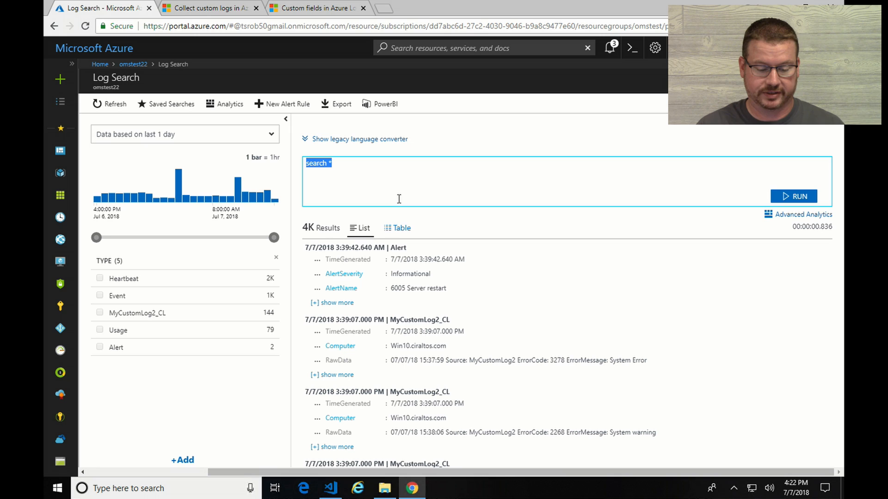
# Step: Run a MyCustomLog2_CL query in Log Search
pyautogui.write('MyC')
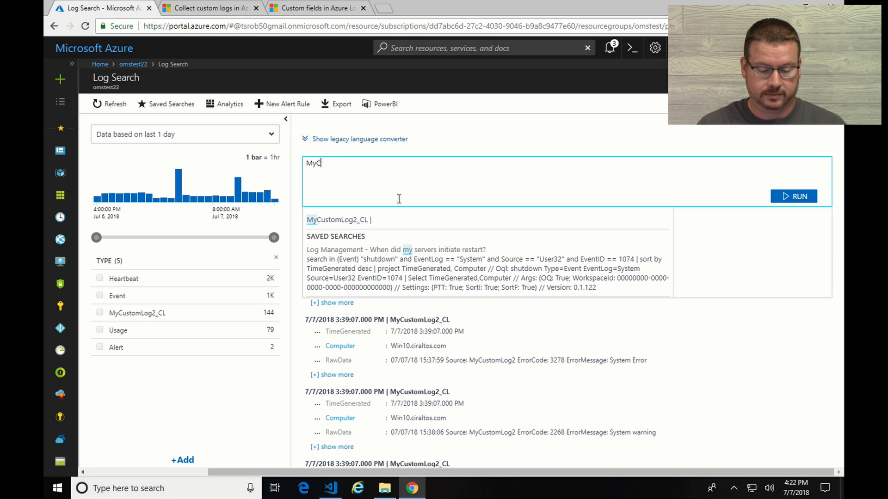
pyautogui.write('ustomLog2_')
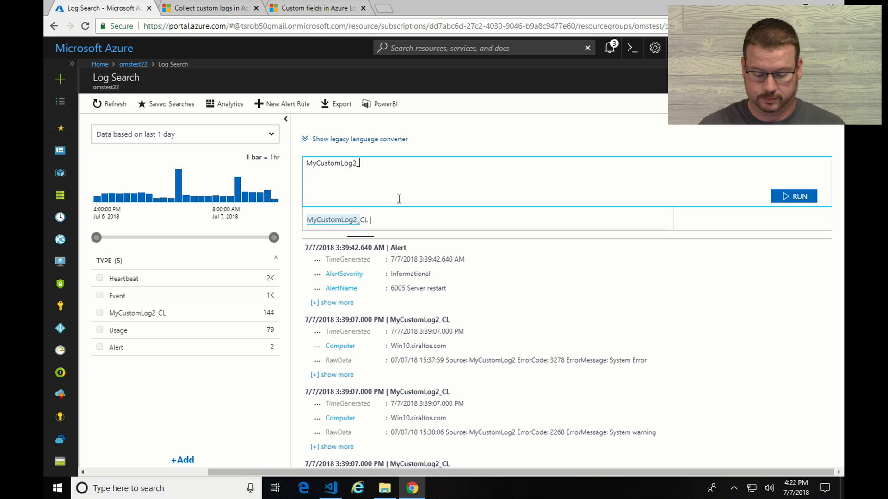
pyautogui.write('CL')
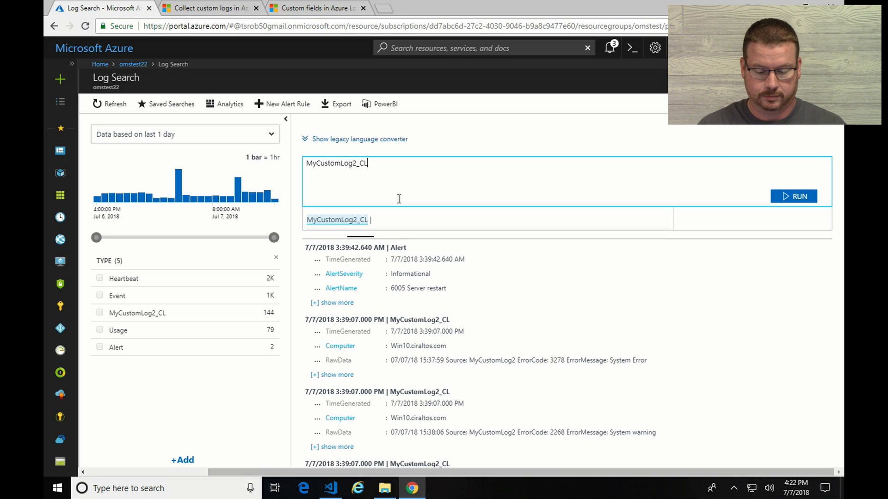
pyautogui.click(793, 197)
pyautogui.write('| error')
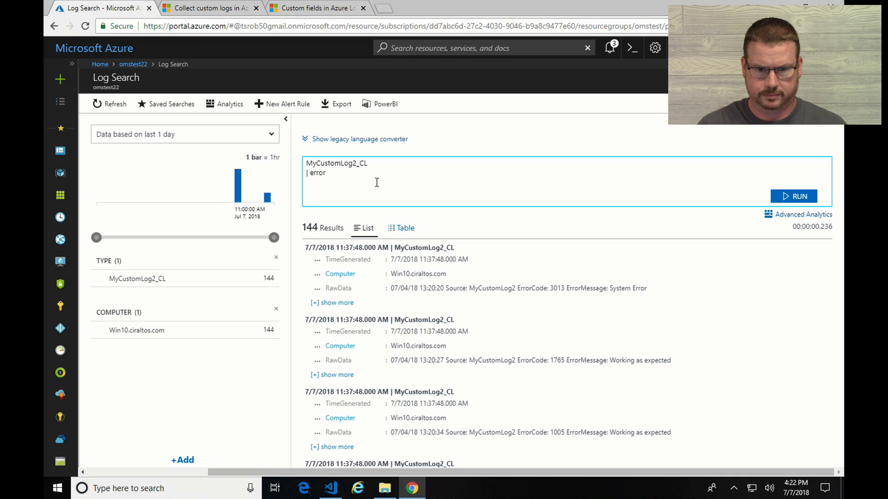
# Step: Filter MyCustomLog2_CL with search "ErrorCode:3*" and run it
pyautogui.press('Backspace')
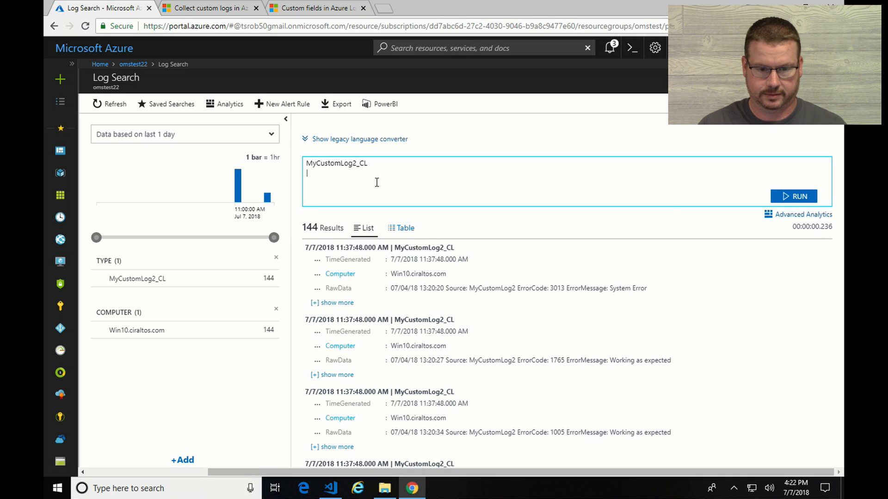
pyautogui.write('| sea')
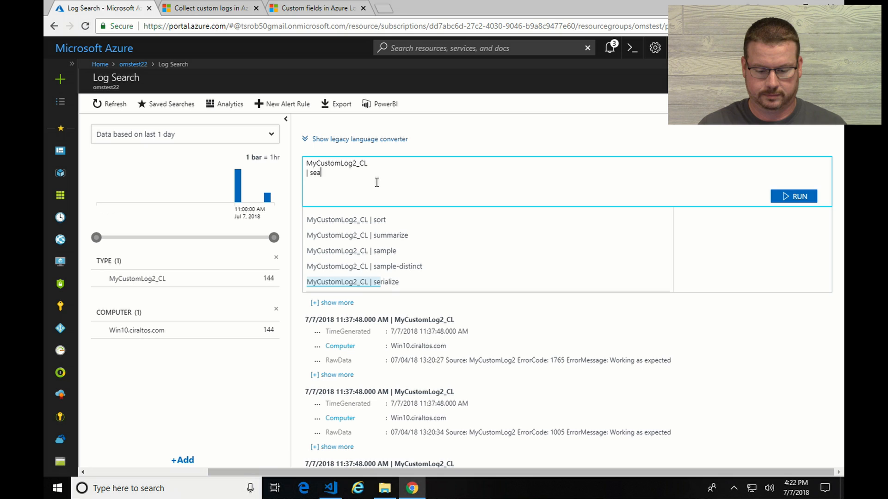
pyautogui.write('rch *')
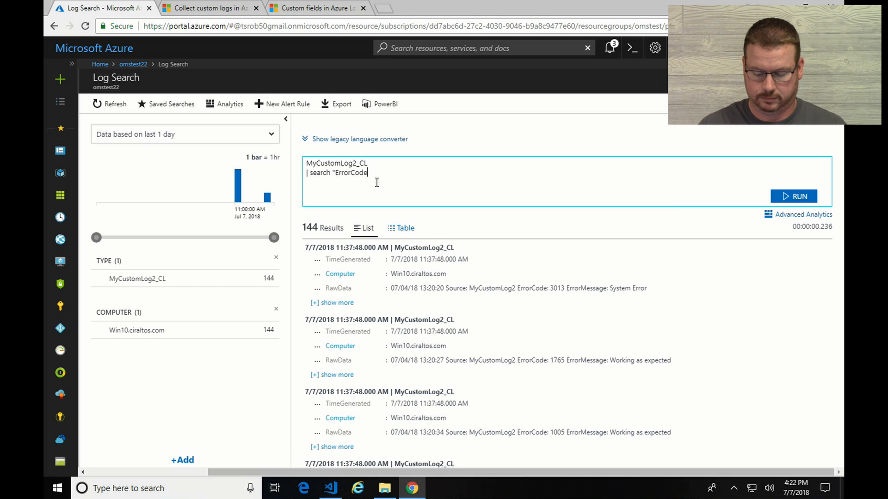
pyautogui.write(':')
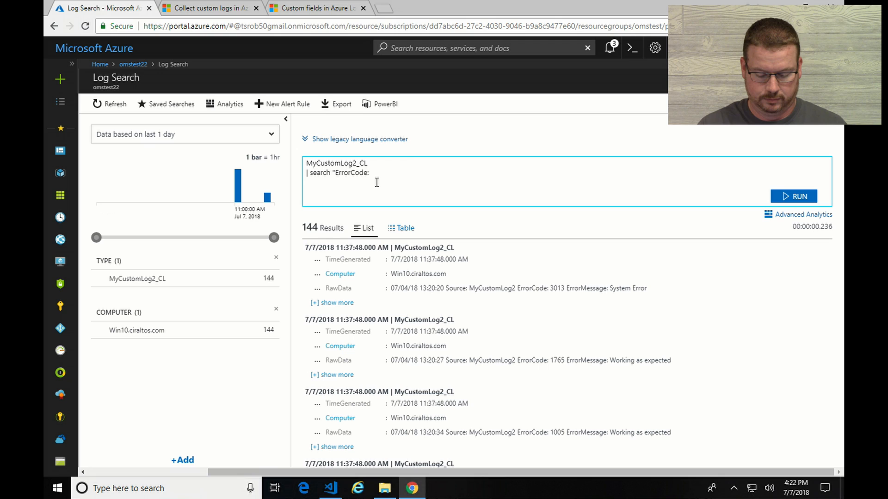
pyautogui.write('3')
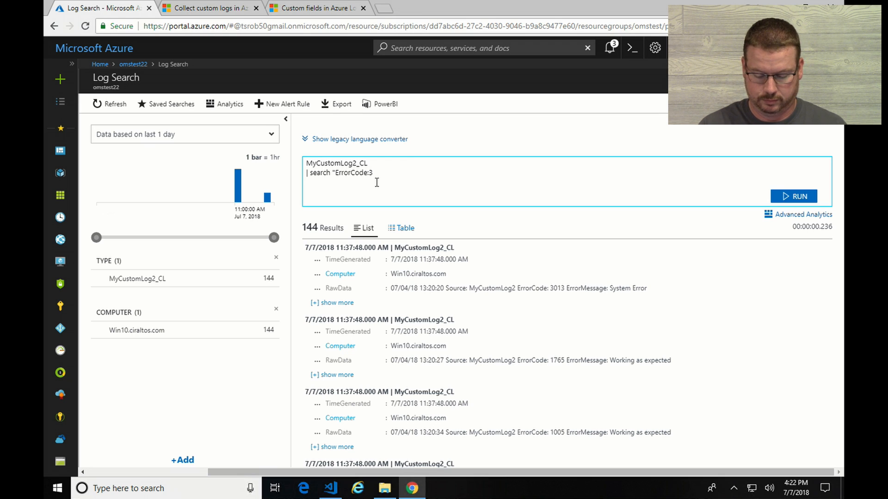
pyautogui.click(794, 196)
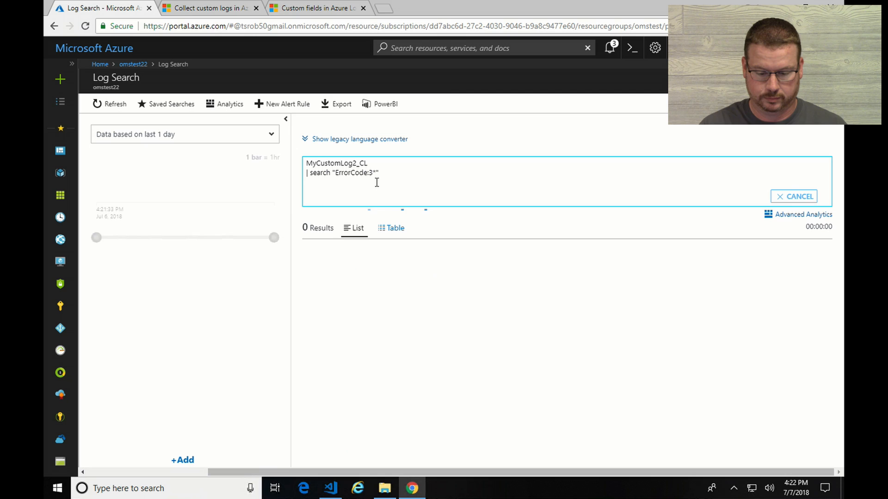
pyautogui.click(793, 197)
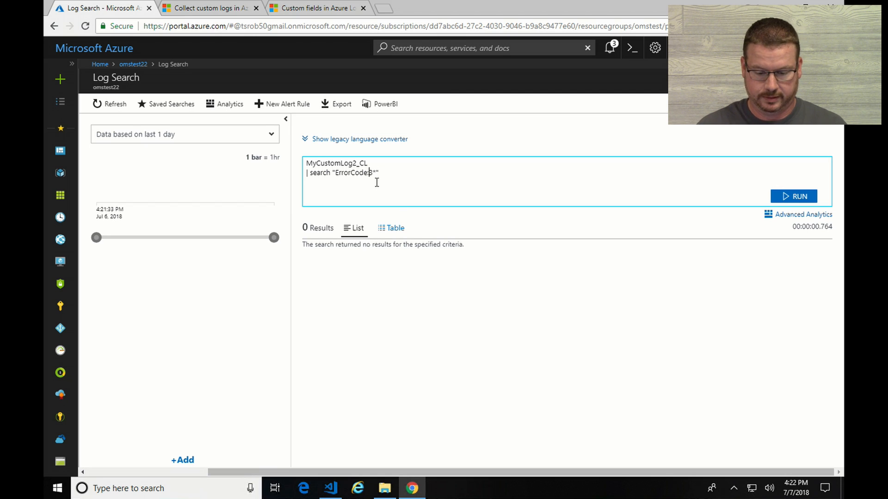
pyautogui.click(793, 196)
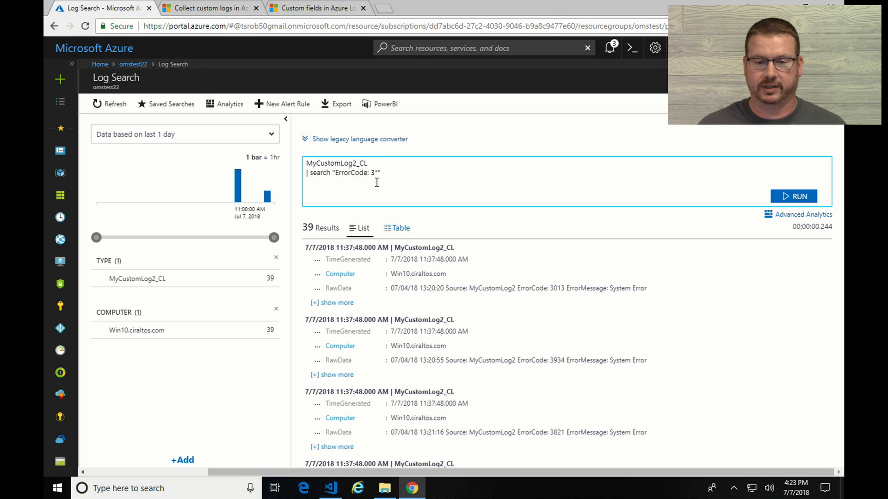
pyautogui.moveTo(336, 274)
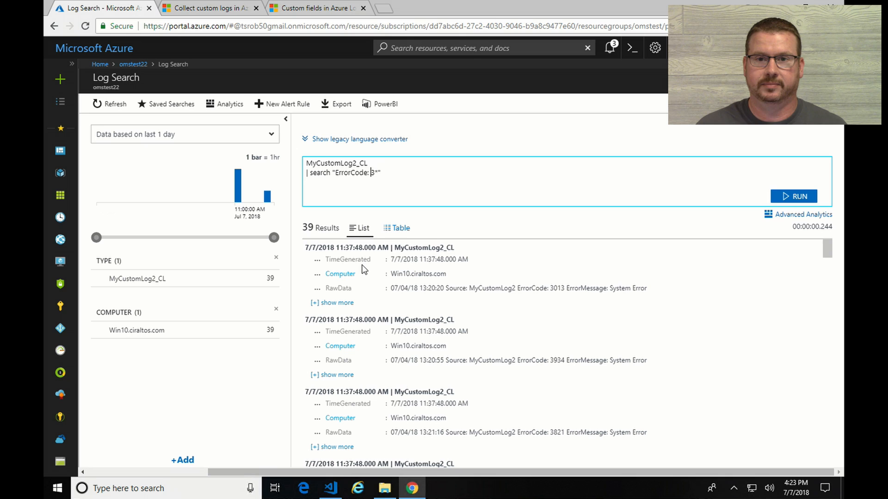
pyautogui.moveTo(622, 309)
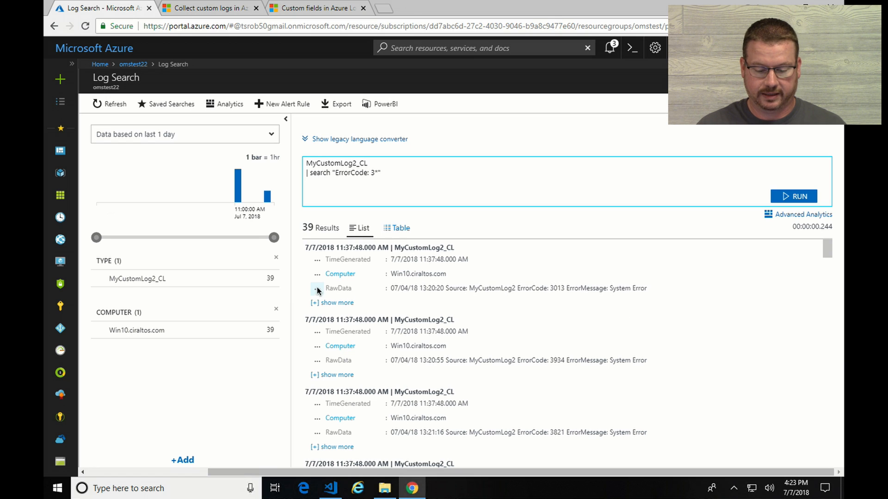
# Step: Start field extraction from the first MyCustomLog2_CL record's RawData
pyautogui.click(317, 288)
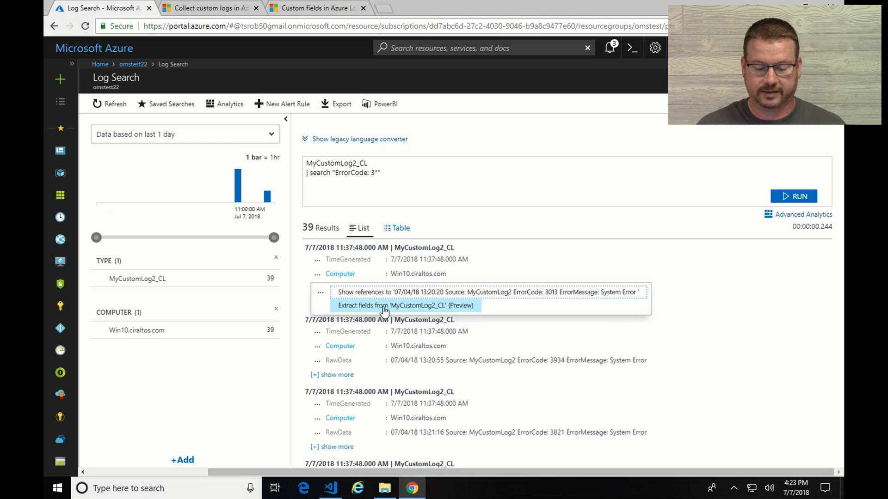
pyautogui.click(406, 305)
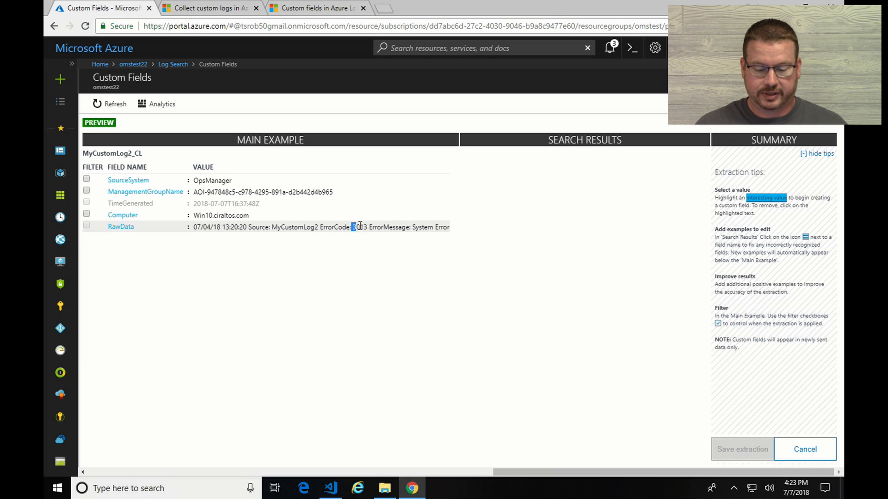
# Step: Extract error code 3013 as a numeric ErrorCode_CF field and save the extraction
pyautogui.click(360, 227)
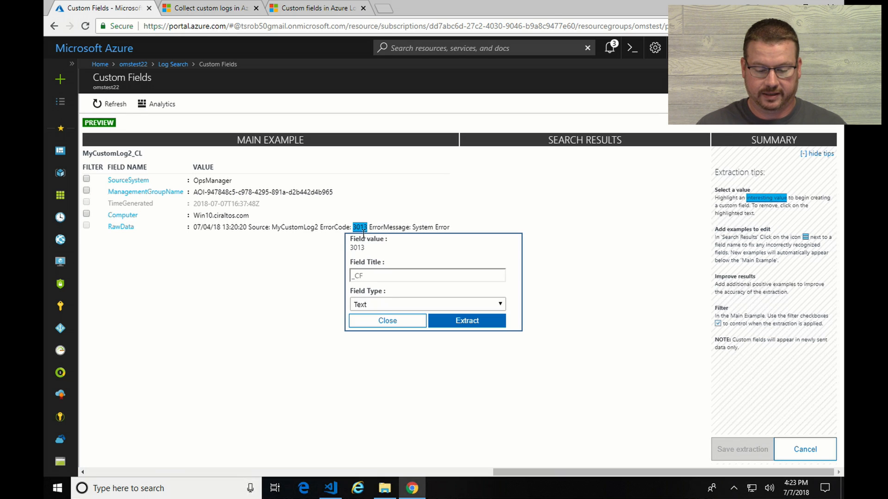
pyautogui.click(426, 275)
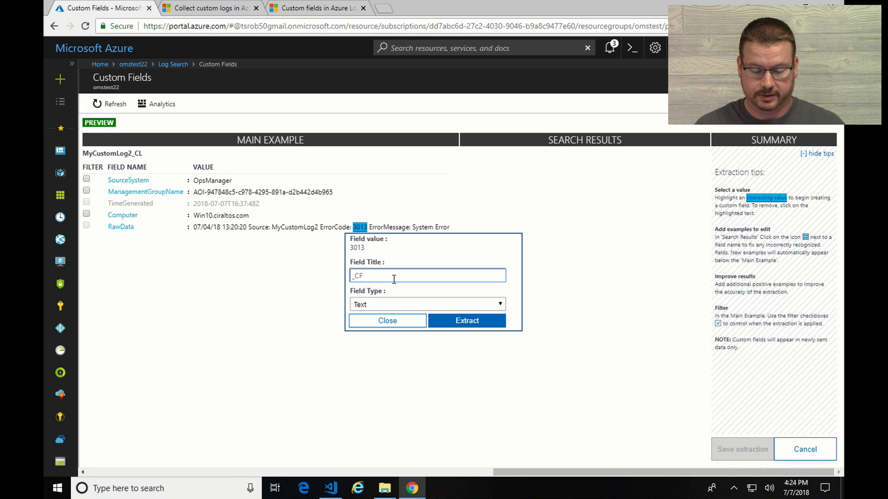
pyautogui.write('E')
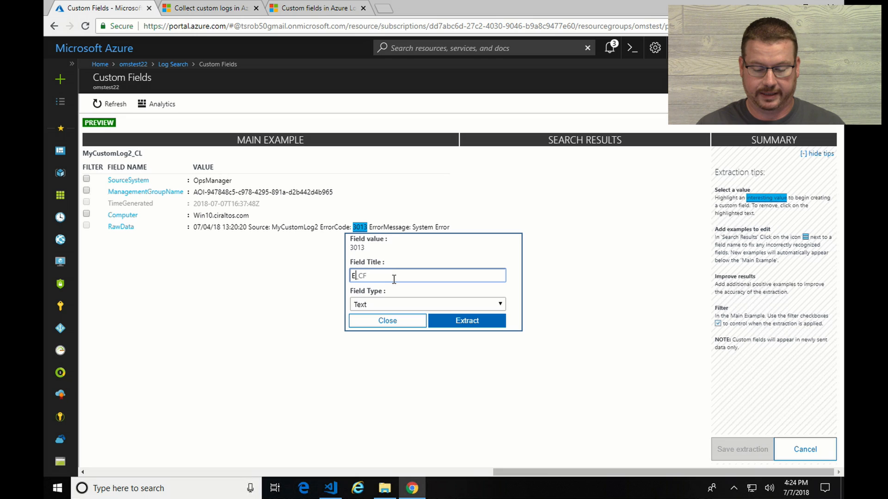
pyautogui.write('rrorCode')
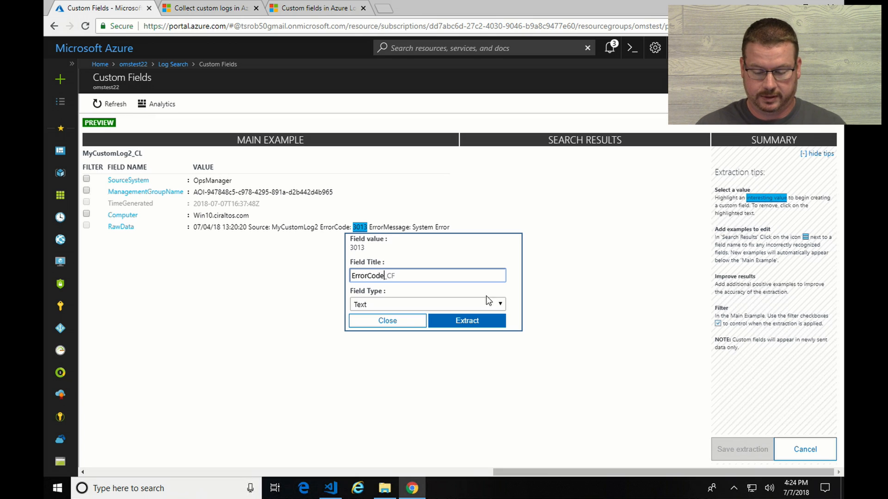
pyautogui.click(425, 304)
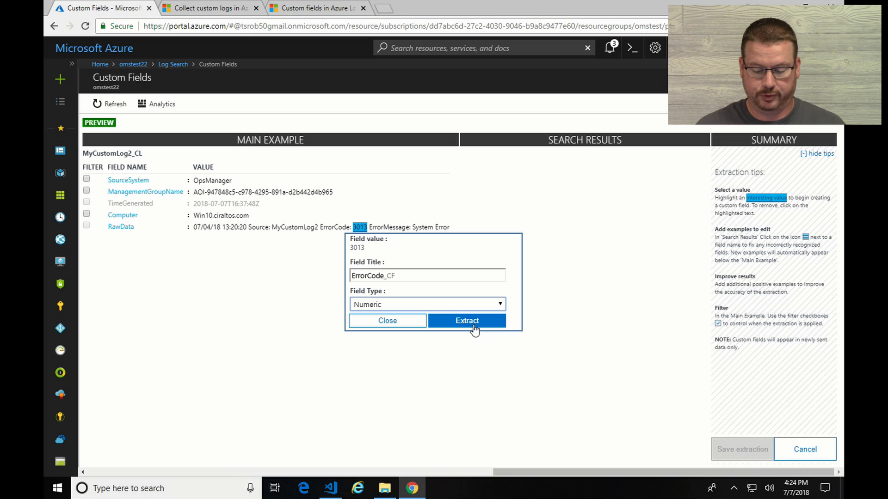
pyautogui.click(466, 321)
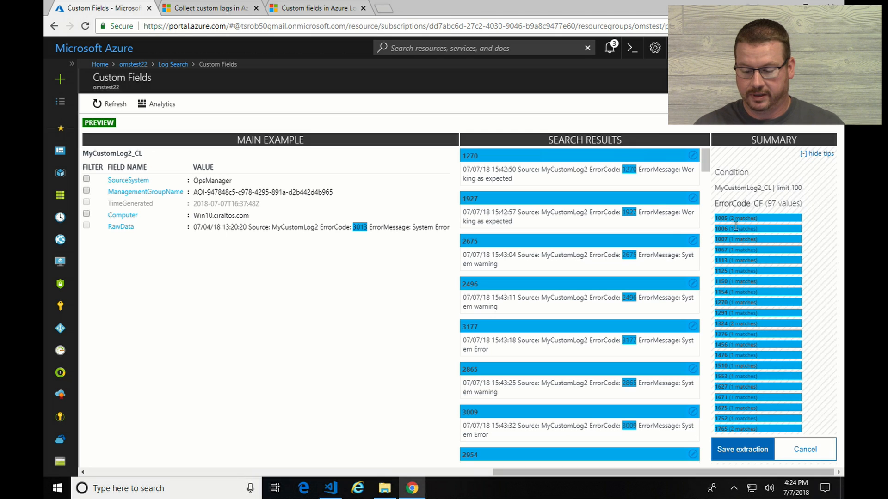
pyautogui.moveTo(725, 227)
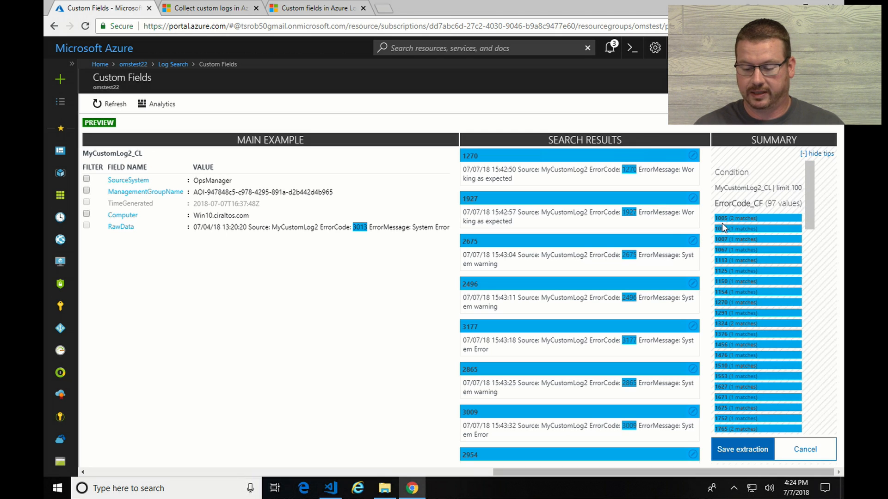
pyautogui.moveTo(733, 245)
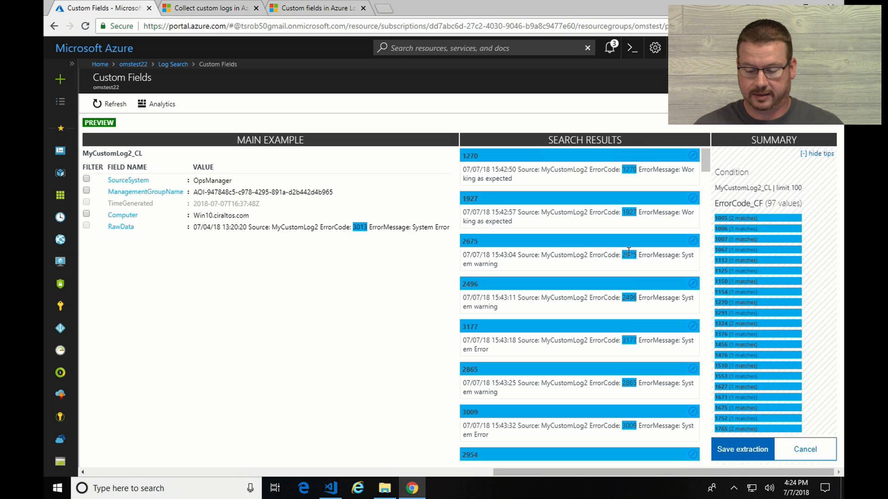
pyautogui.moveTo(633, 335)
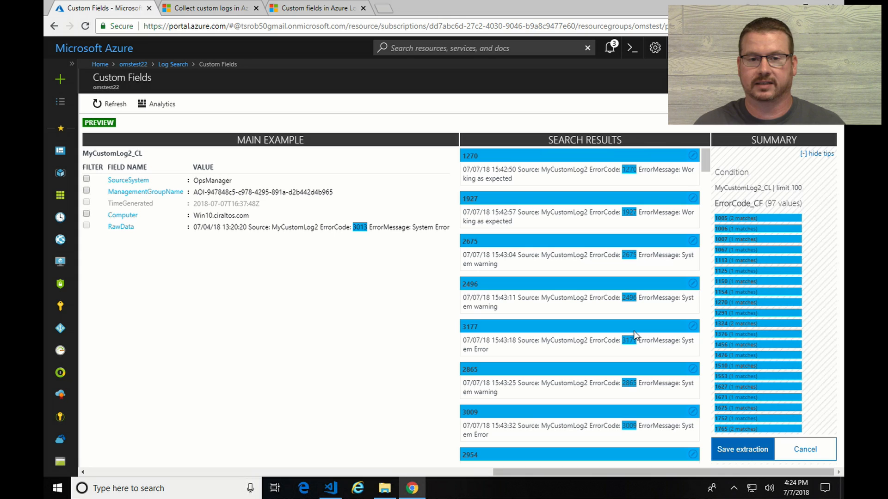
pyautogui.moveTo(767, 472)
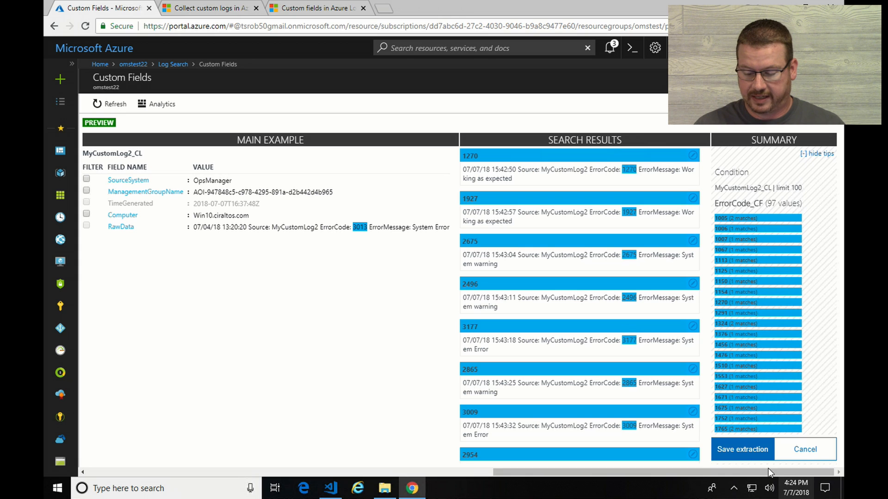
pyautogui.click(741, 449)
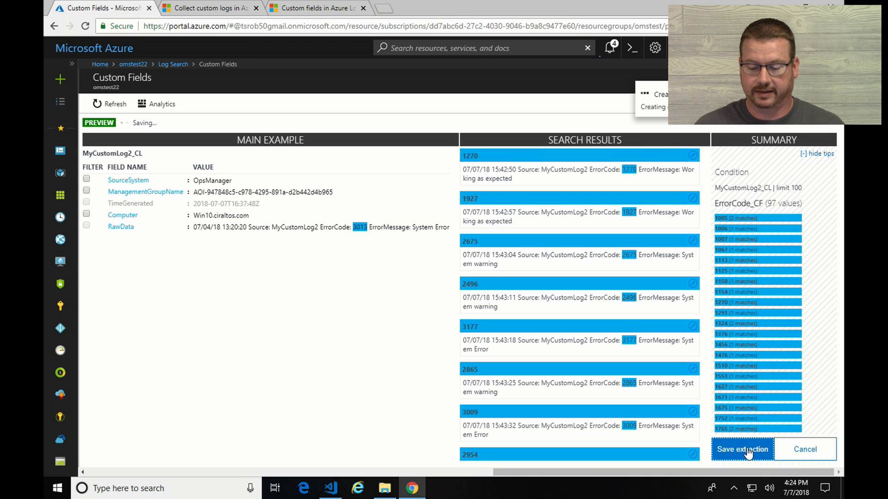
pyautogui.click(742, 449)
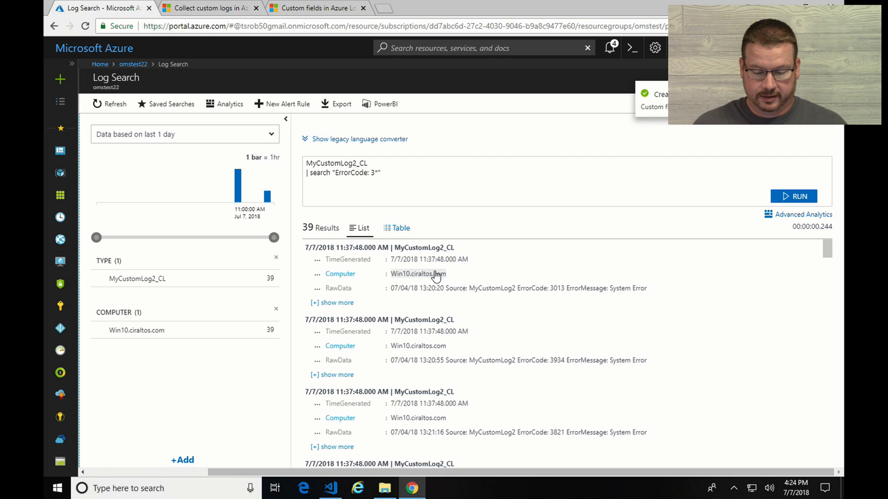
pyautogui.moveTo(317, 291)
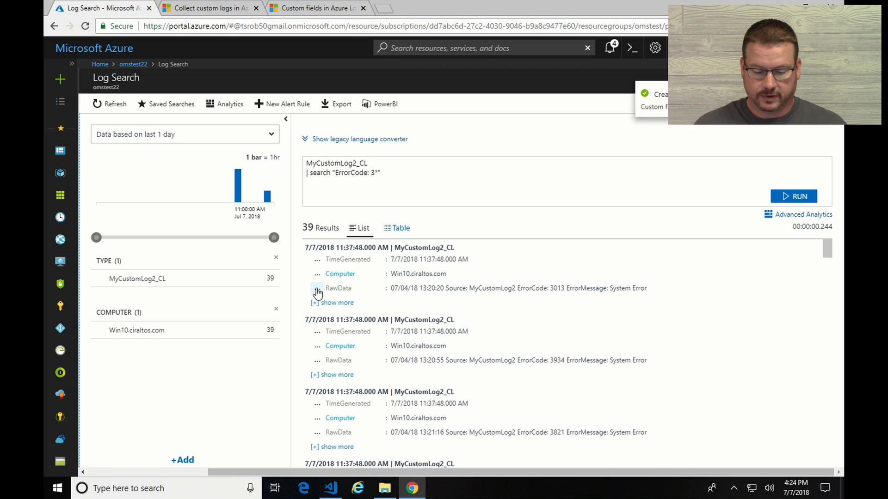
# Step: Preview an ErrorMessage_CF text field extracted from 'System Error' in the first record
pyautogui.click(317, 288)
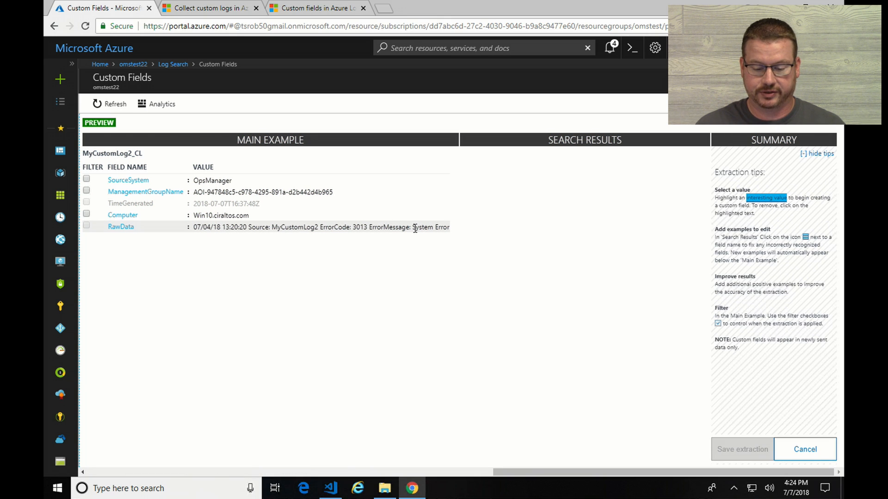
pyautogui.doubleClick(430, 227)
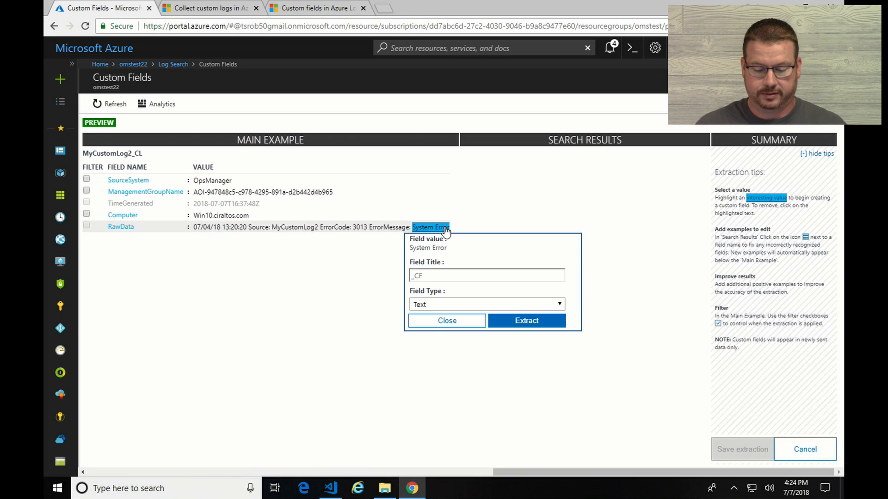
pyautogui.click(486, 275)
pyautogui.write('ErrorMessage')
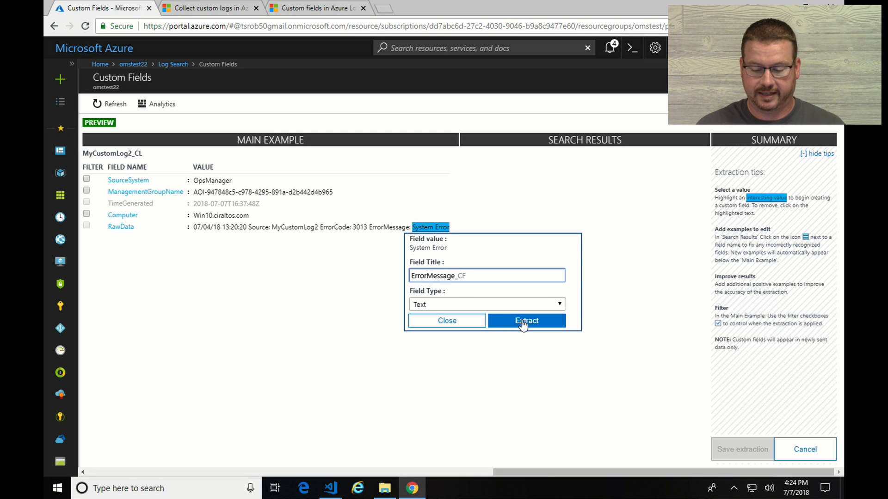
pyautogui.click(525, 320)
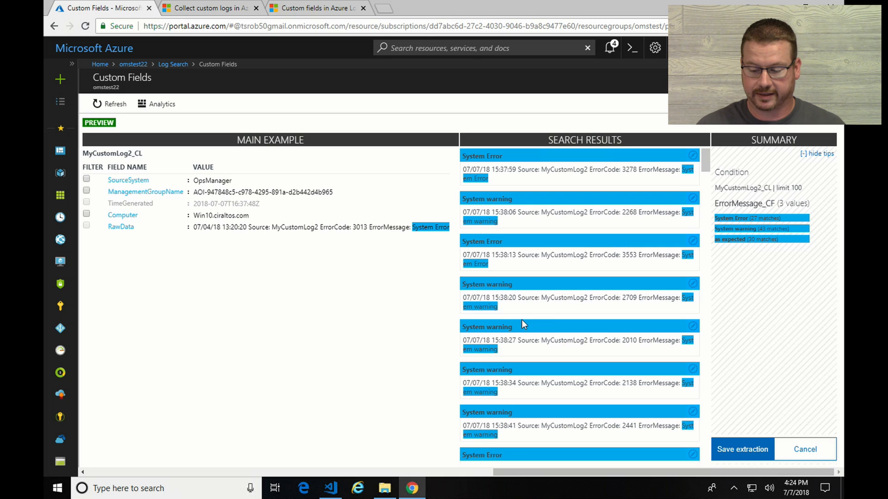
pyautogui.moveTo(741, 323)
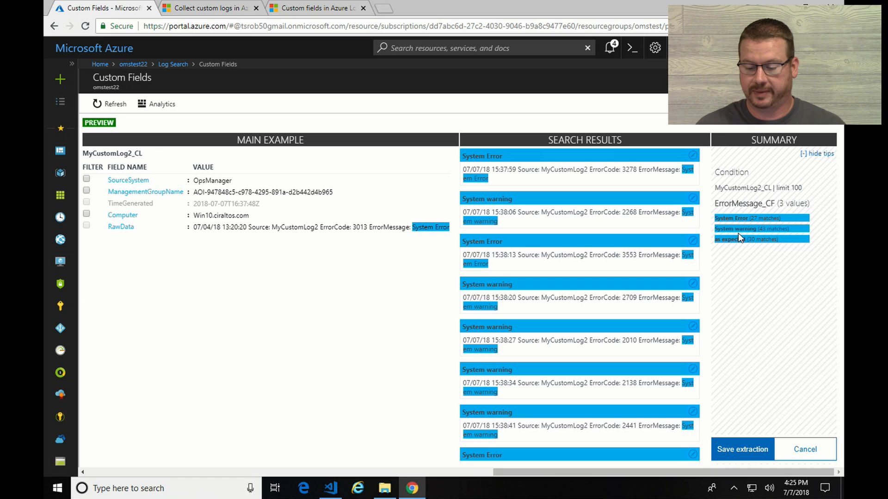
pyautogui.moveTo(776, 240)
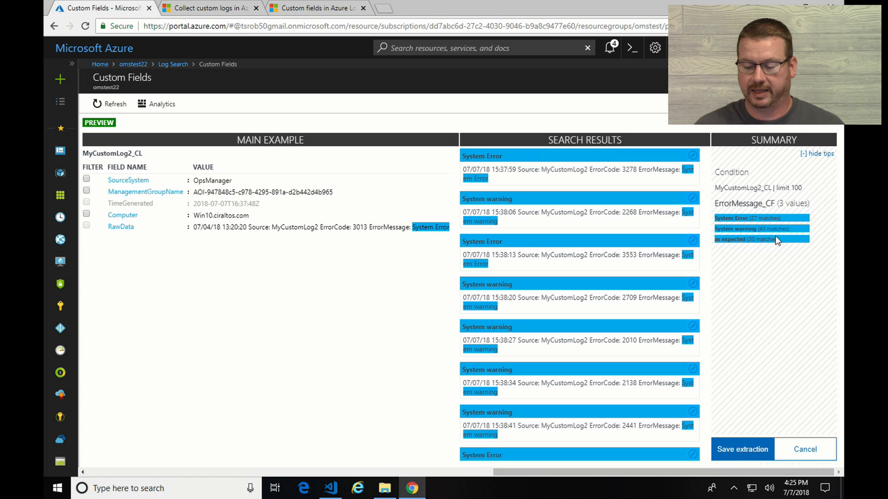
pyautogui.moveTo(741, 239)
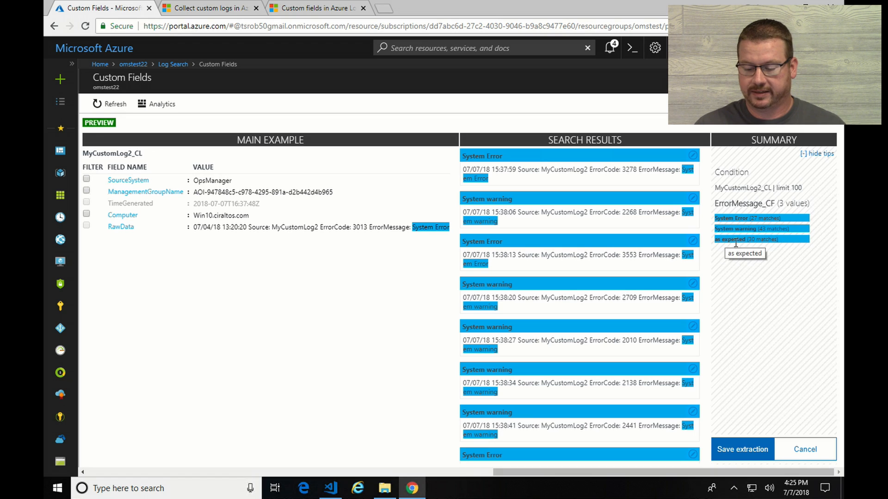
pyautogui.moveTo(768, 253)
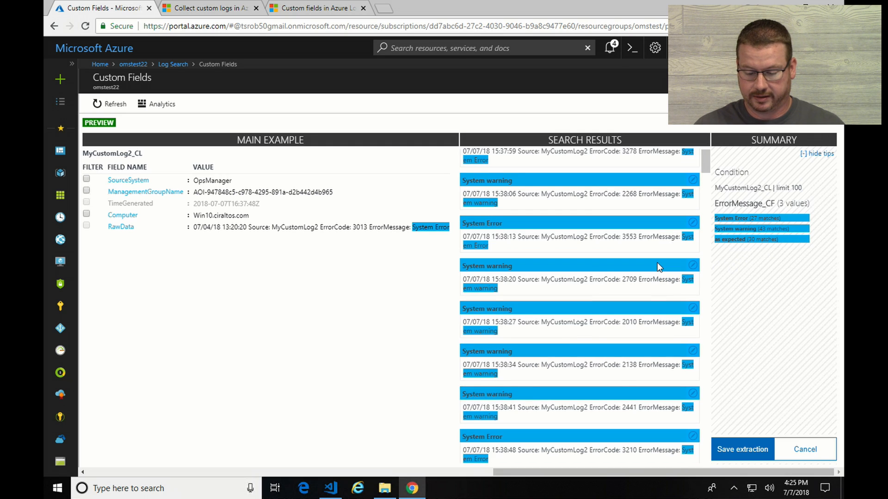
# Step: Scroll the preview to a partial 'as expected' match and open its correction options
pyautogui.scroll(-3)
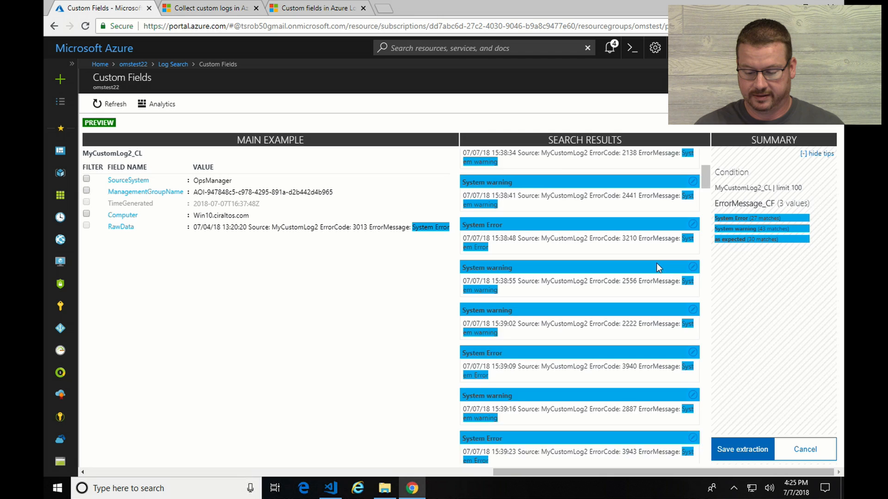
pyautogui.scroll(-3)
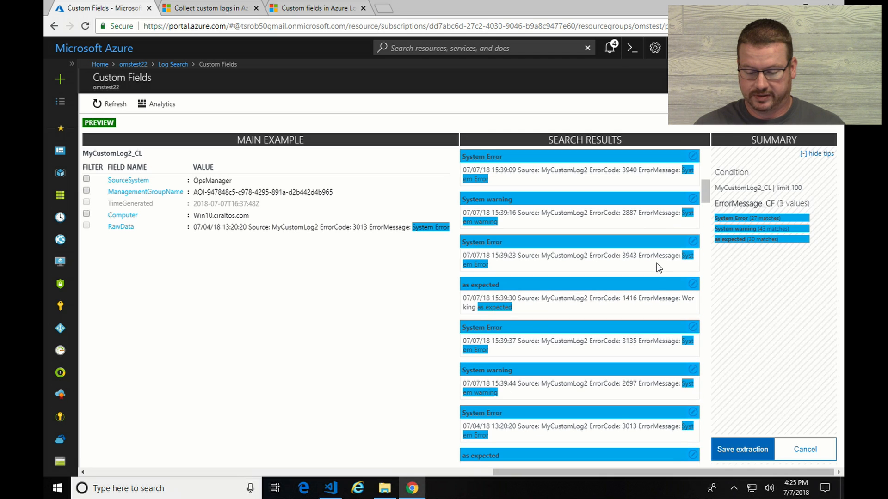
pyautogui.moveTo(570, 302)
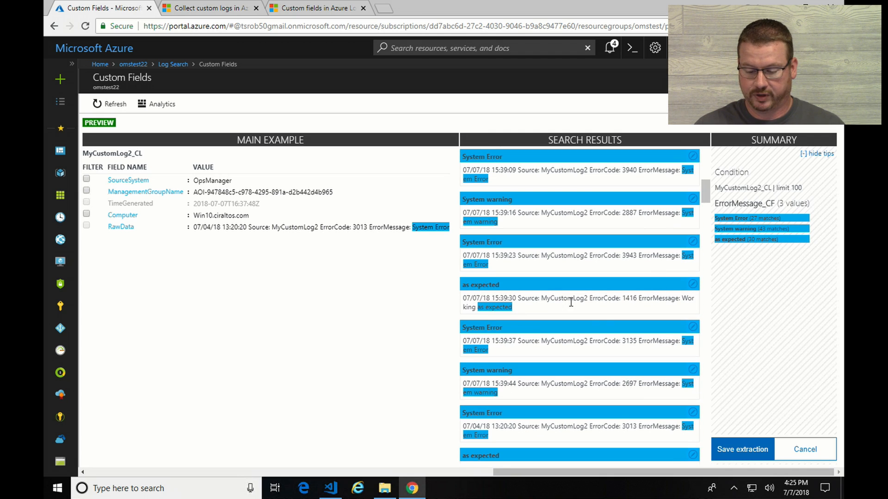
pyautogui.moveTo(692, 284)
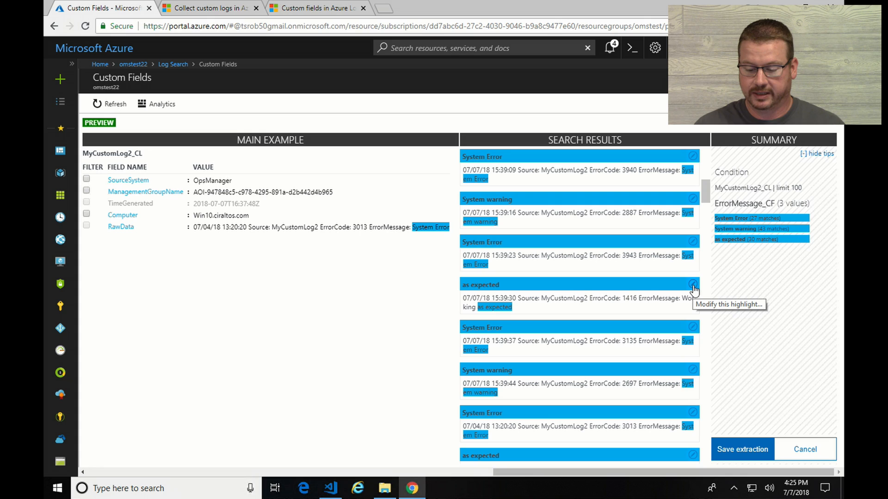
pyautogui.click(692, 285)
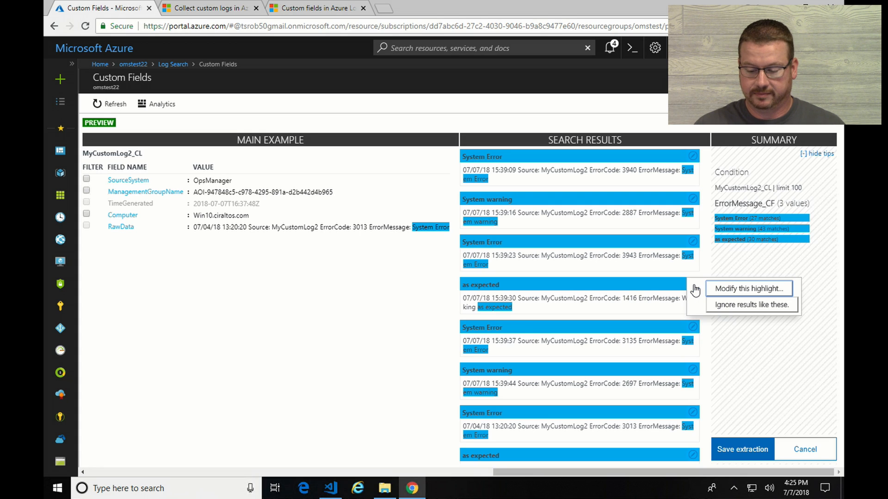
# Step: Correct ErrorMessage_CF to capture 'Working as expected', re-extract, and save the extraction
pyautogui.click(748, 288)
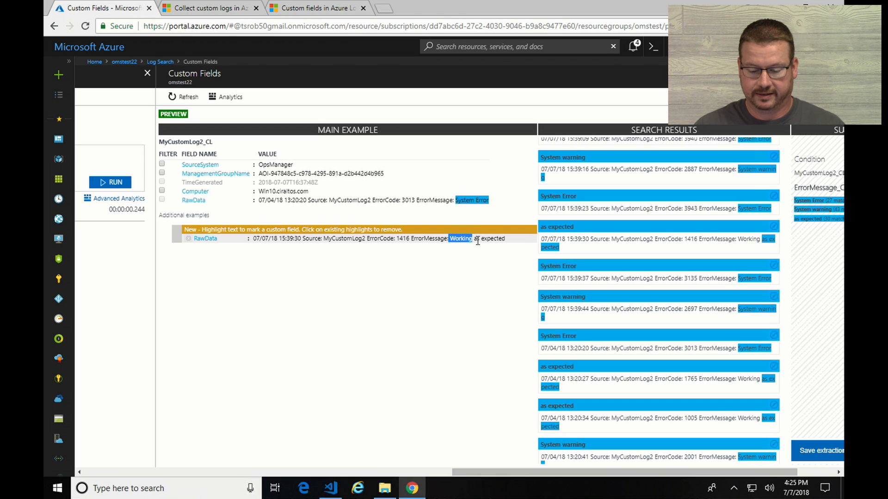
pyautogui.click(488, 238)
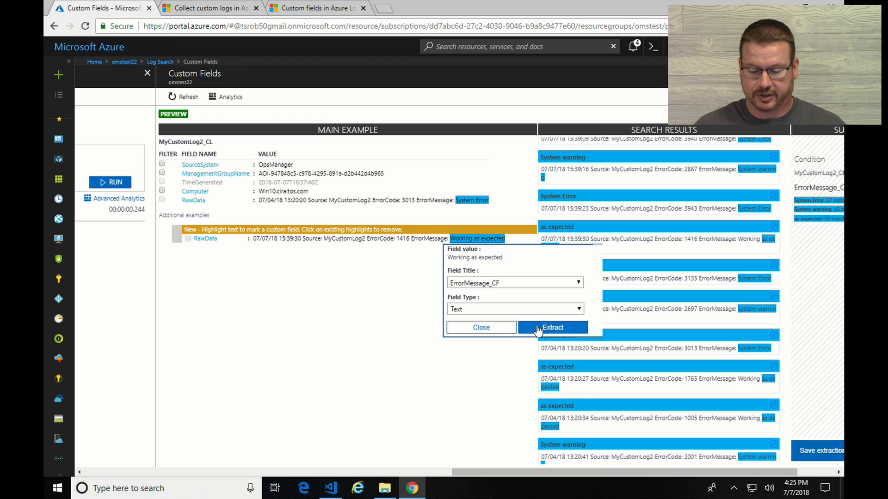
pyautogui.click(552, 327)
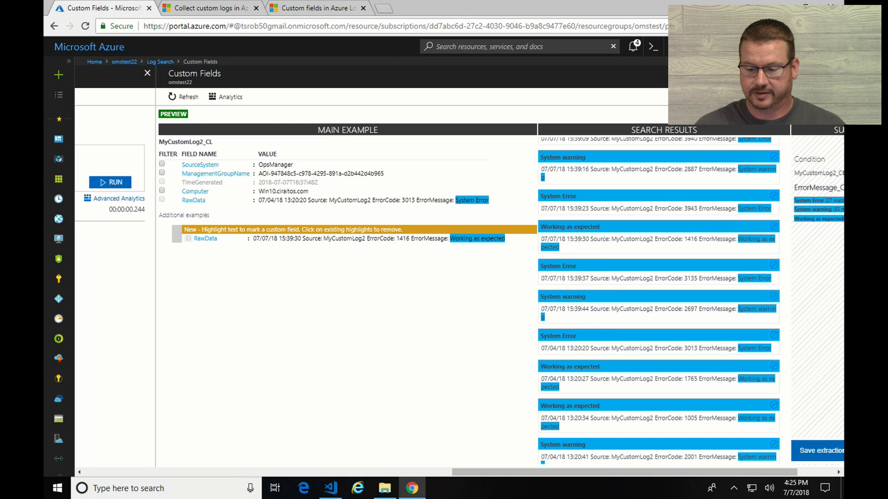
pyautogui.click(653, 48)
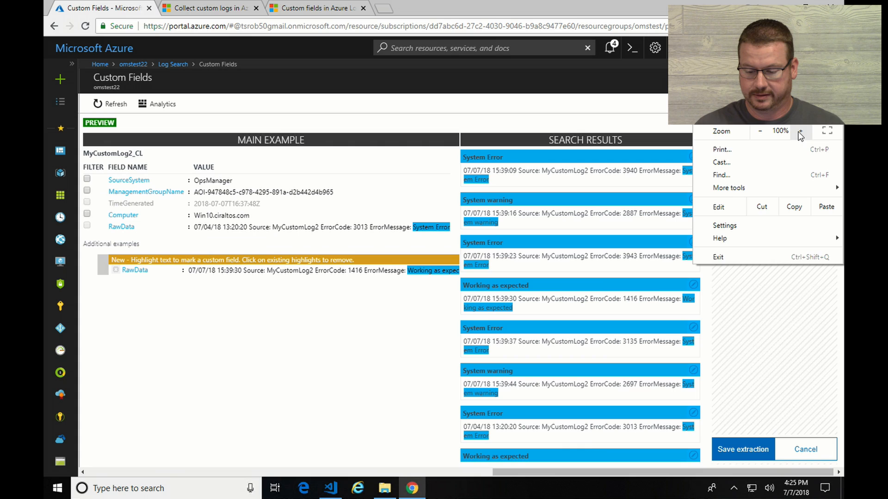
pyautogui.moveTo(715, 431)
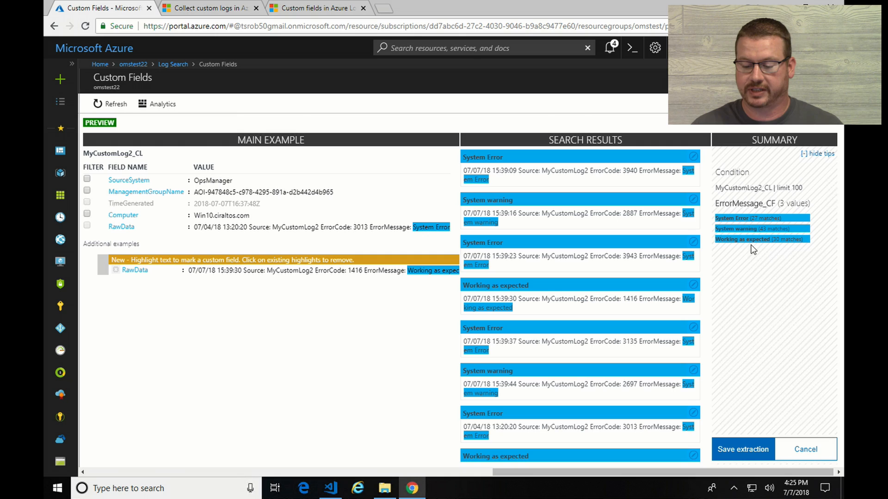
pyautogui.moveTo(735, 239)
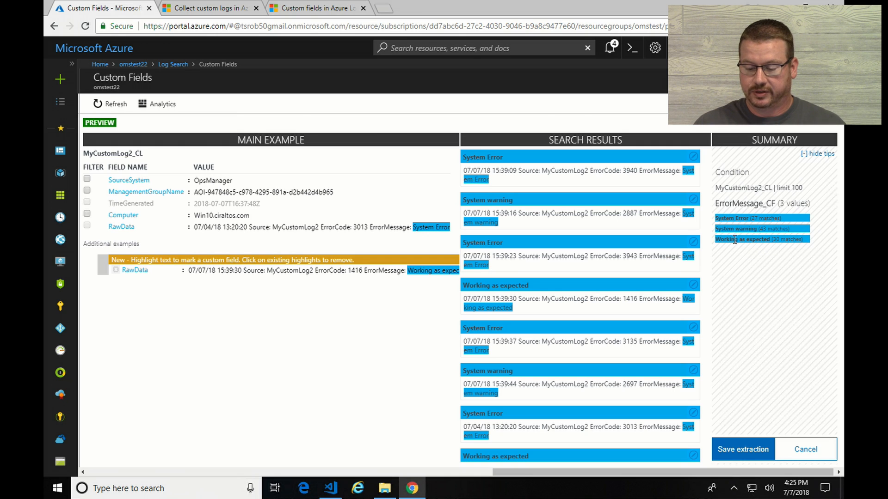
pyautogui.moveTo(737, 235)
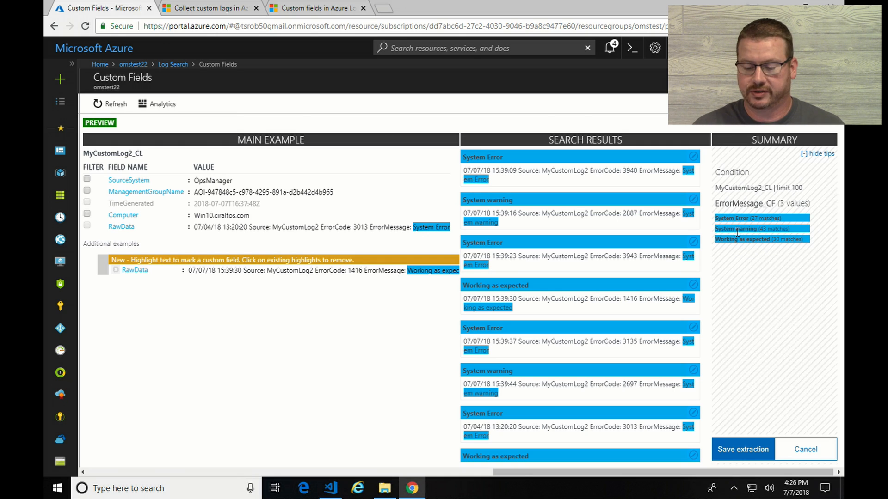
pyautogui.click(742, 449)
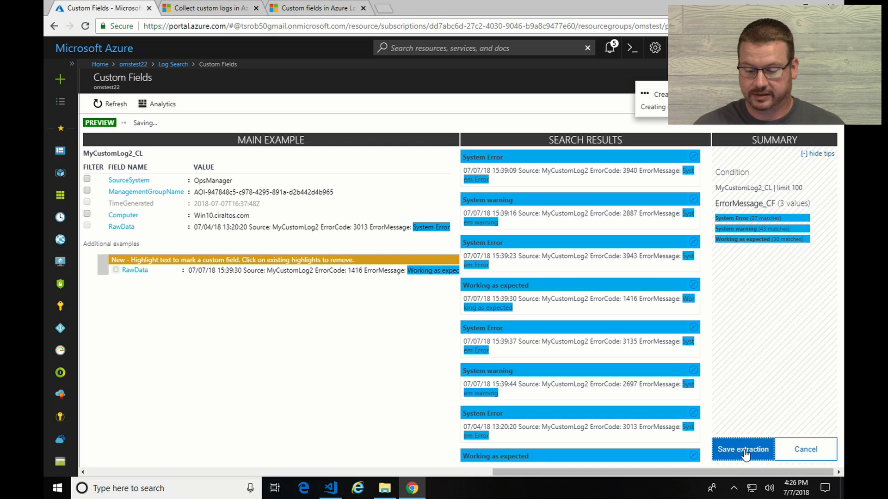
pyautogui.click(742, 449)
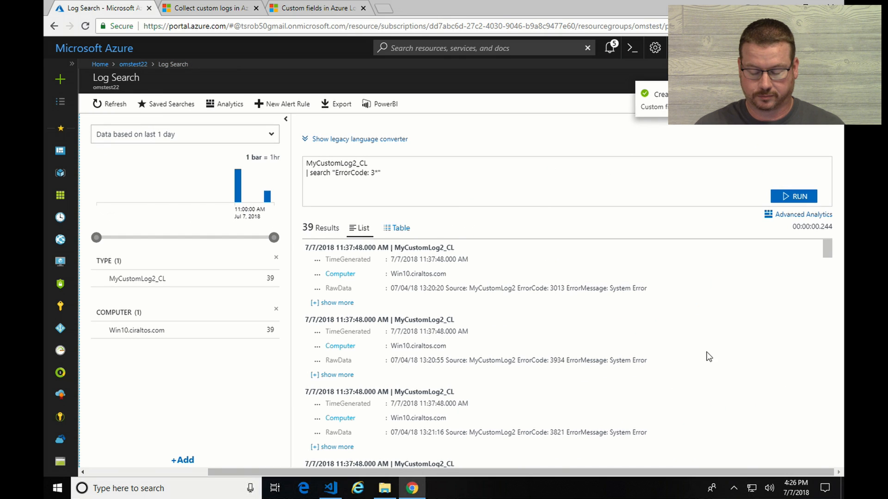
pyautogui.moveTo(424, 221)
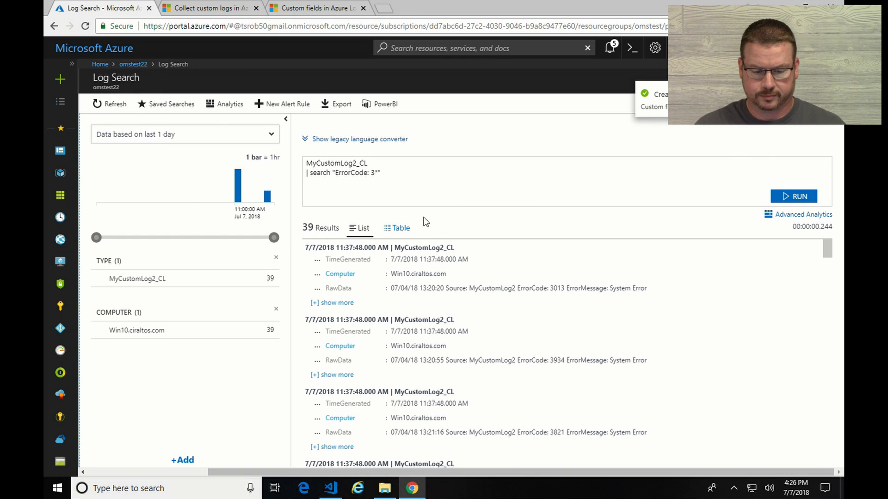
# Step: Return to the omstest22 workspace and open its Advanced settings
pyautogui.click(133, 64)
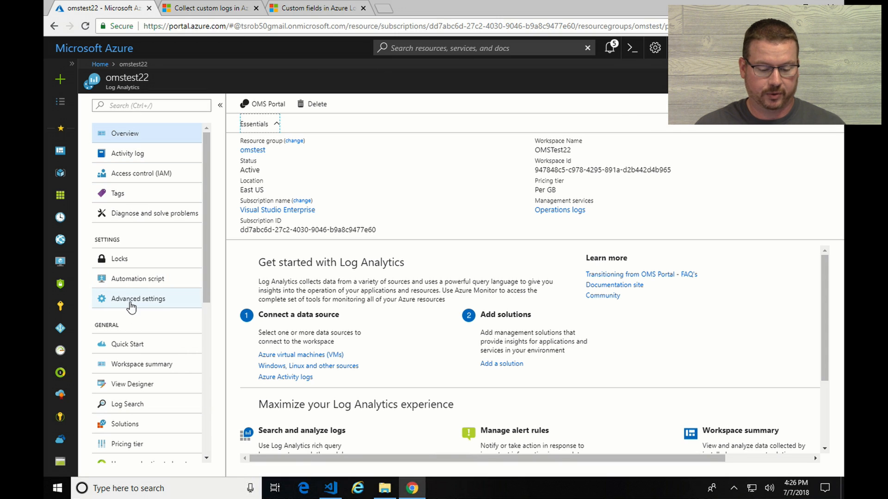
pyautogui.click(137, 298)
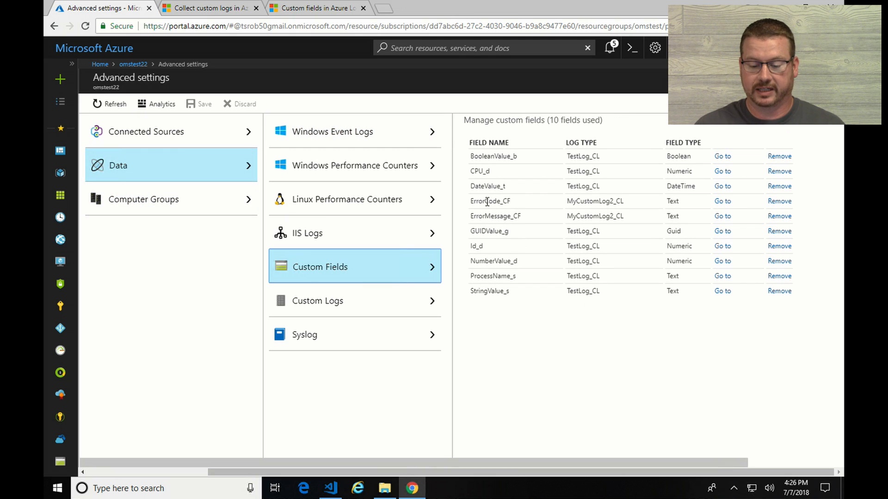
pyautogui.moveTo(484, 211)
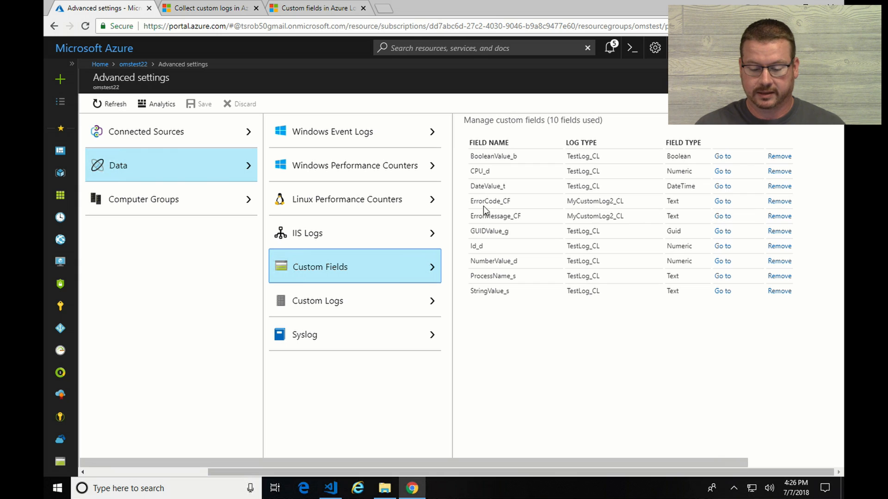
pyautogui.moveTo(466, 221)
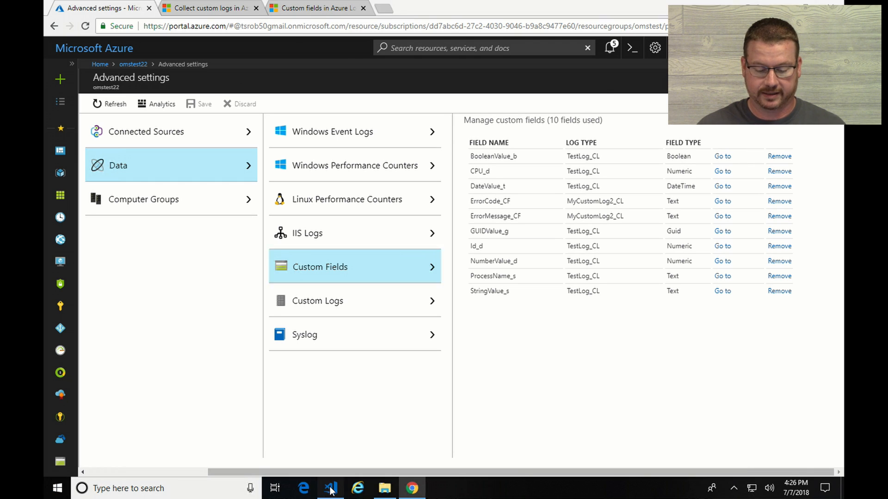
# Step: Open CustomLog2.ps1 in VS Code and run it in the terminal
pyautogui.click(330, 488)
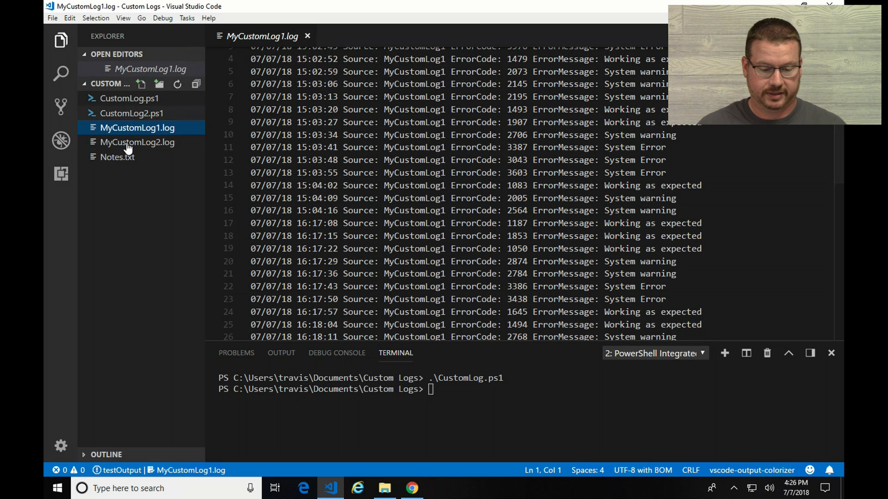
pyautogui.click(131, 114)
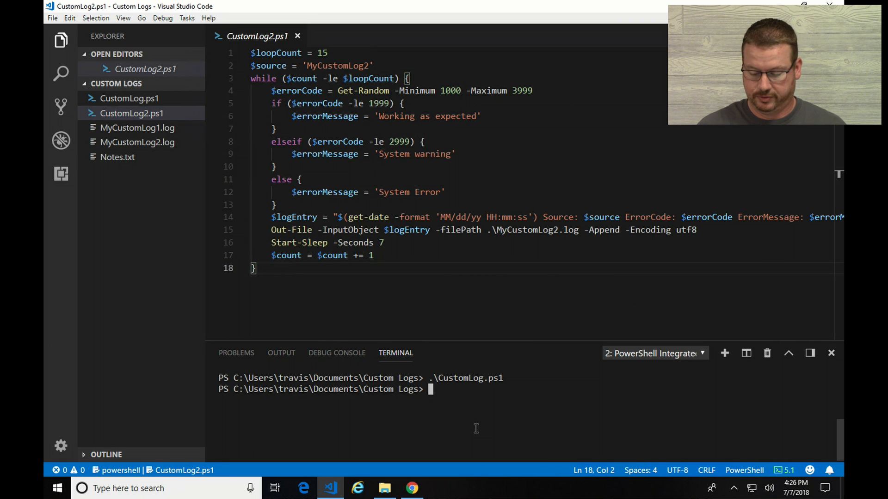
pyautogui.write('.\\CustomLog.ps1')
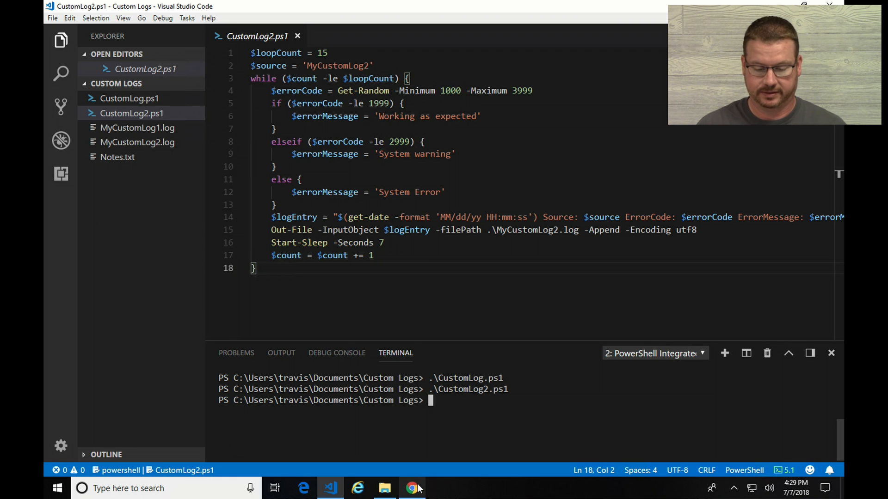
# Step: Run the MyCustomLog2_CL query in Log Search, returning 144 records
pyautogui.click(411, 488)
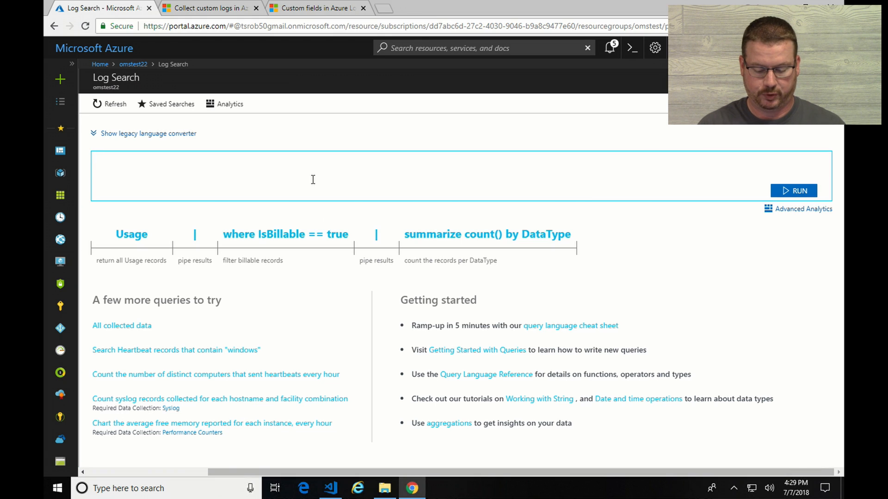
pyautogui.write('M')
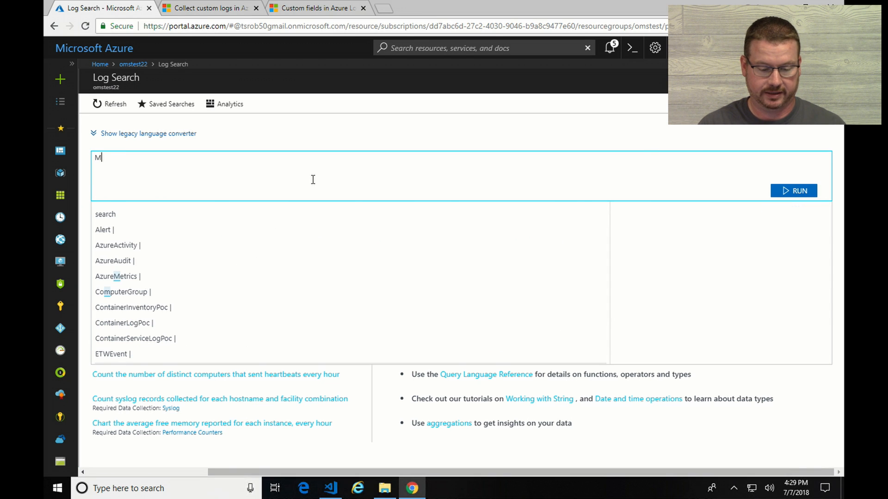
pyautogui.write('yC')
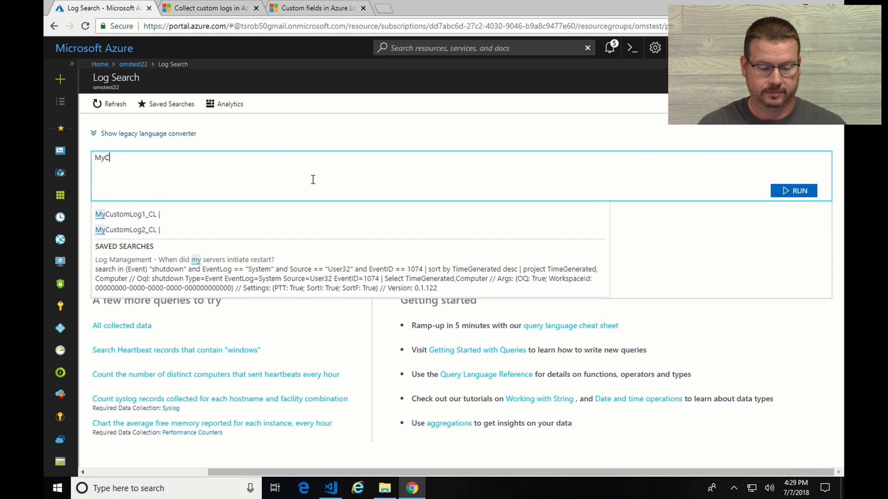
pyautogui.write('ustomLog2_CL')
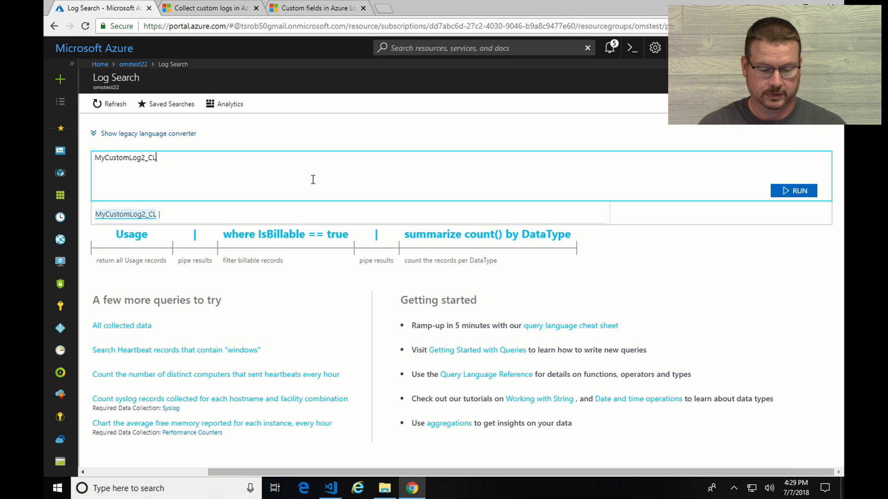
pyautogui.press('BackSpace')
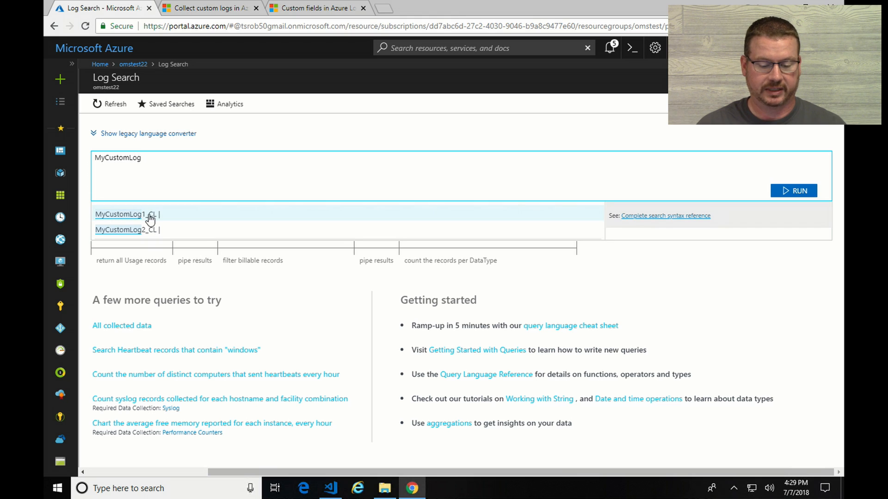
pyautogui.moveTo(192, 164)
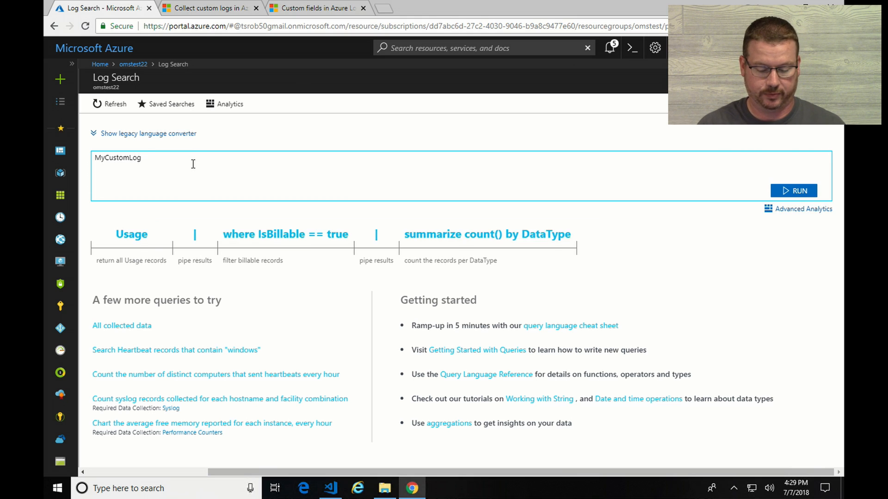
pyautogui.write('2_')
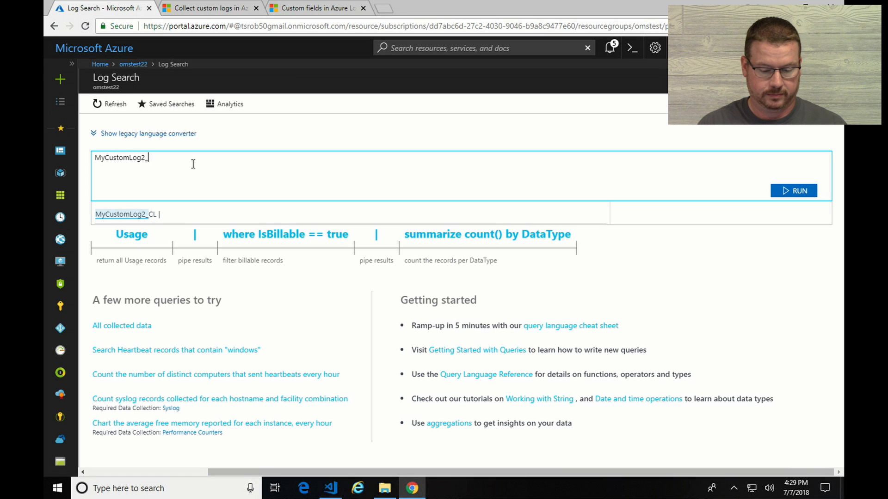
pyautogui.click(793, 190)
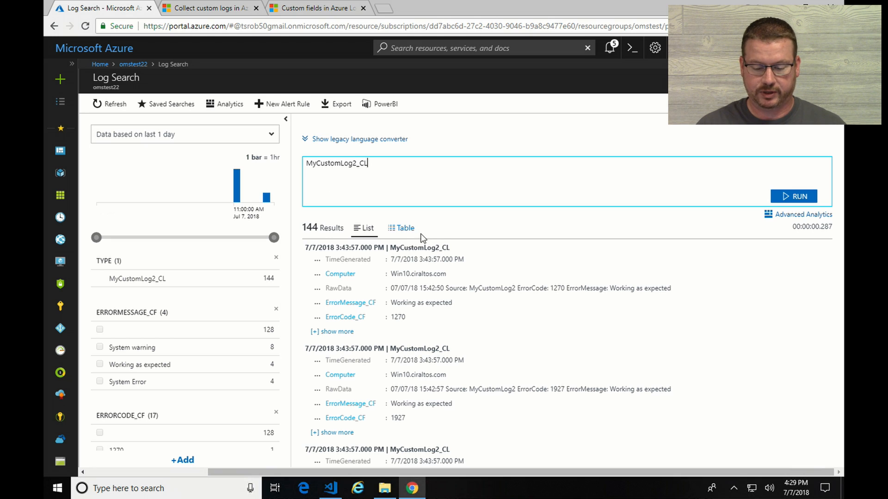
# Step: Show the results as a table and review the ErrorMessage_CF and ErrorCode_CF columns
pyautogui.click(401, 227)
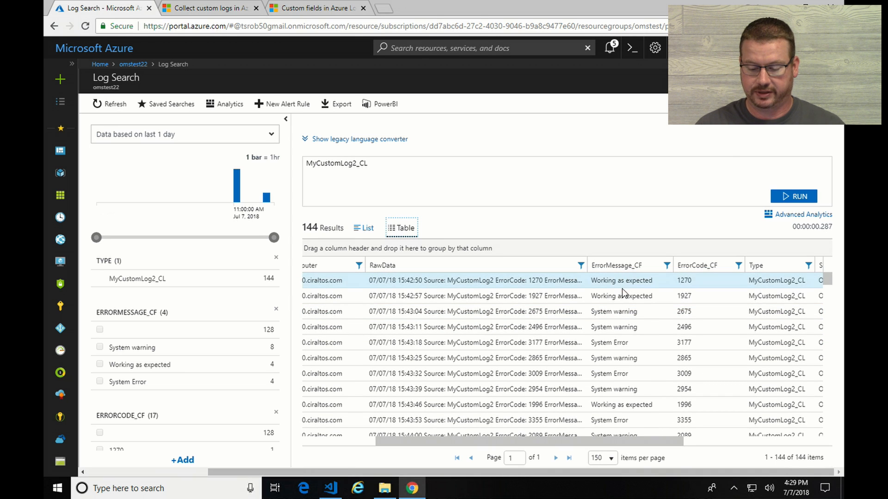
pyautogui.scroll(-3)
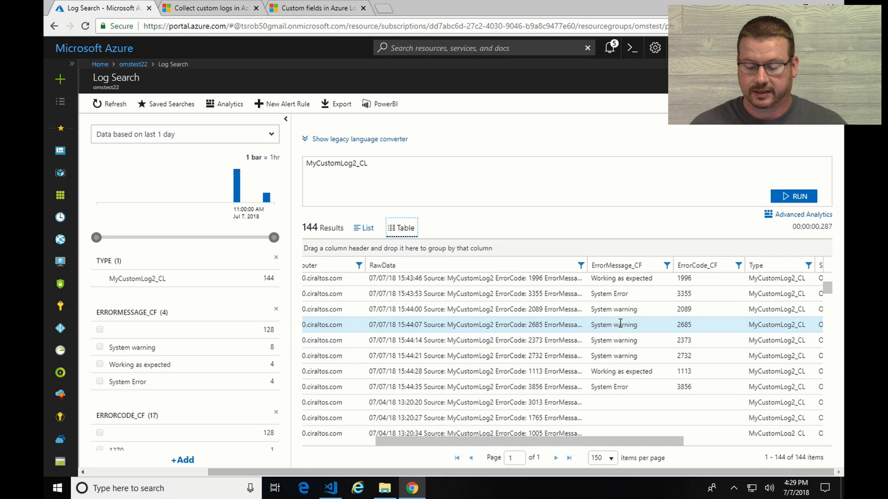
pyautogui.scroll(3)
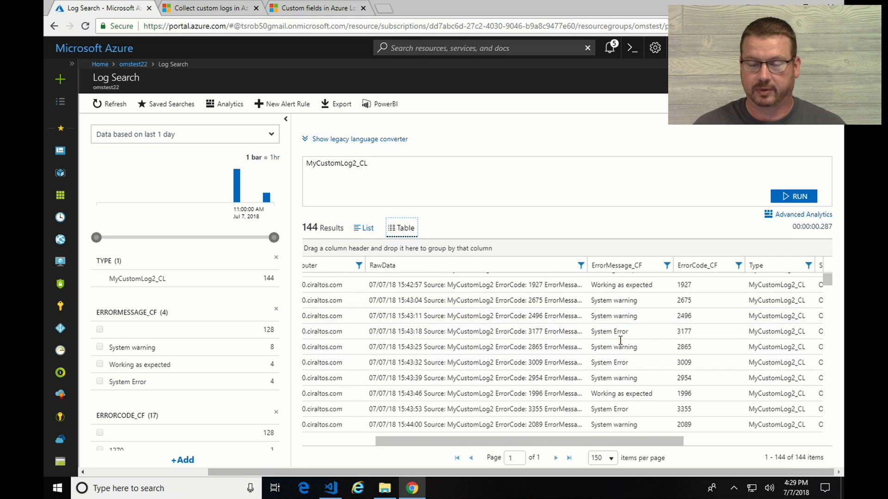
pyautogui.moveTo(637, 331)
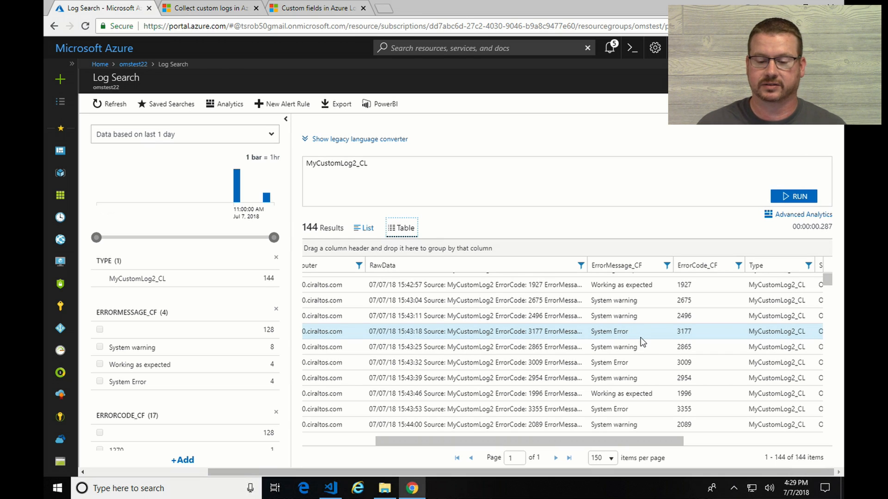
pyautogui.moveTo(639, 331)
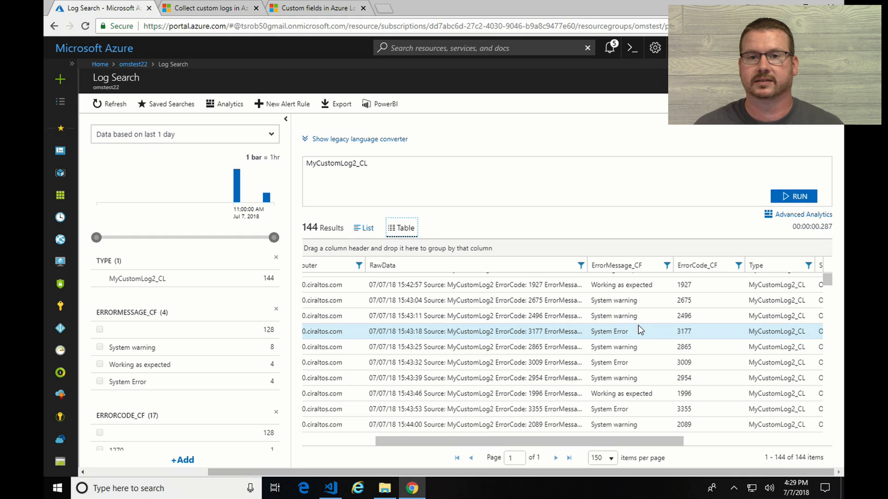
pyautogui.scroll(3)
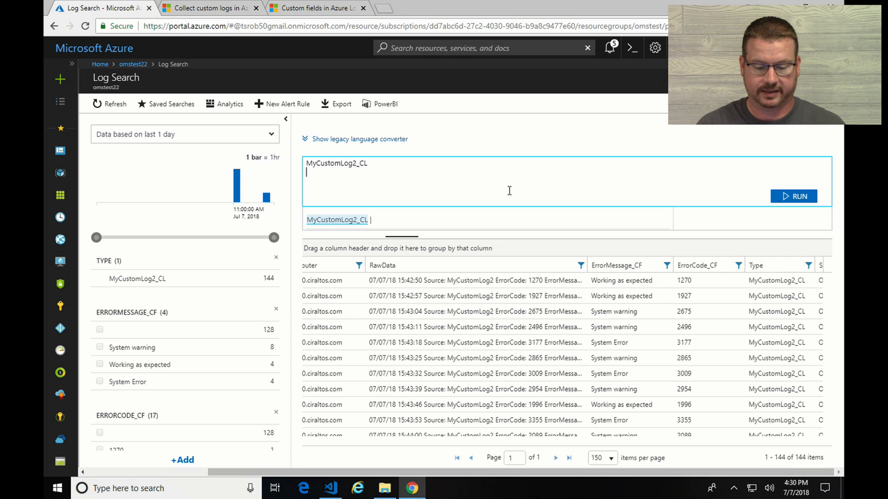
# Step: Add a '| search ErrorCode: 3*' line to the MyCustomLog2_CL query and run it
pyautogui.write('| s')
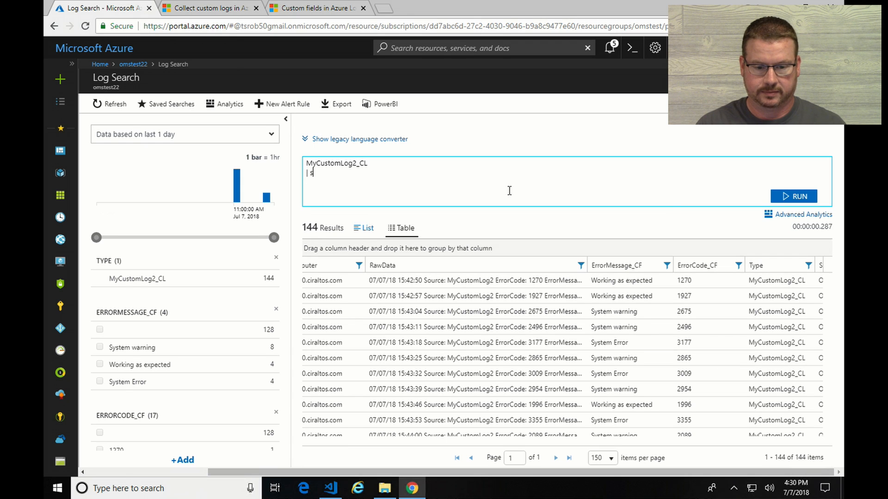
pyautogui.write('earch')
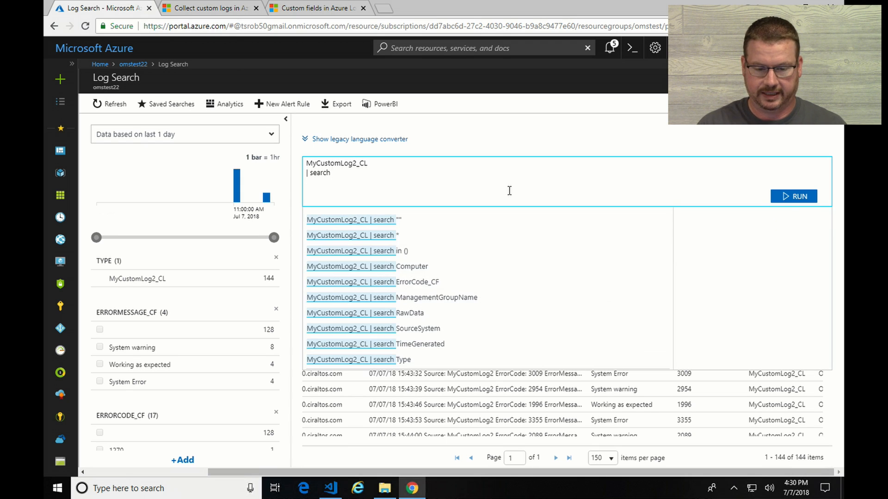
pyautogui.click(351, 219)
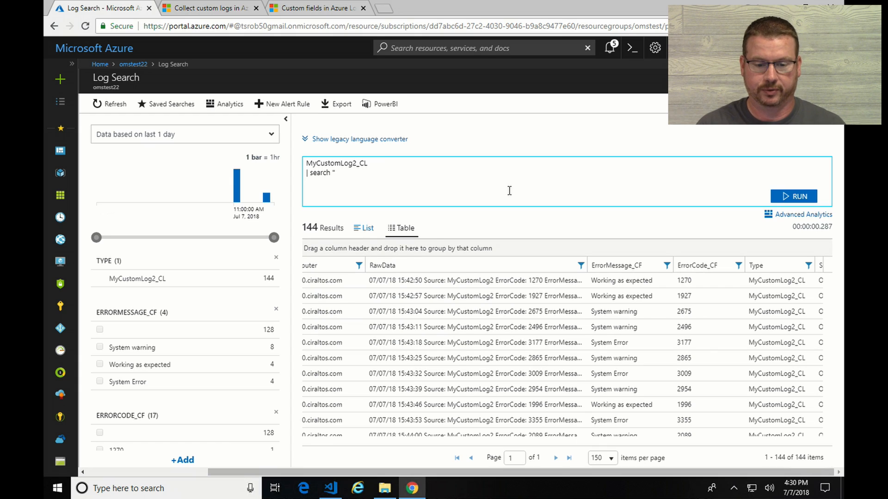
pyautogui.write('E')
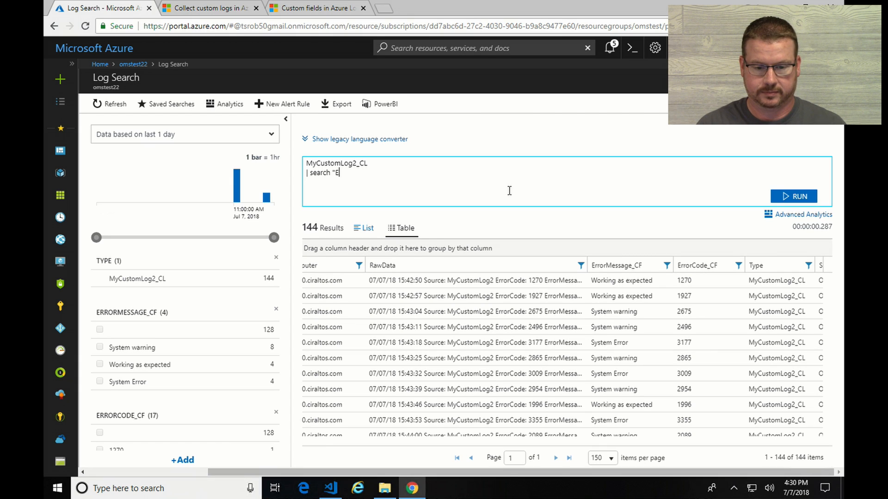
pyautogui.write('rroCode')
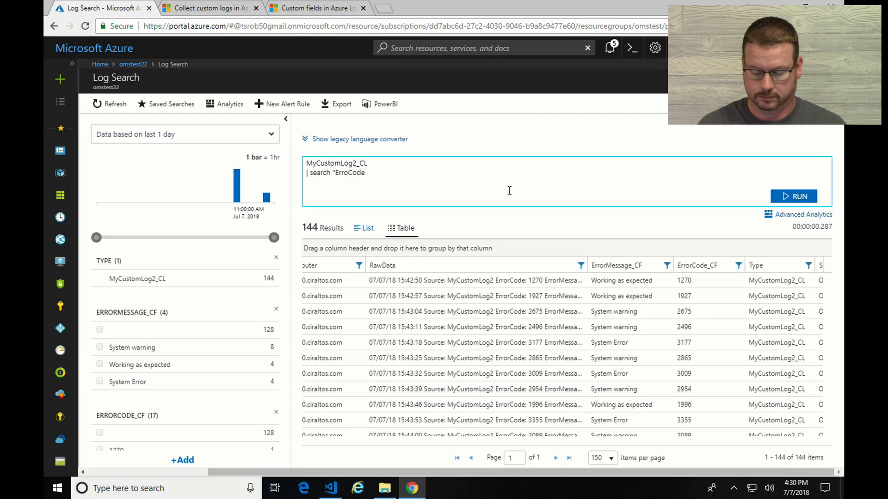
pyautogui.write(': 3*"')
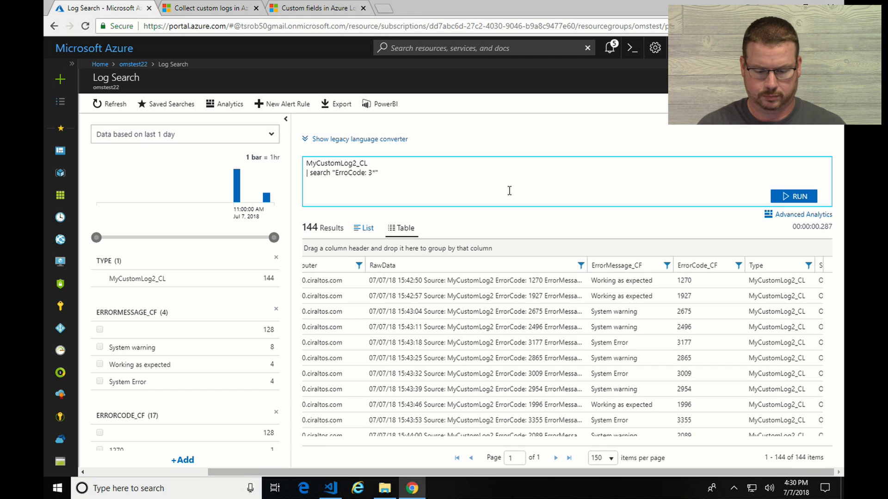
pyautogui.click(794, 196)
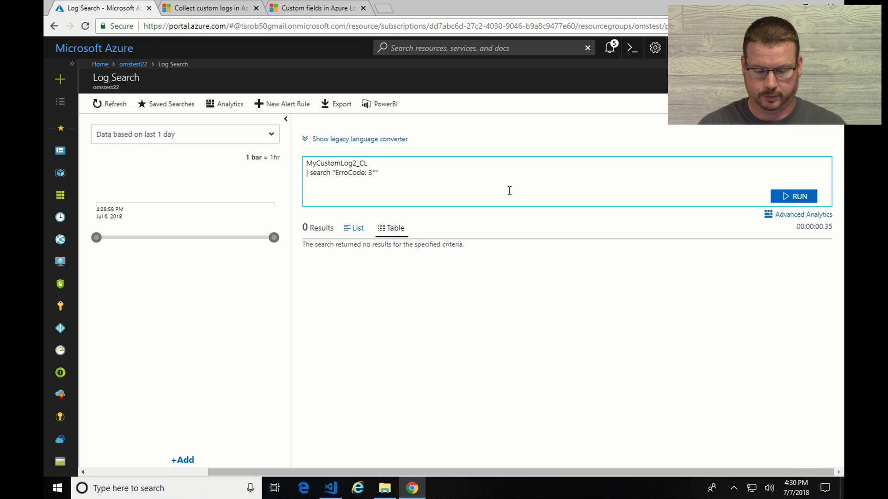
pyautogui.moveTo(351, 175)
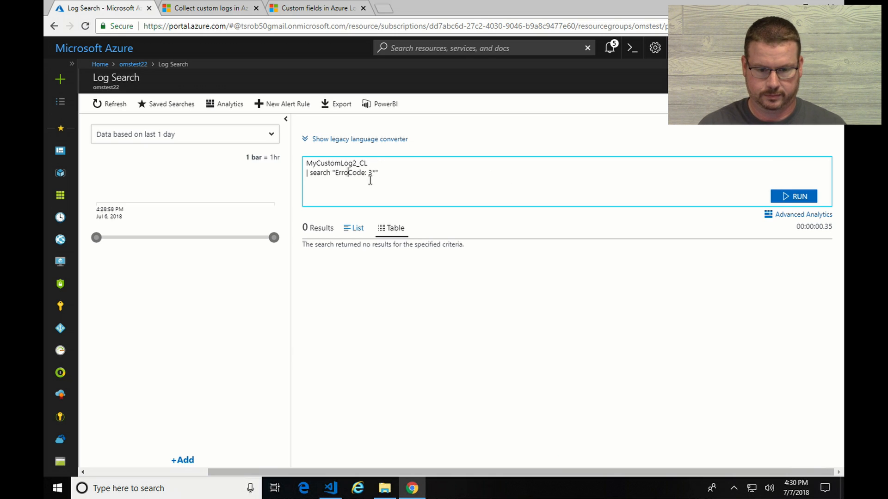
# Step: Rerun the ErrorCode: 3* search for 39 results and select its line for replacement
pyautogui.click(794, 196)
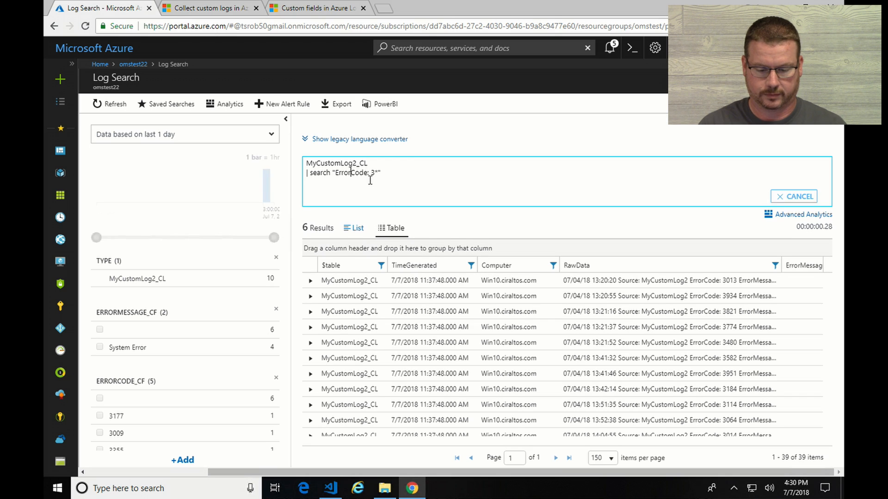
pyautogui.click(793, 196)
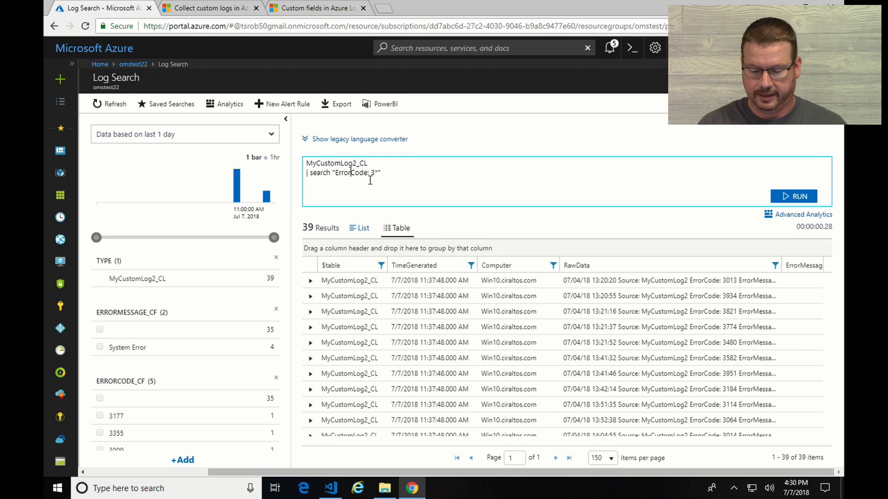
pyautogui.moveTo(398, 172)
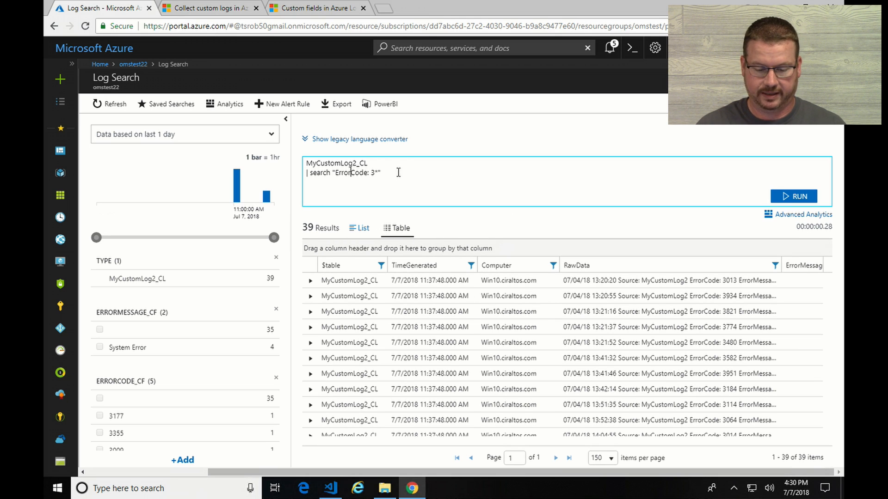
pyautogui.tripleClick(343, 172)
pyautogui.write('| wher')
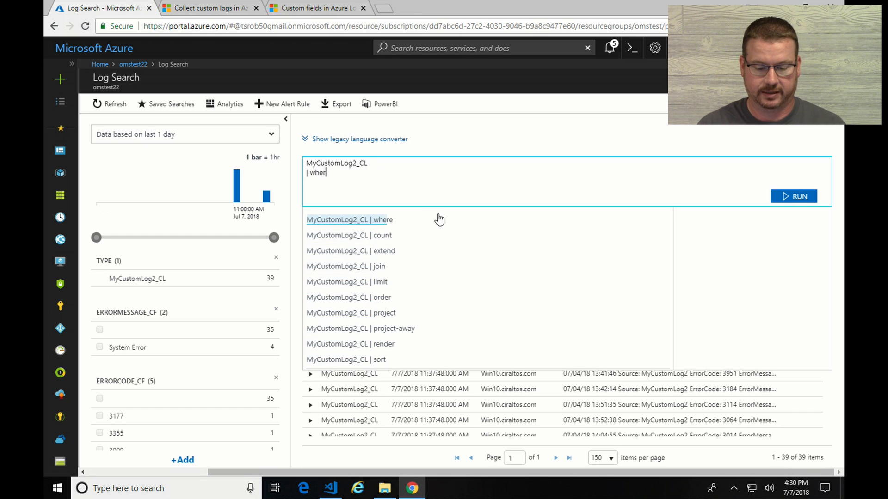
# Step: Replace the search line with '| where ErrorCode_CF startswith "3"' and run the filter
pyautogui.click(349, 220)
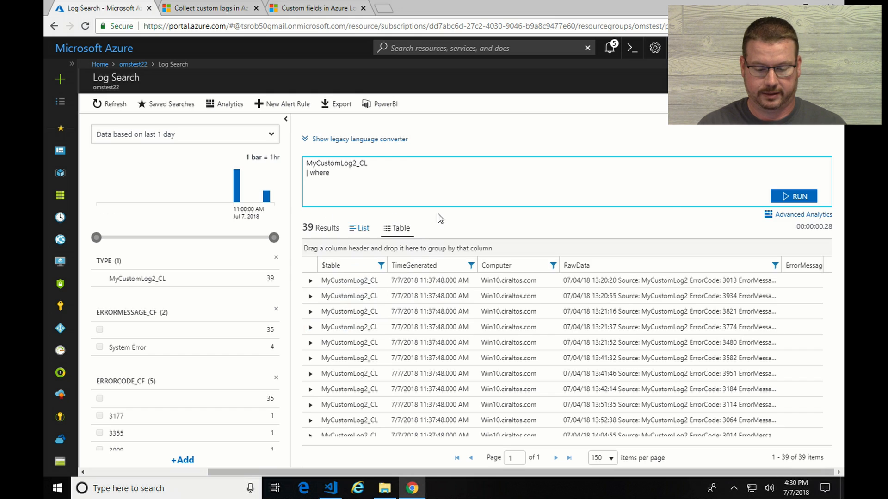
pyautogui.write('Erro')
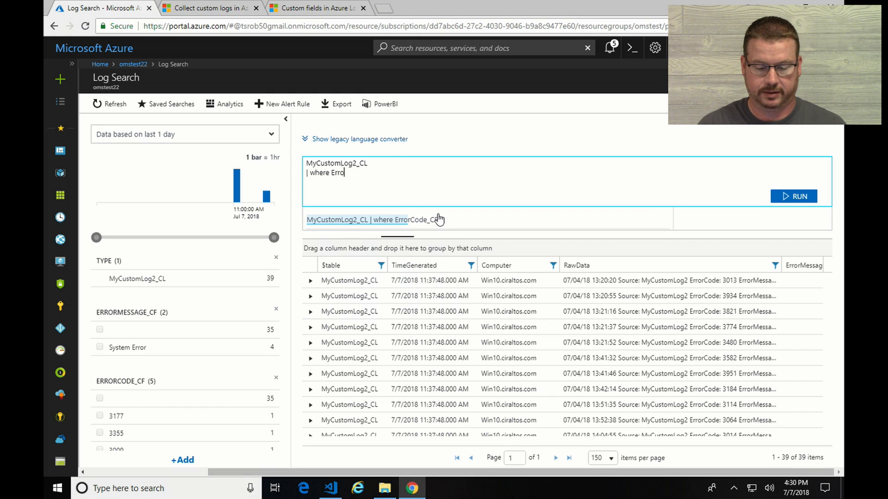
pyautogui.write('rCode')
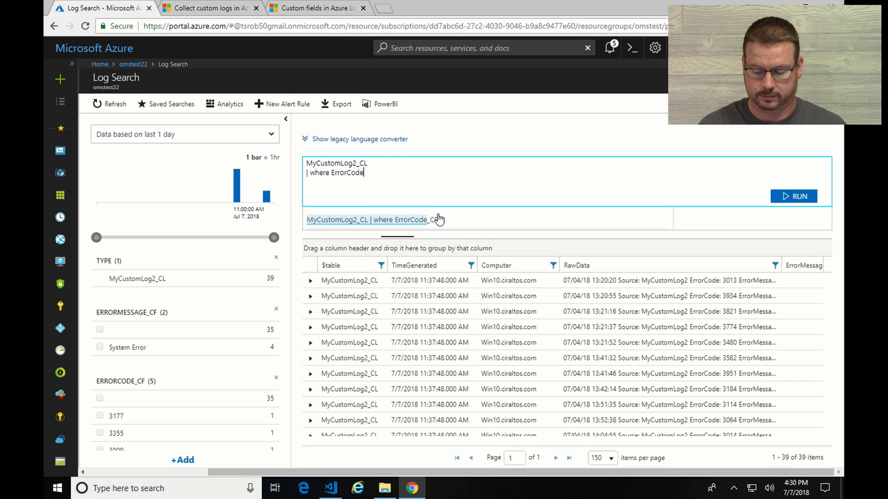
pyautogui.write('_CF')
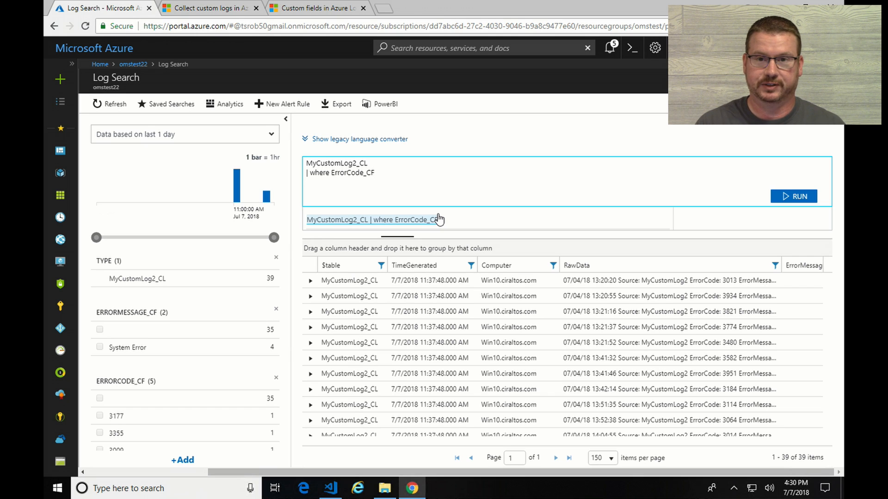
pyautogui.write('s')
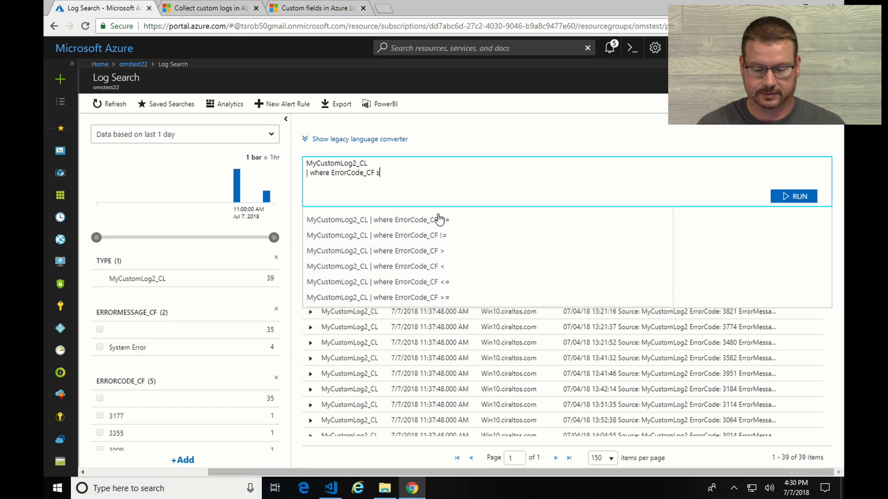
pyautogui.write('tartswith')
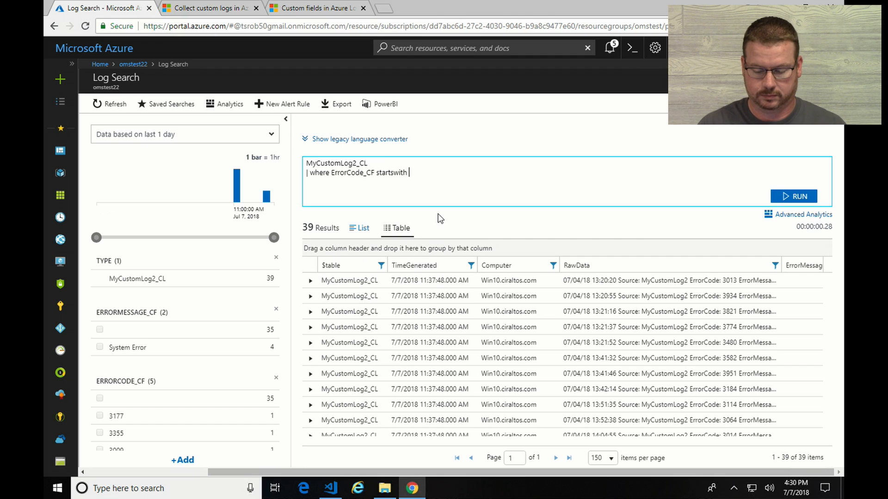
pyautogui.write('"3"')
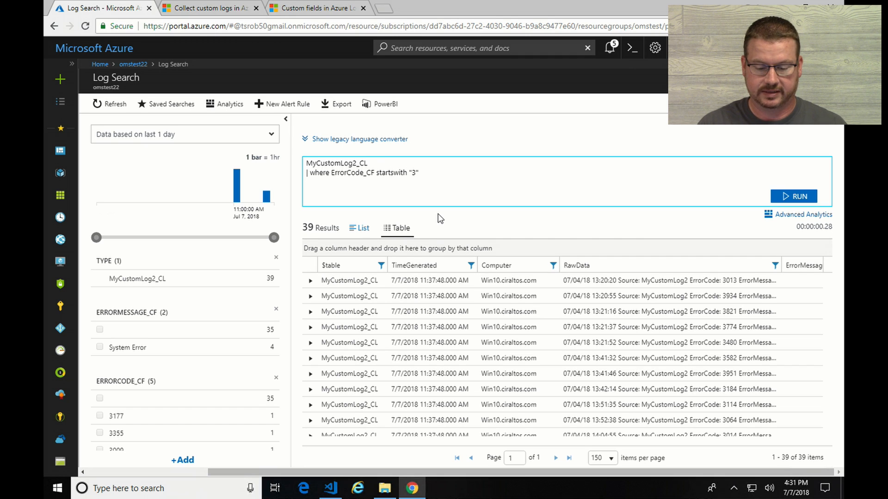
pyautogui.click(419, 173)
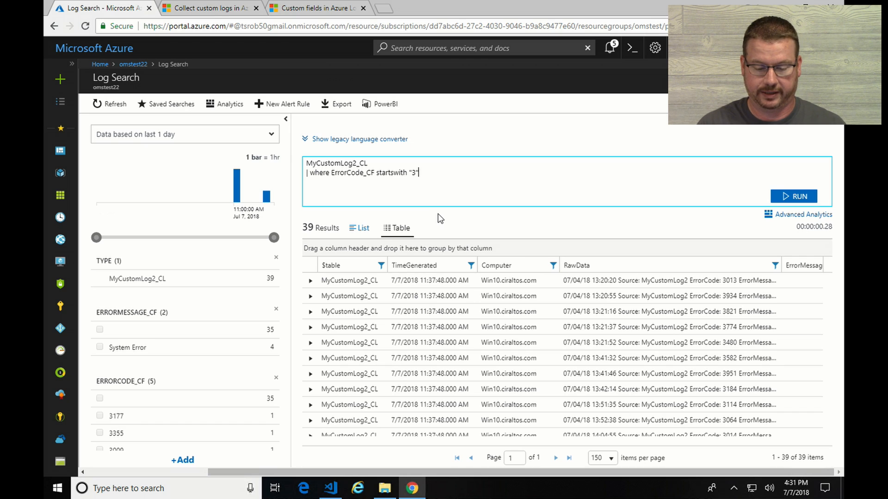
pyautogui.click(793, 196)
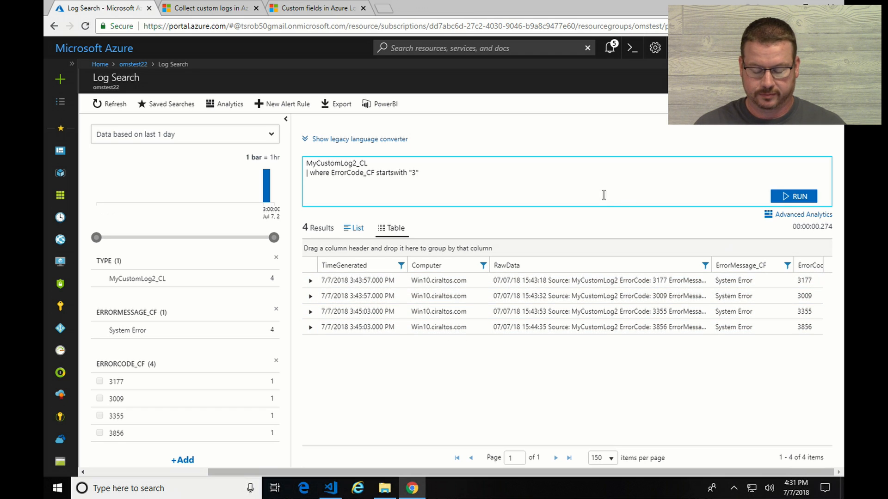
pyautogui.moveTo(558, 187)
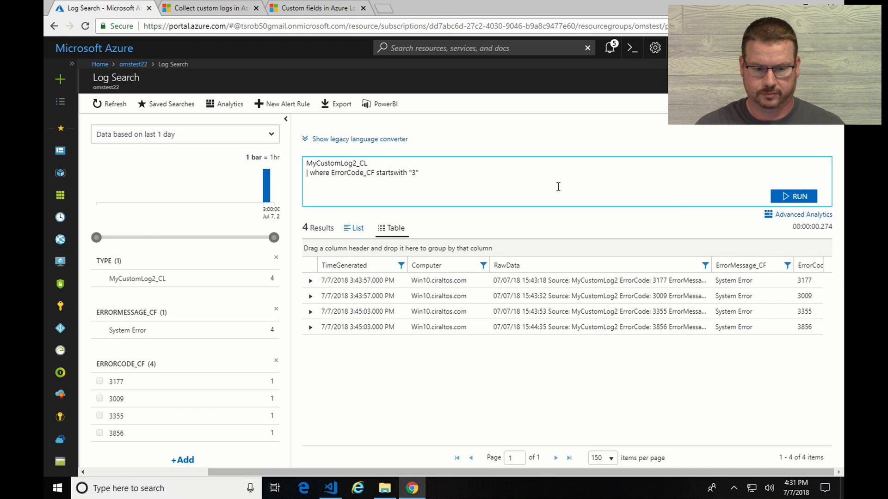
pyautogui.click(793, 197)
pyautogui.write('| summarize')
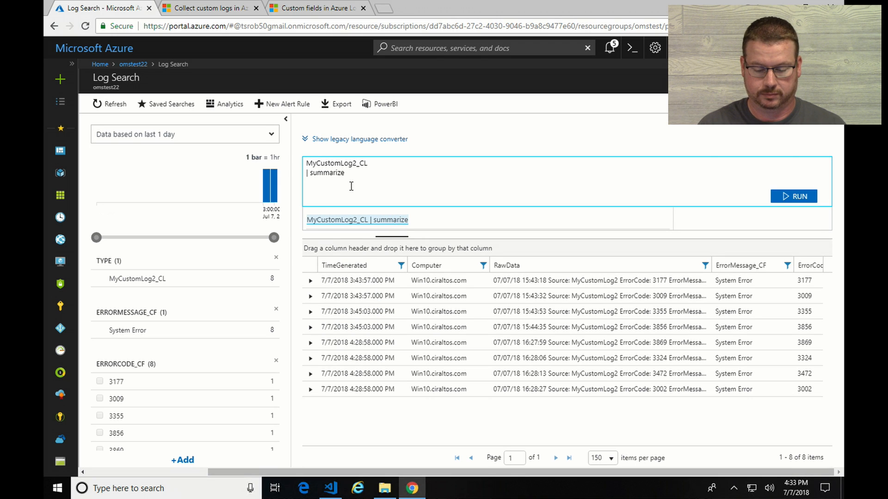
# Step: Run '| summarize count() by ErrorMessage_CF' to chart record counts per error message
pyautogui.write('count')
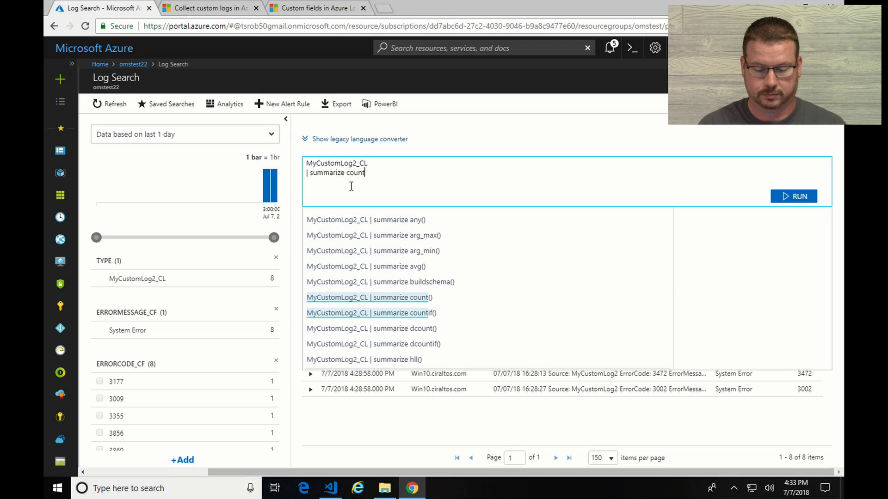
pyautogui.write('() b')
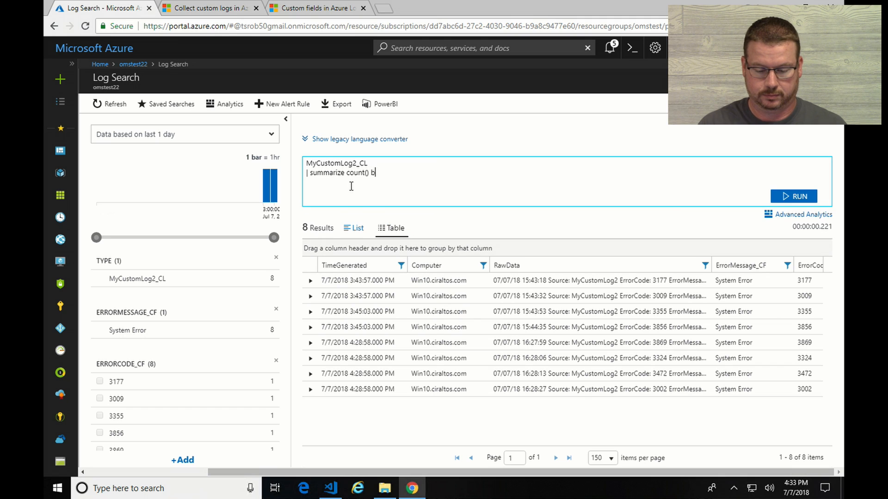
pyautogui.write('y')
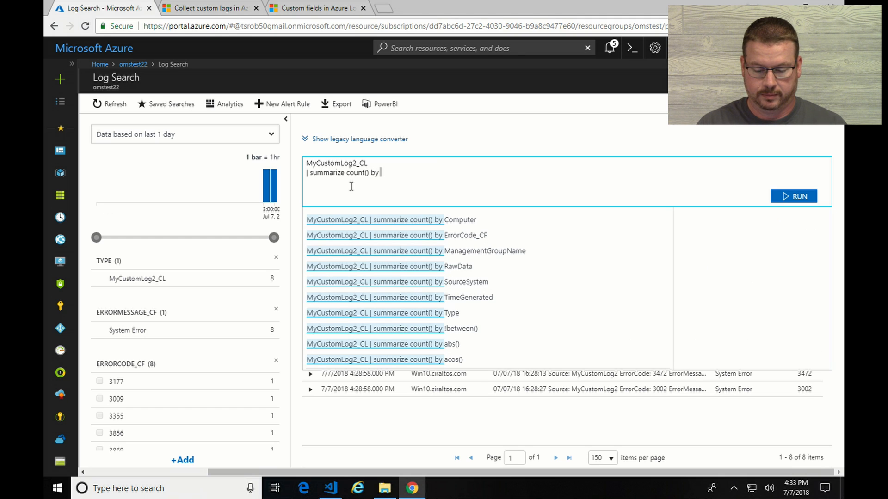
pyautogui.write('ErrorMessage')
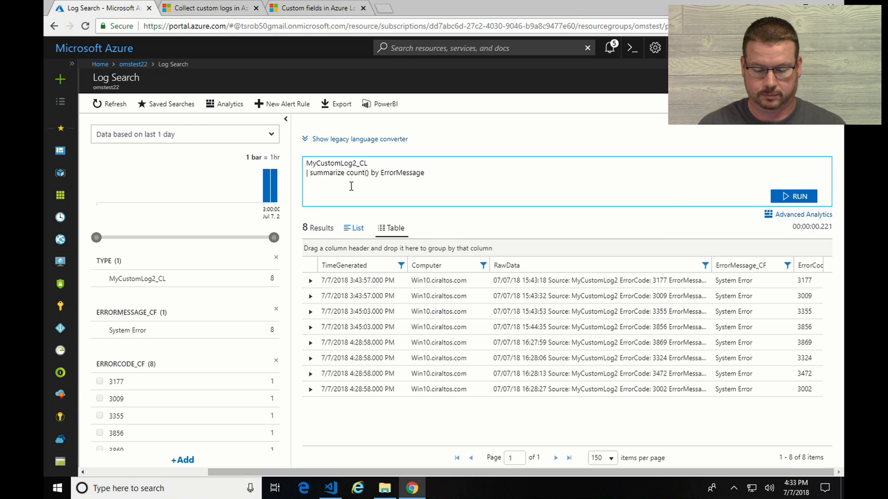
pyautogui.click(794, 196)
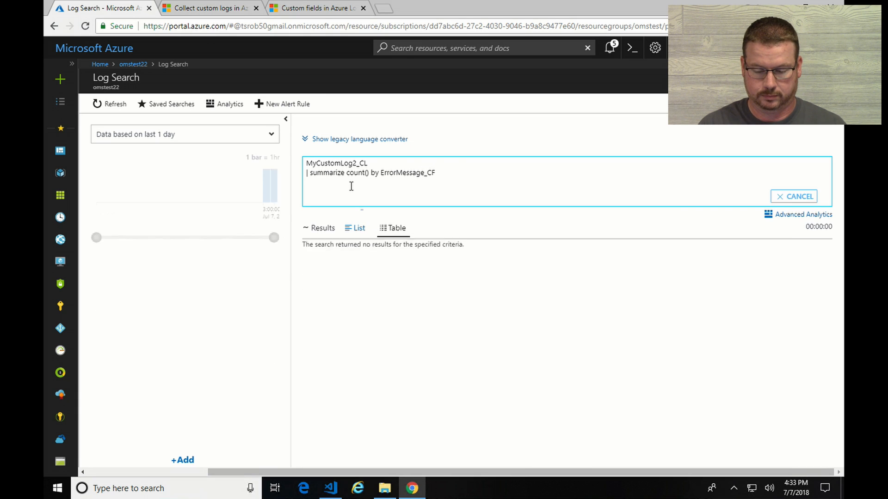
pyautogui.click(798, 196)
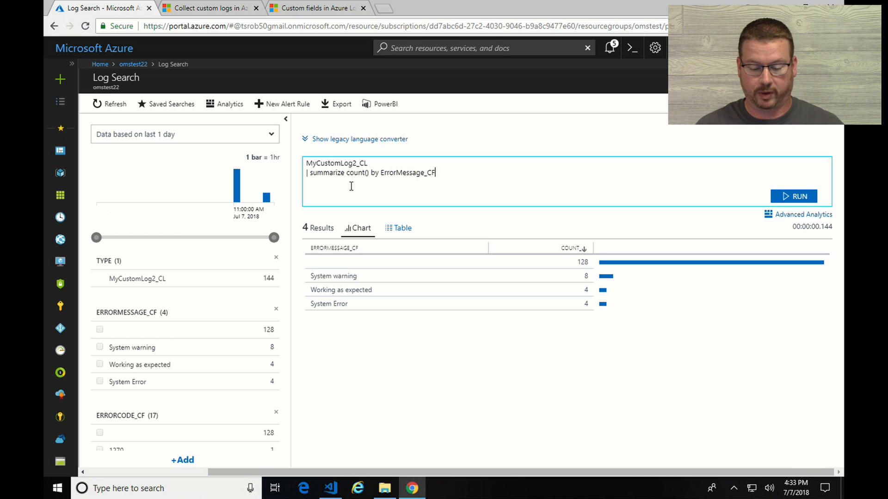
pyautogui.moveTo(578, 269)
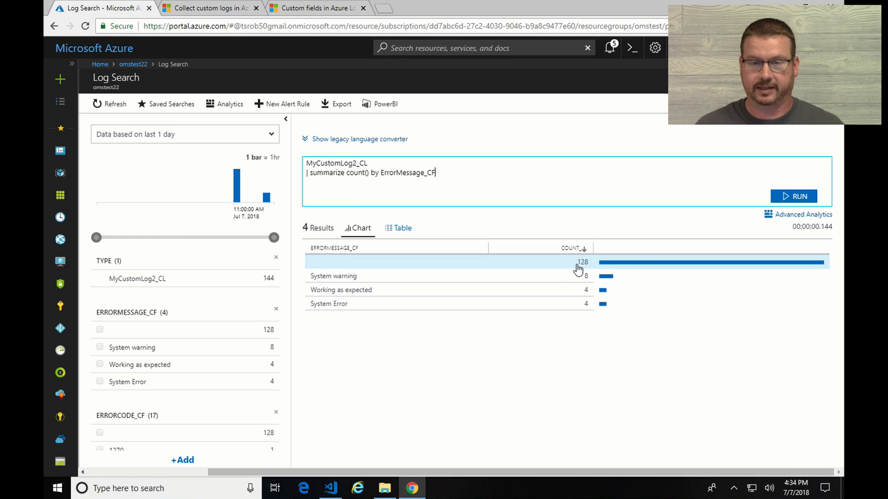
pyautogui.moveTo(593, 262)
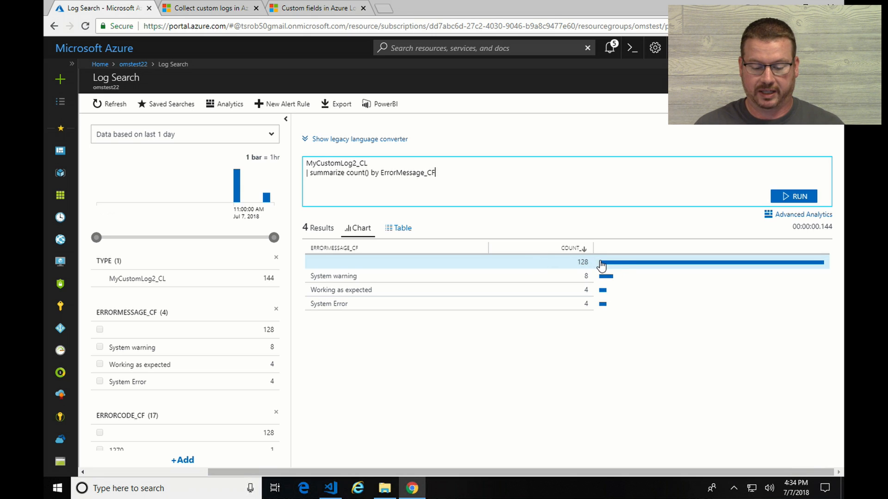
pyautogui.moveTo(472, 280)
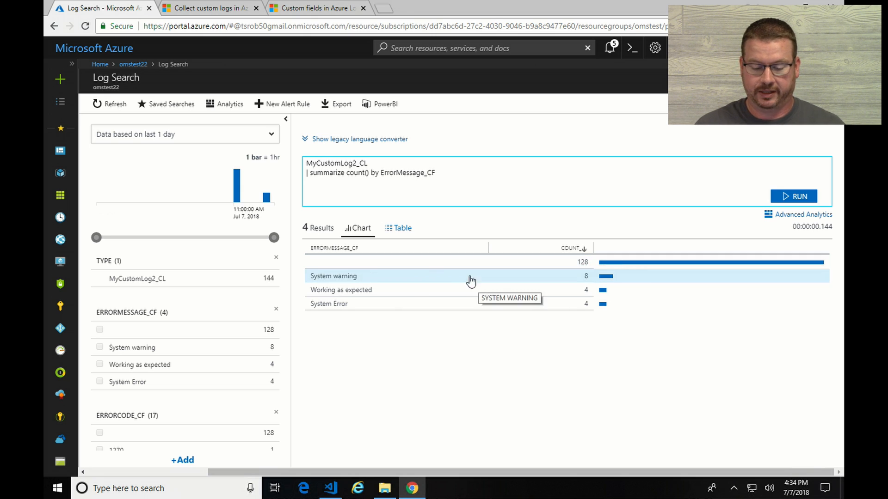
pyautogui.moveTo(415, 304)
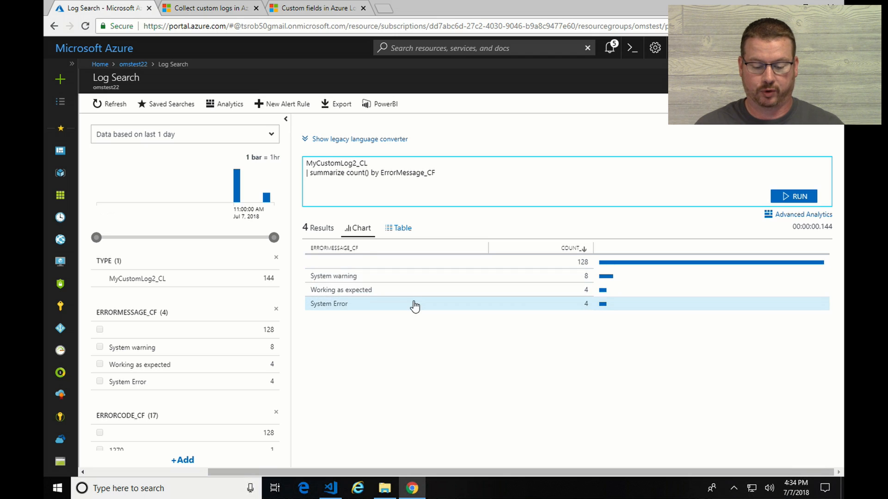
pyautogui.moveTo(558, 320)
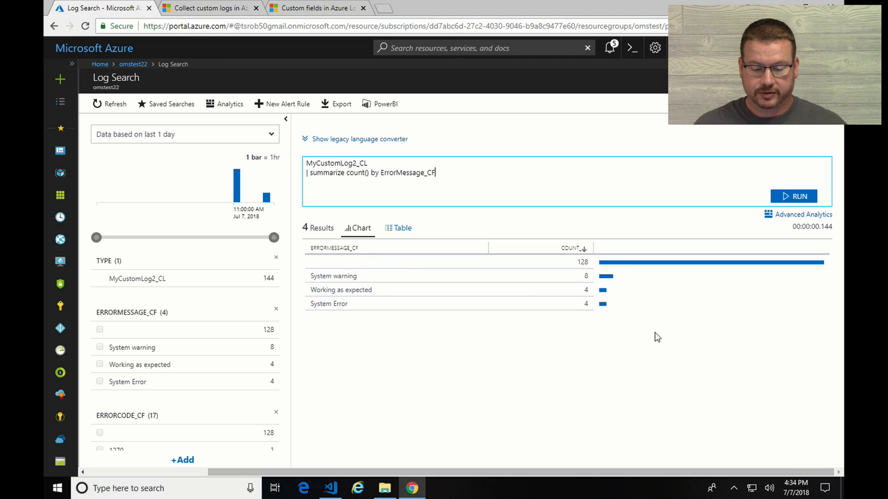
pyautogui.moveTo(792, 363)
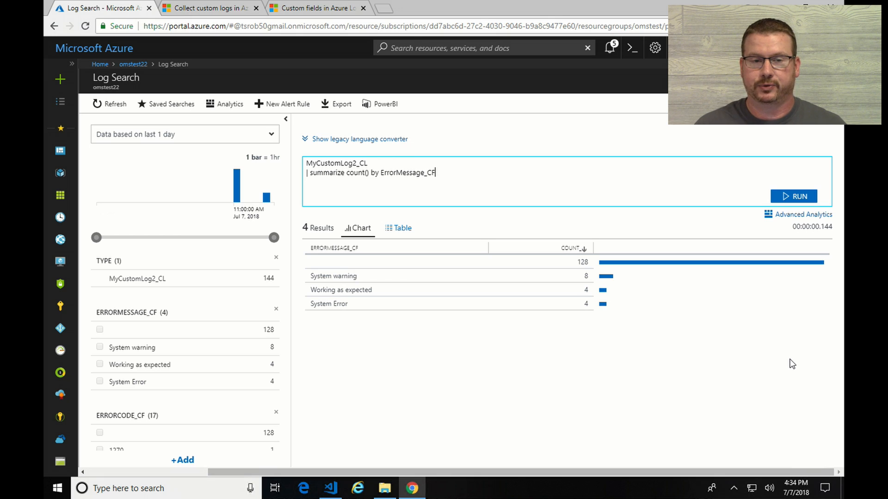